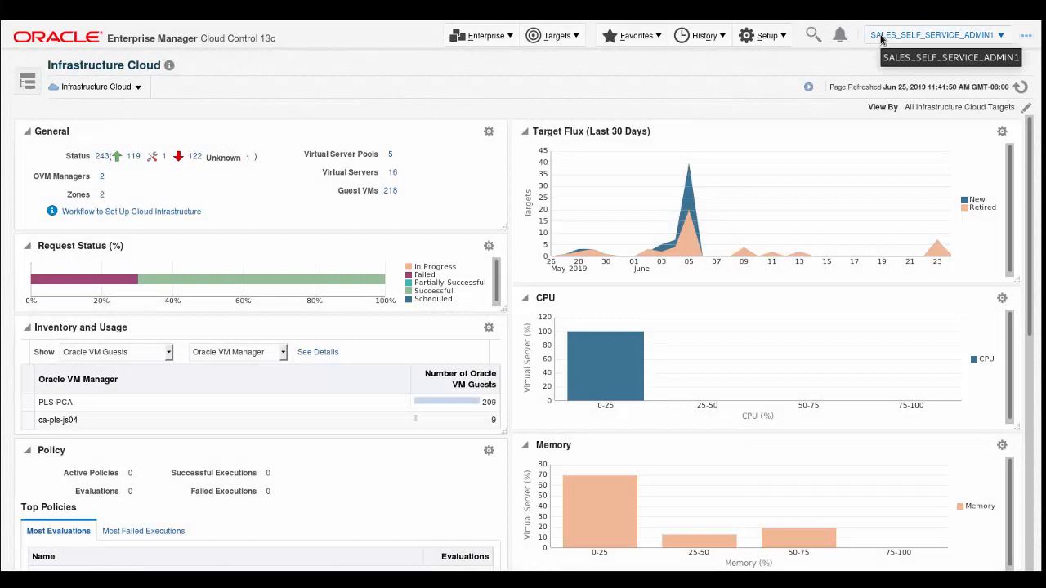
{"action": "mouse_move", "coordinate": [522, 67]}
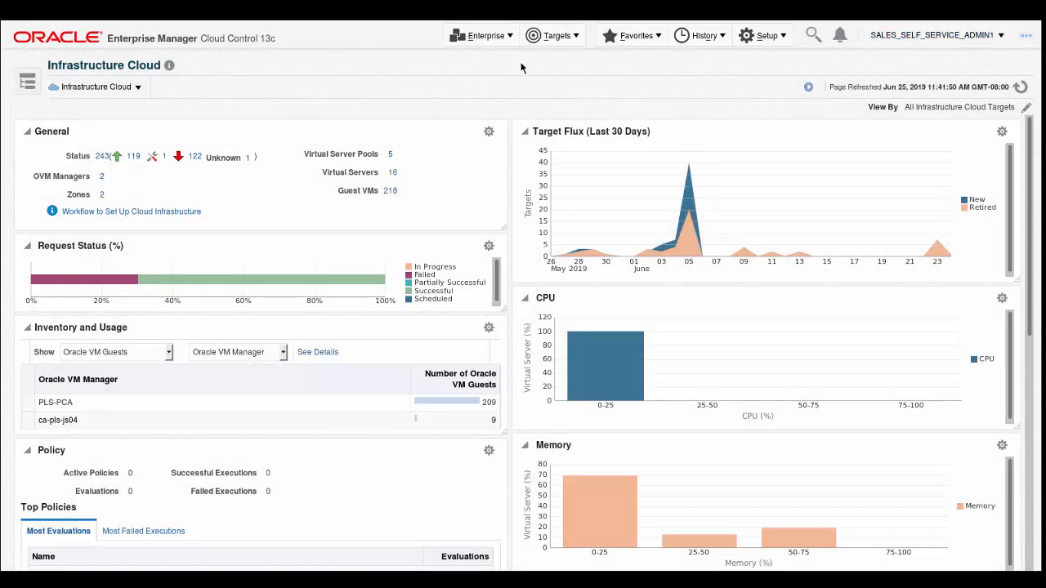
- Go to Chargeback from the Enterprise menu and scroll to its Peak Times settings
{"action": "left_click", "coordinate": [480, 35]}
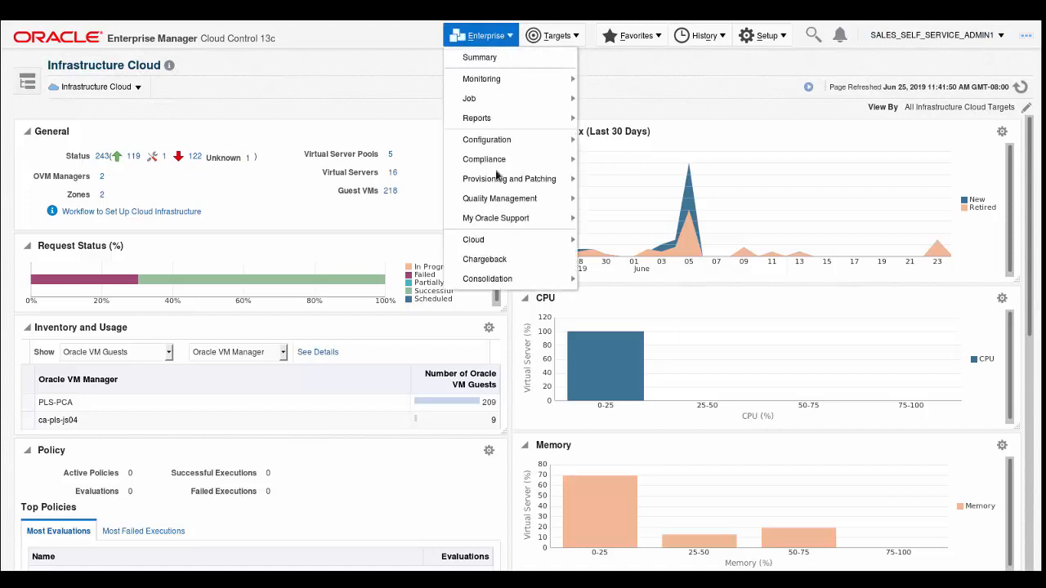
{"action": "left_click", "coordinate": [479, 35]}
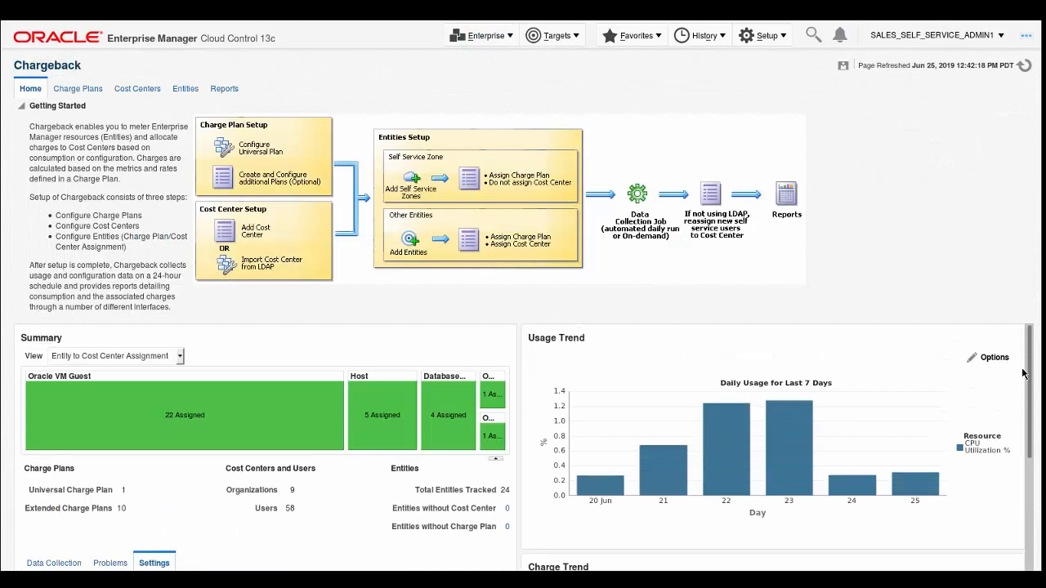
{"action": "scroll", "scroll_direction": "down", "scroll_amount": 3}
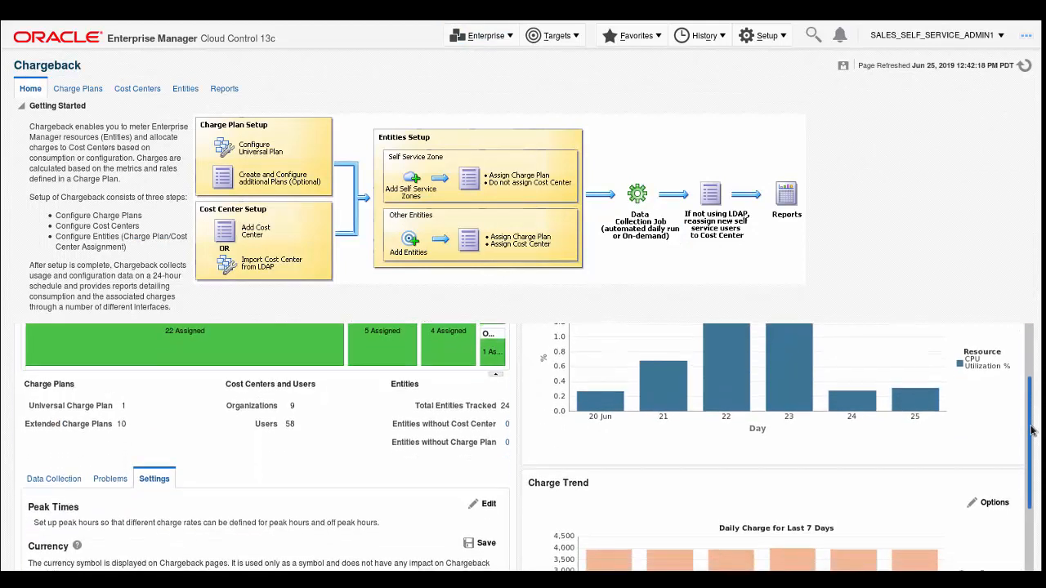
{"action": "scroll", "scroll_direction": "down", "scroll_amount": 3}
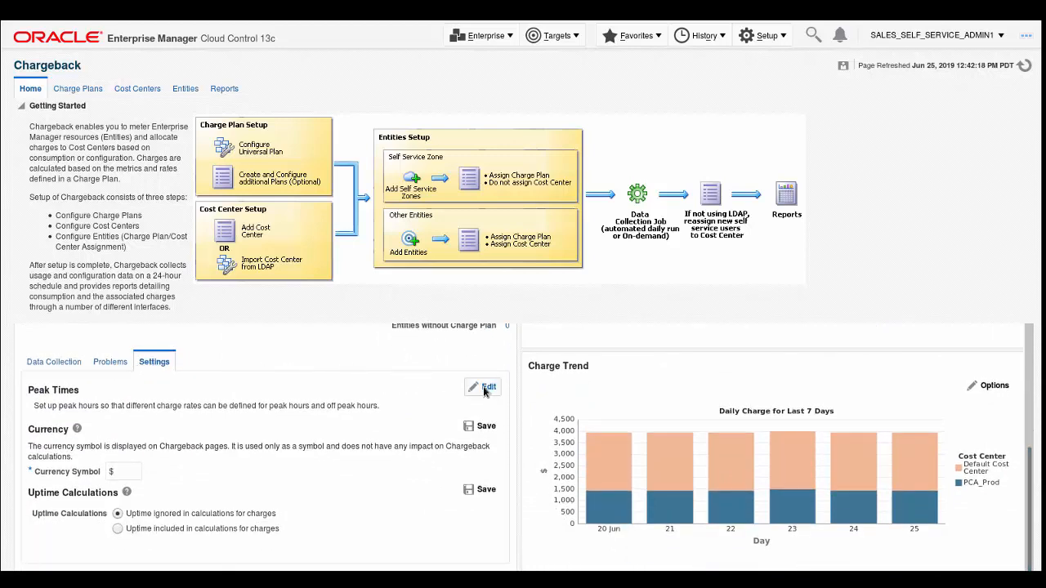
- Edit Peak Times, review the MON_TO_FRI window and keep its UTC-07:00 timezone
{"action": "left_click", "coordinate": [483, 386]}
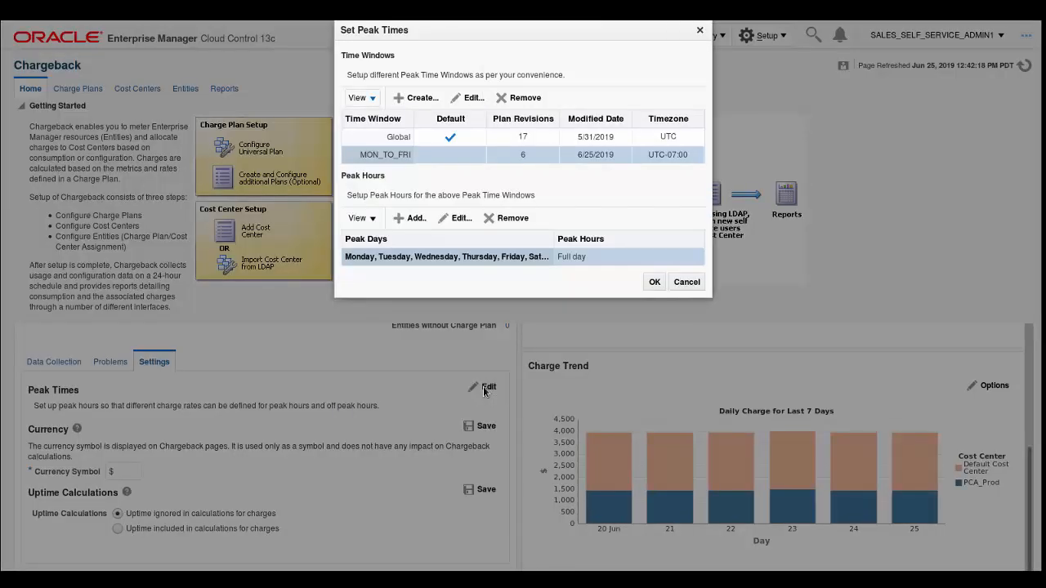
{"action": "mouse_move", "coordinate": [298, 216]}
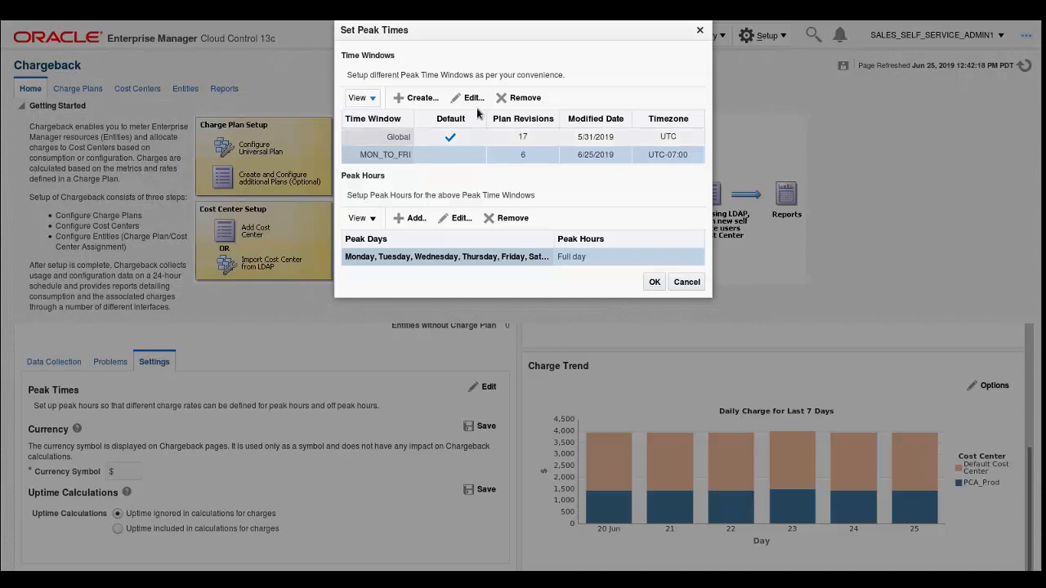
{"action": "left_click", "coordinate": [468, 97]}
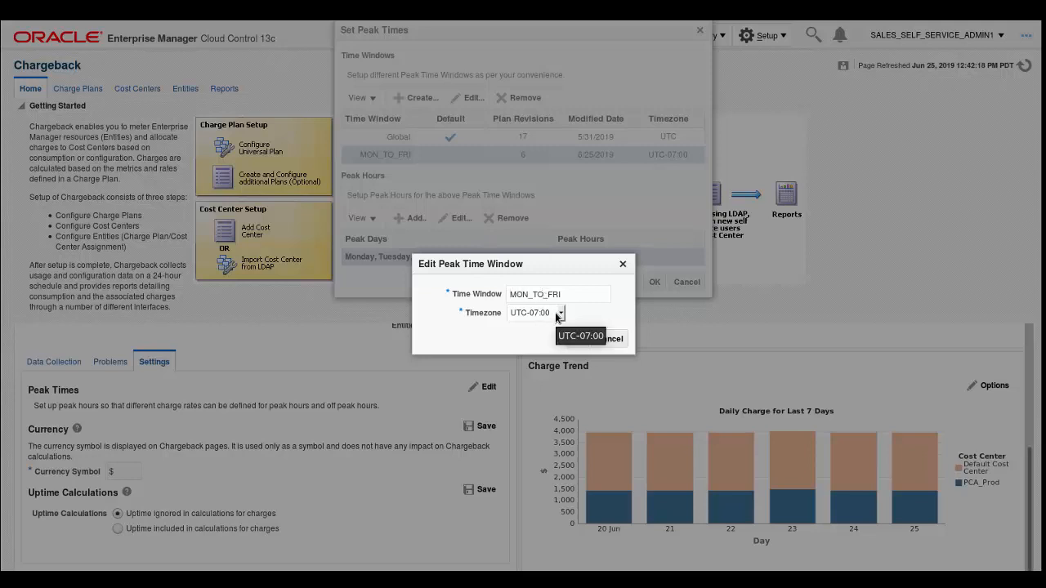
{"action": "mouse_move", "coordinate": [546, 346]}
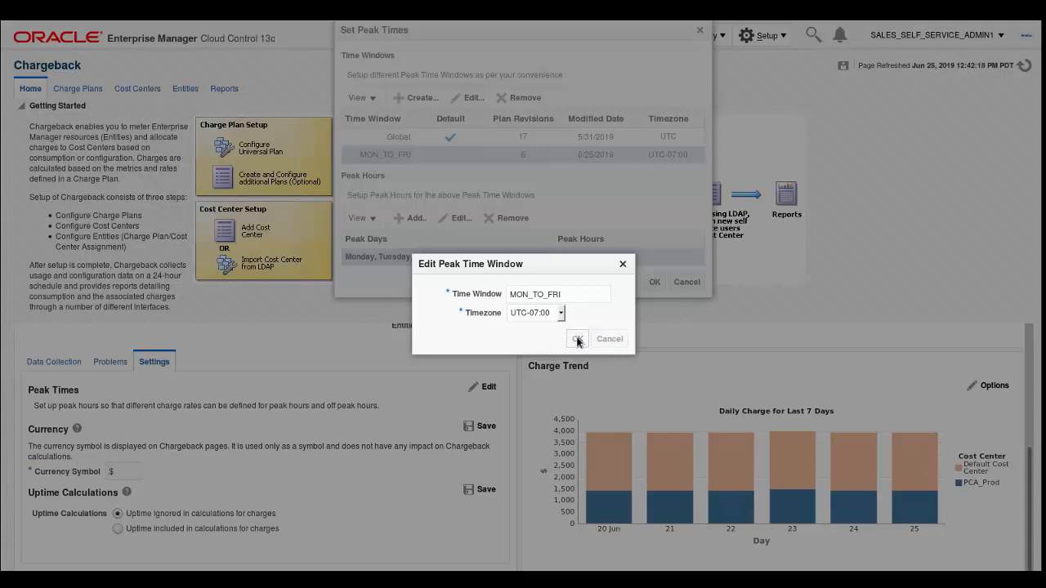
{"action": "left_click", "coordinate": [575, 339]}
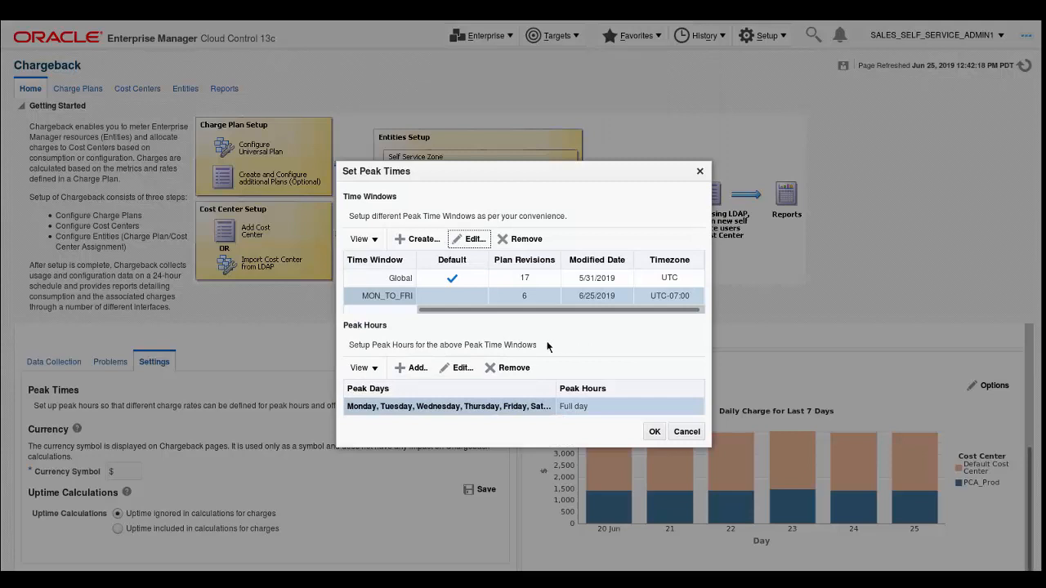
{"action": "mouse_move", "coordinate": [503, 336]}
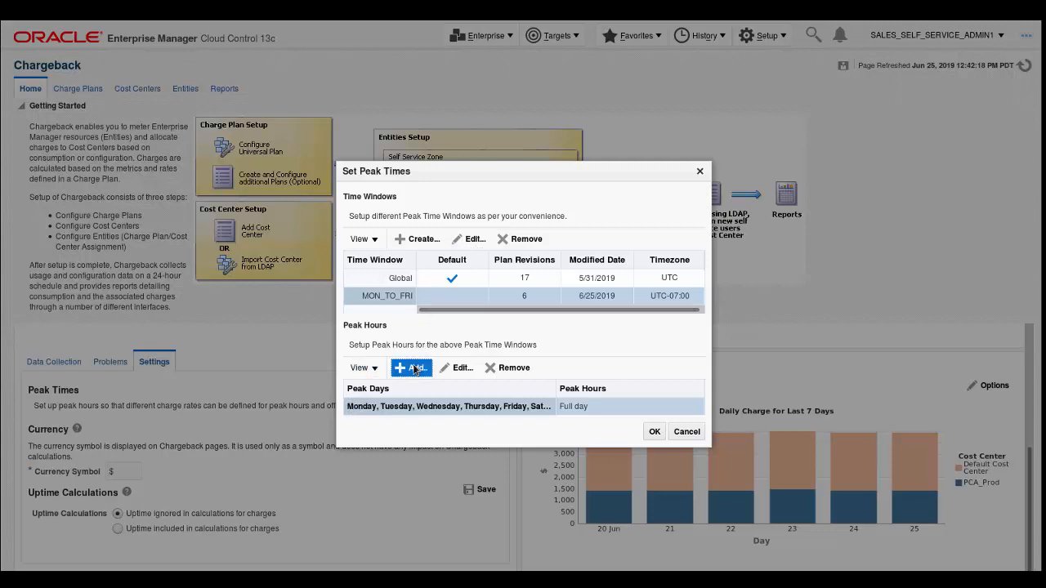
- Add partial-day peak hours 9am to 5pm, Monday through Friday, under MON_TO_FRI
{"action": "left_click", "coordinate": [409, 368]}
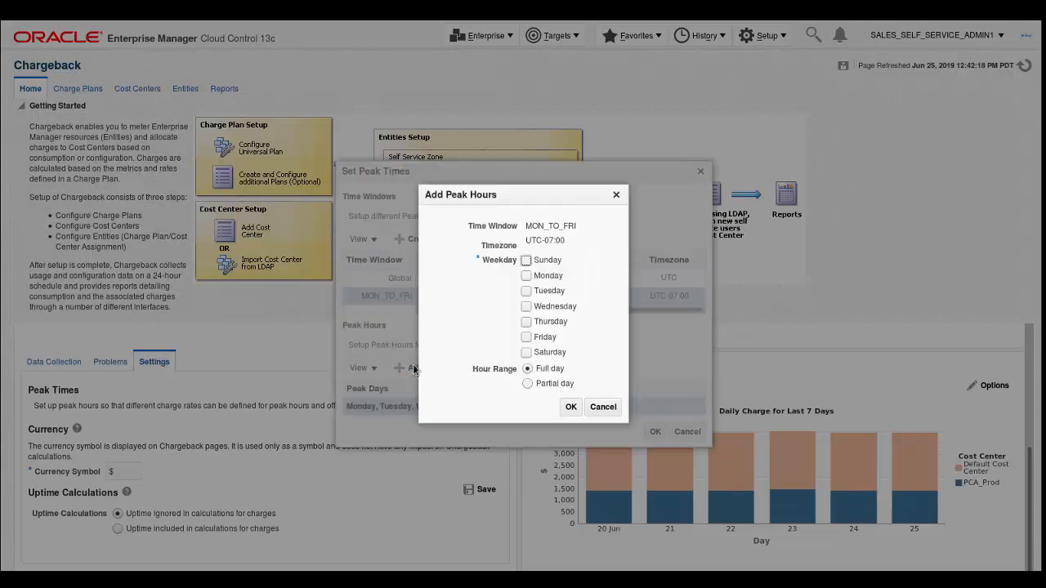
{"action": "mouse_move", "coordinate": [479, 325]}
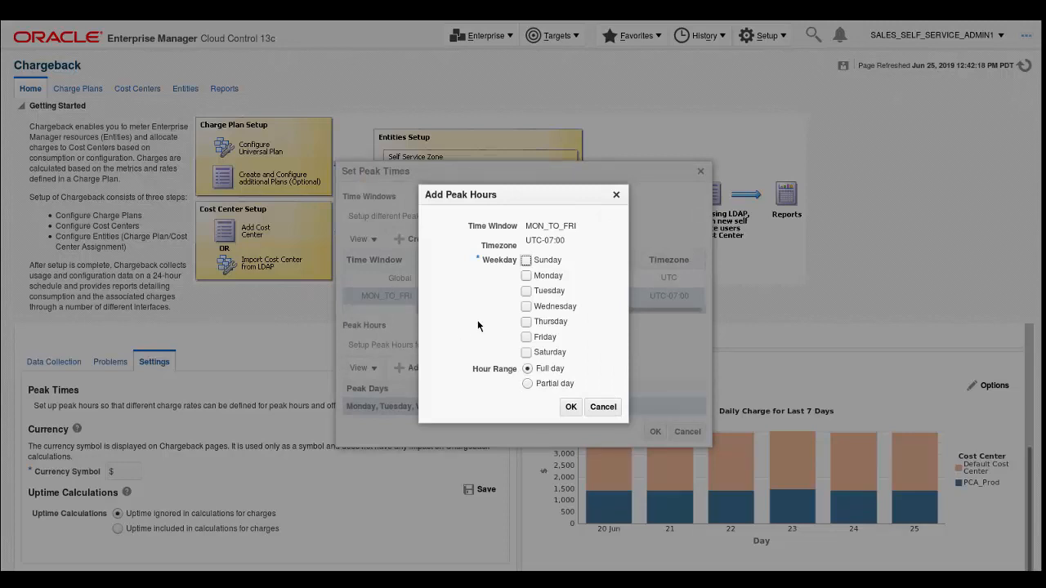
{"action": "mouse_move", "coordinate": [506, 303]}
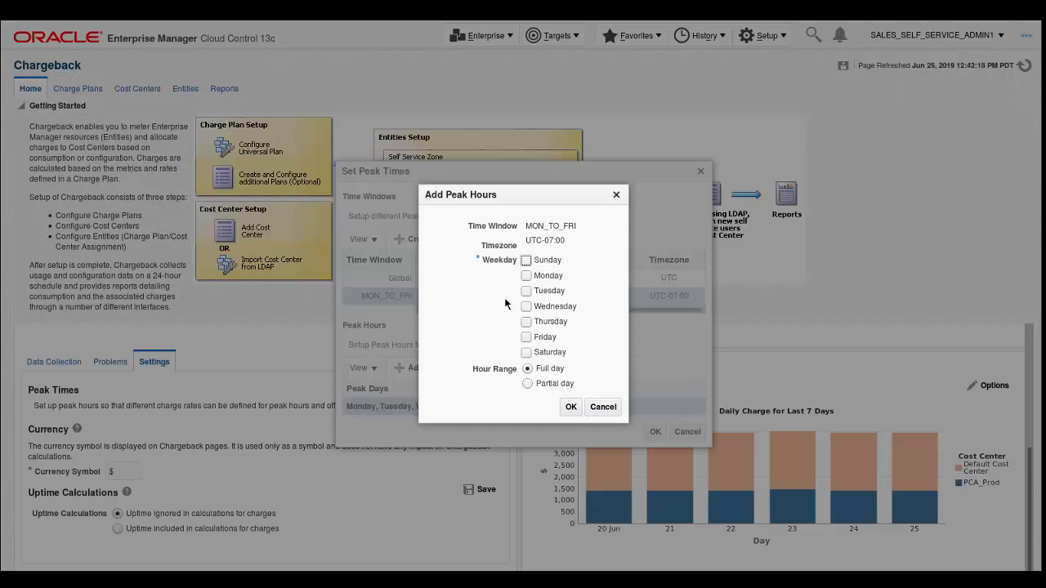
{"action": "left_click", "coordinate": [526, 275]}
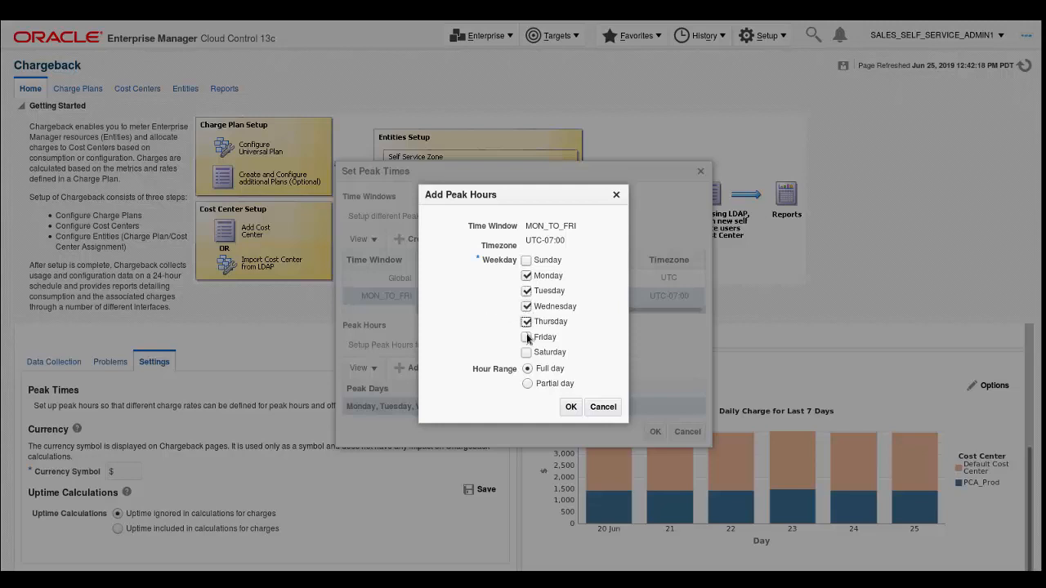
{"action": "left_click", "coordinate": [526, 336]}
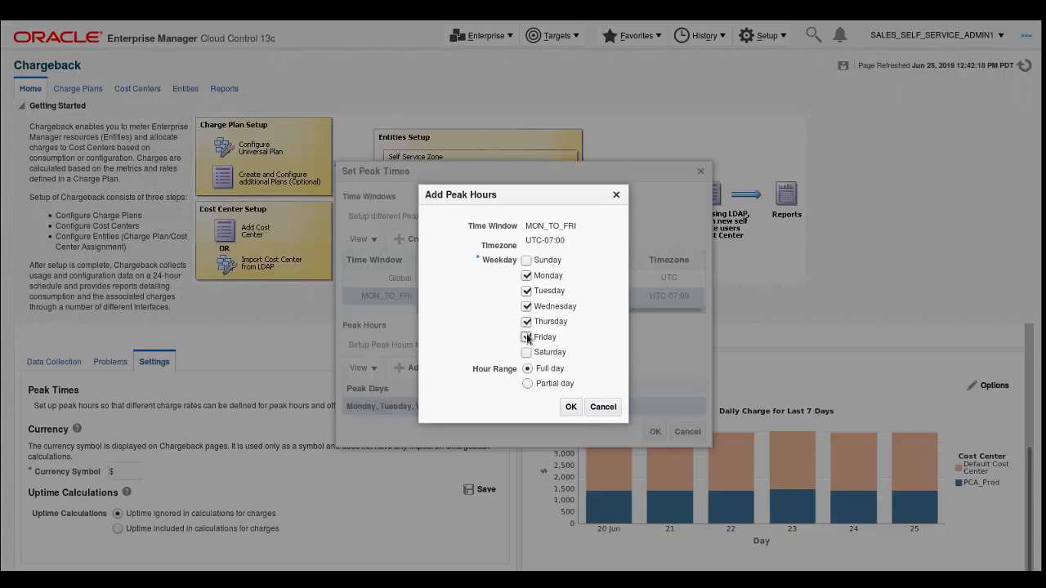
{"action": "left_click", "coordinate": [526, 336]}
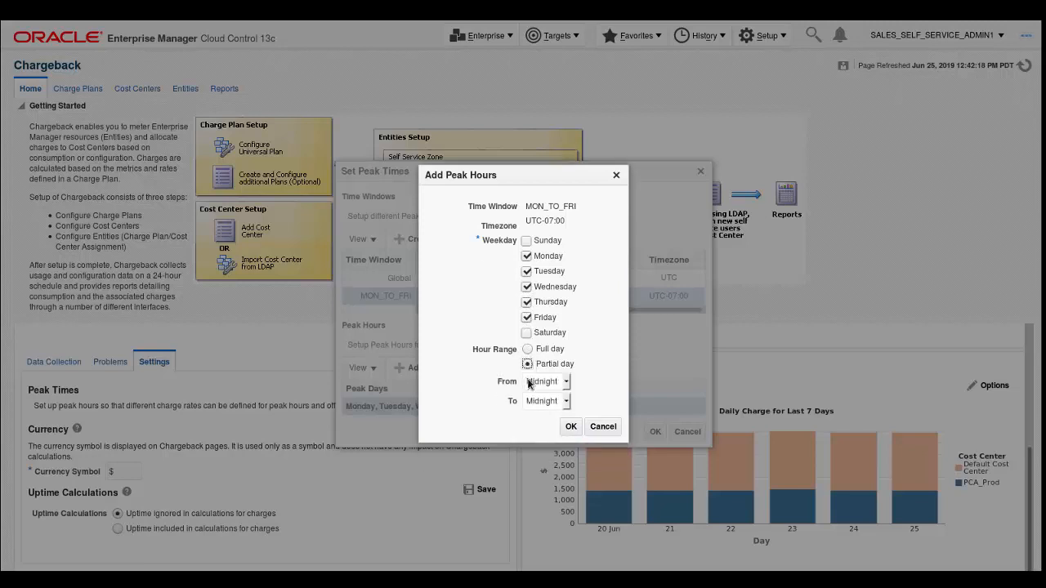
{"action": "left_click", "coordinate": [566, 382]}
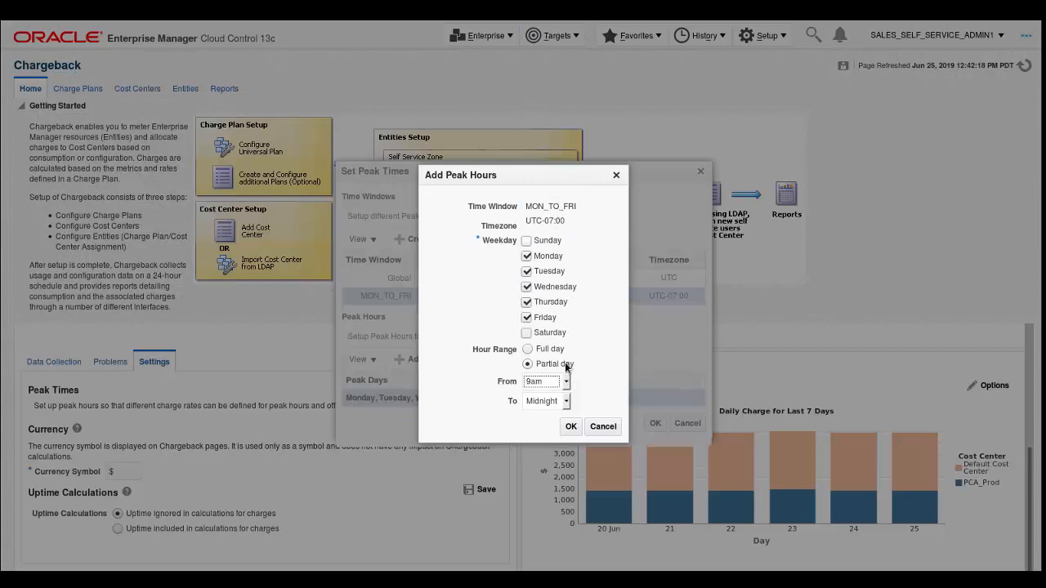
{"action": "left_click", "coordinate": [562, 382]}
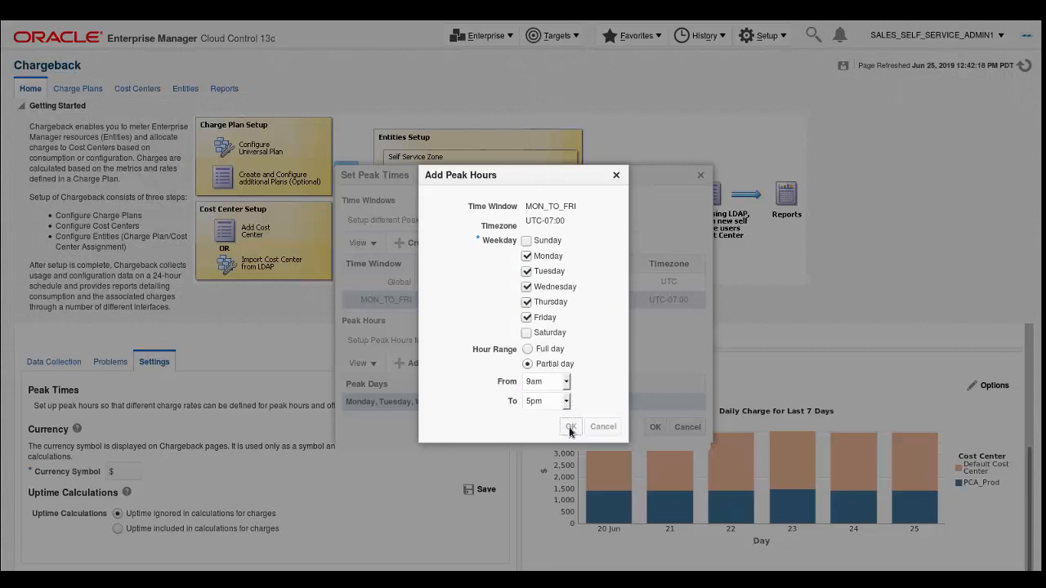
{"action": "left_click", "coordinate": [570, 427]}
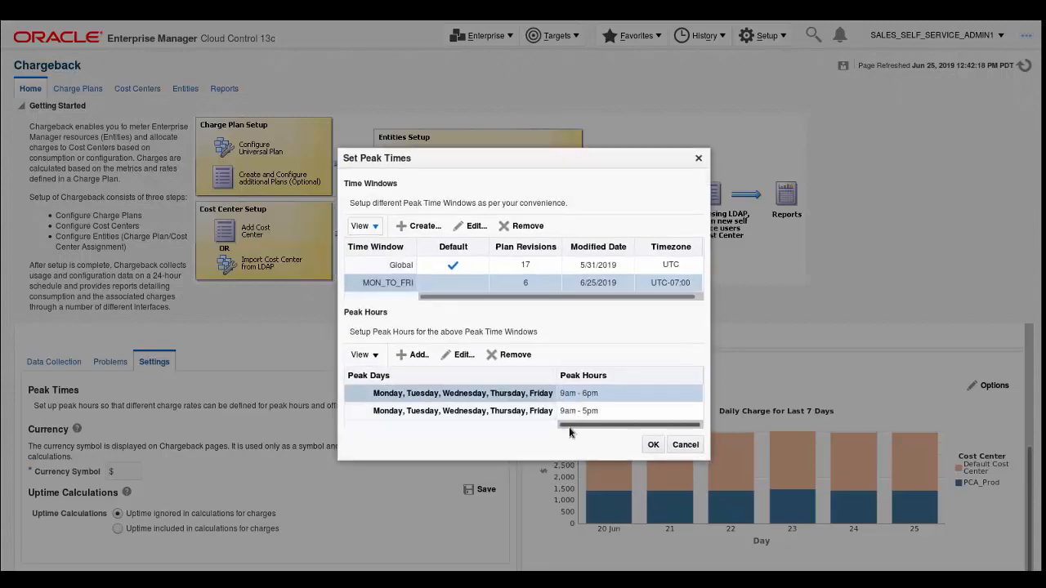
{"action": "mouse_move", "coordinate": [562, 431]}
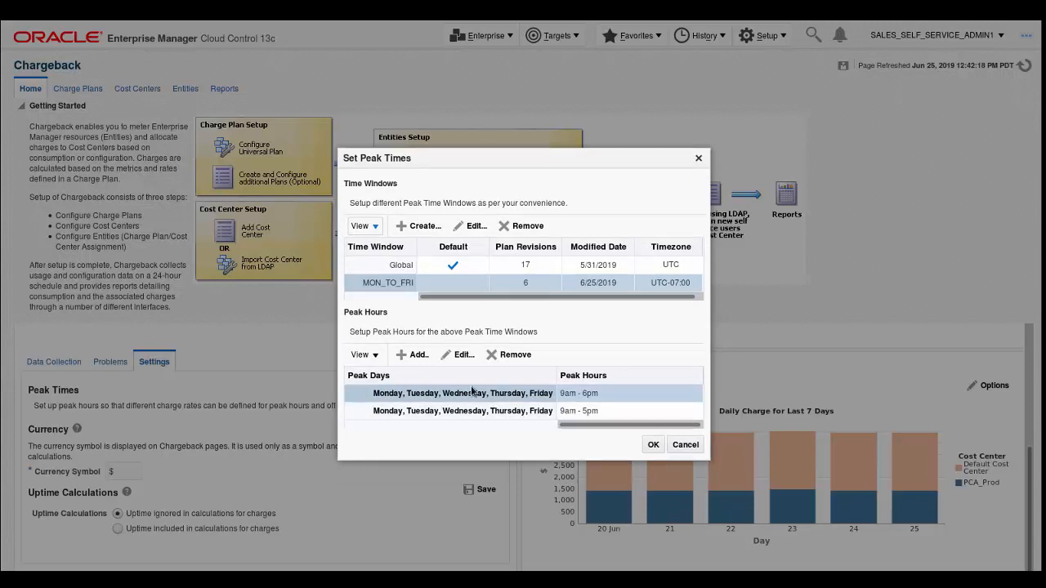
{"action": "mouse_move", "coordinate": [514, 355]}
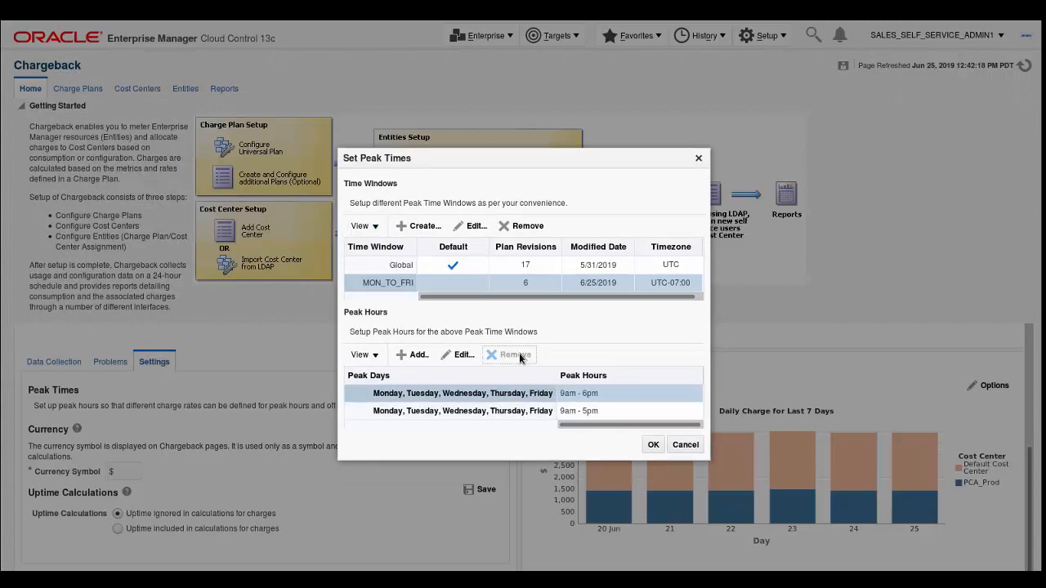
- Remove the old 9am–6pm peak hours entry and confirm, leaving only 9am–5pm
{"action": "left_click", "coordinate": [514, 355]}
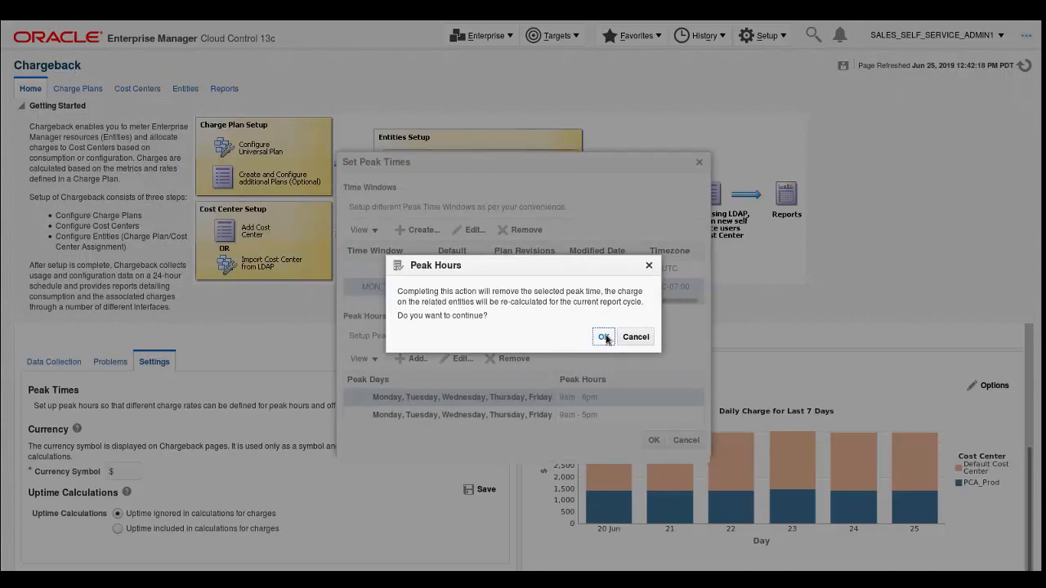
{"action": "left_click", "coordinate": [603, 336]}
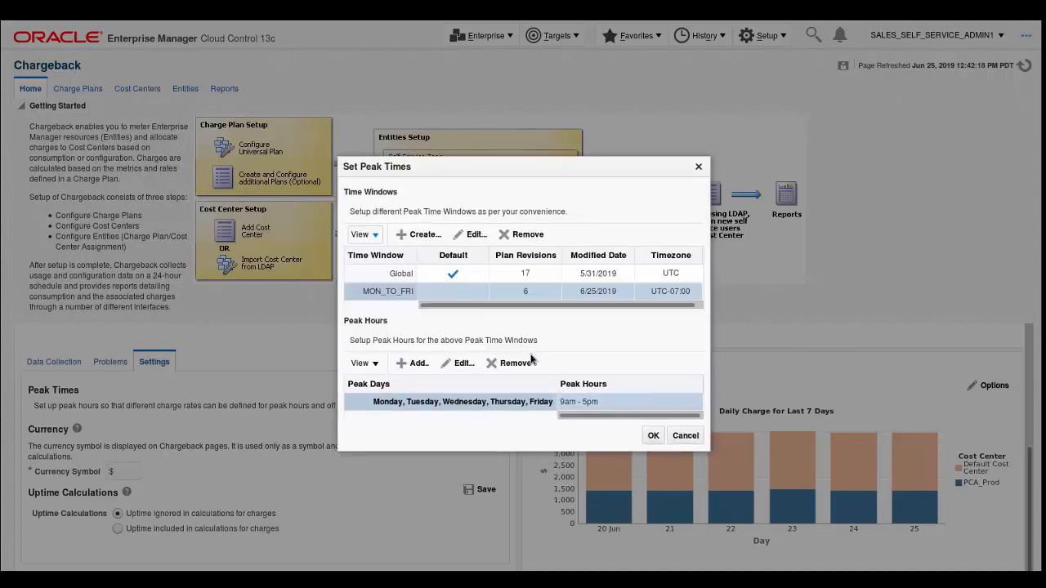
{"action": "mouse_move", "coordinate": [543, 413]}
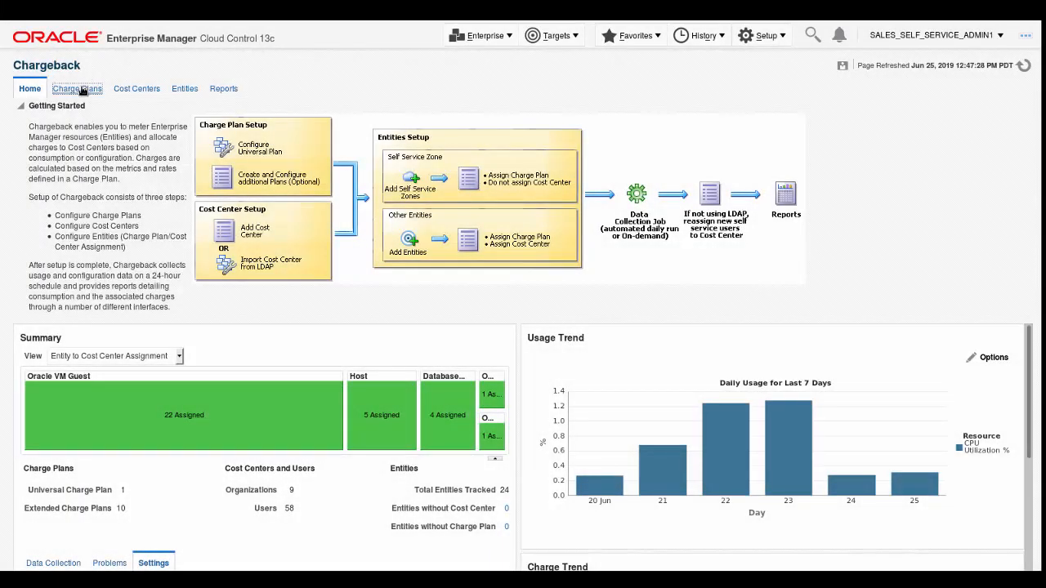
- Show the Universal Charge Plan's Jun 1–Jun 30, 2019 revision rates under Charge Plans
{"action": "left_click", "coordinate": [76, 89]}
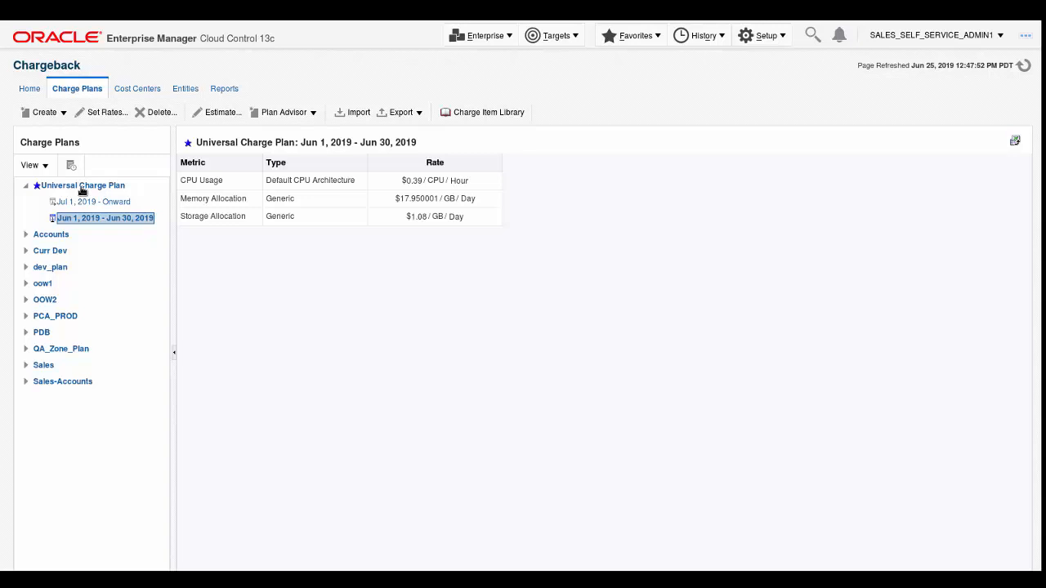
{"action": "left_click", "coordinate": [82, 186]}
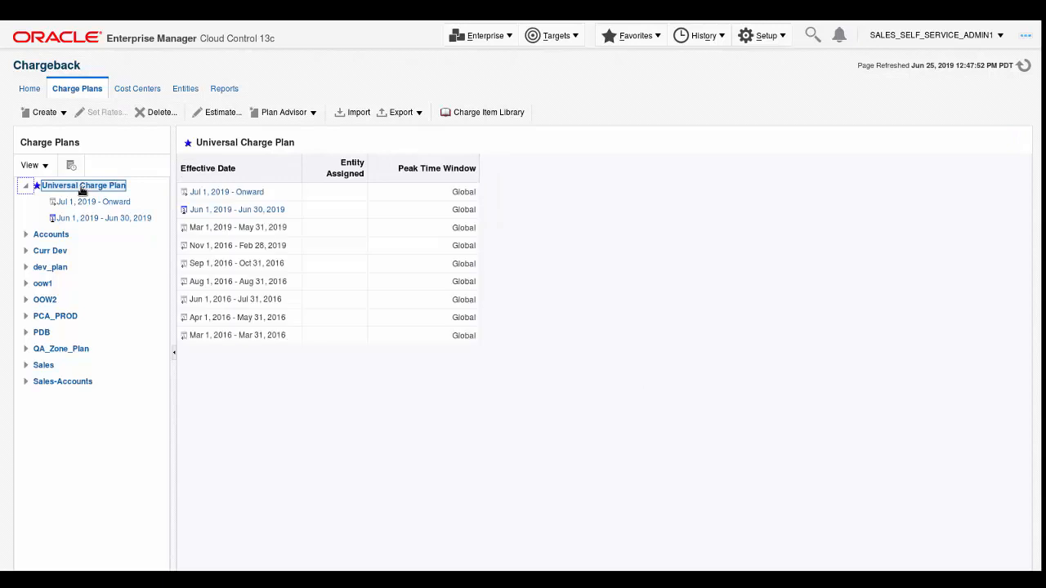
{"action": "mouse_move", "coordinate": [88, 221]}
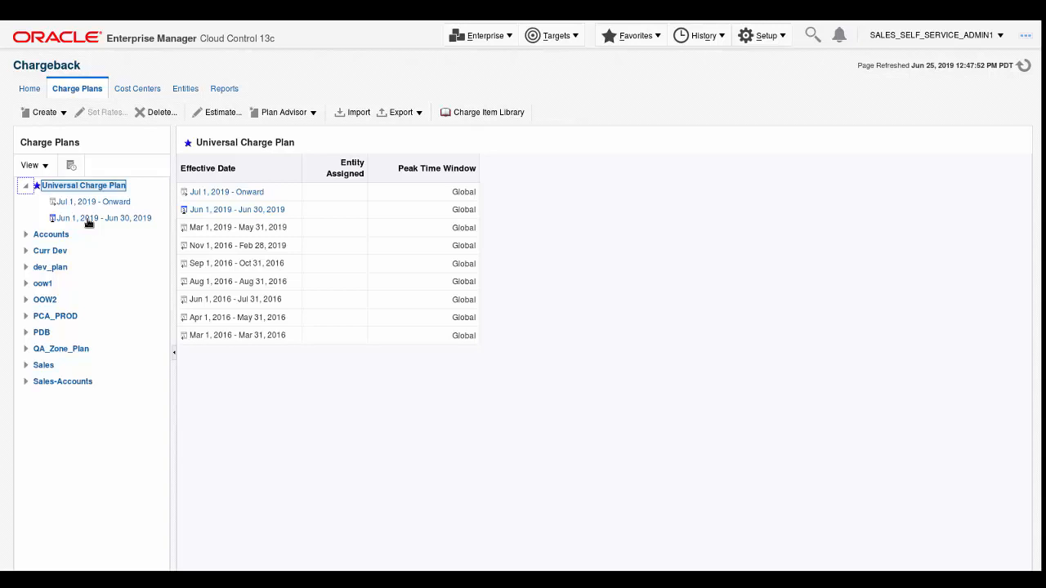
{"action": "left_click", "coordinate": [98, 217]}
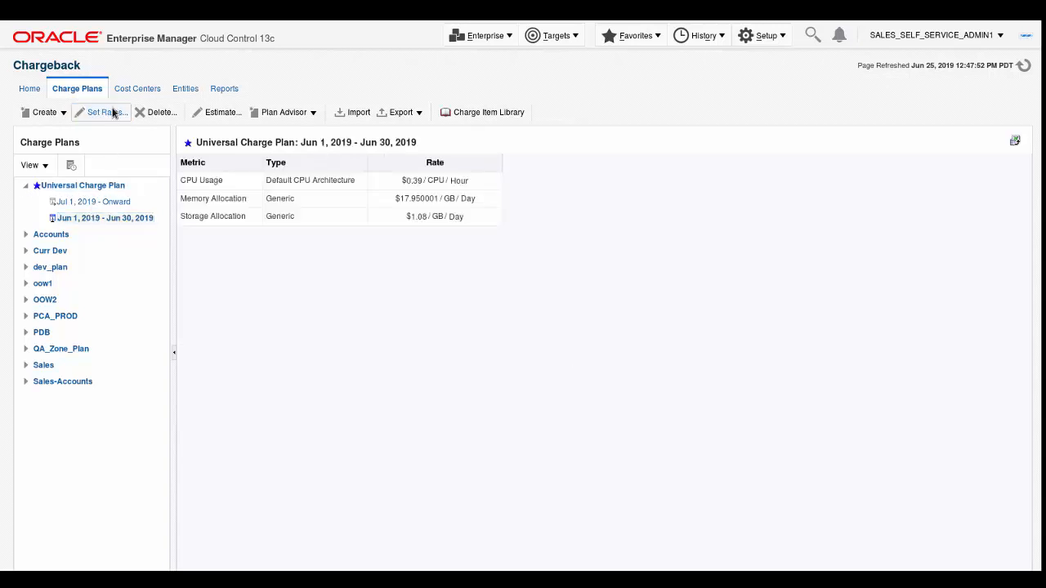
- Set rates CPU 0.46, memory 18.40 and storage 1.15 per GB/day and save the plan
{"action": "left_click", "coordinate": [102, 112]}
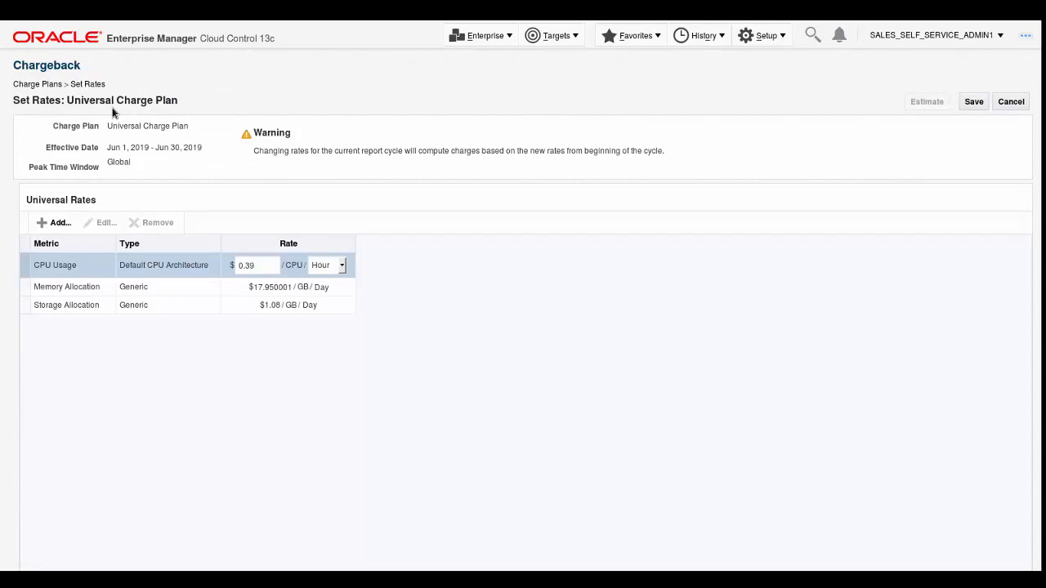
{"action": "mouse_move", "coordinate": [202, 248]}
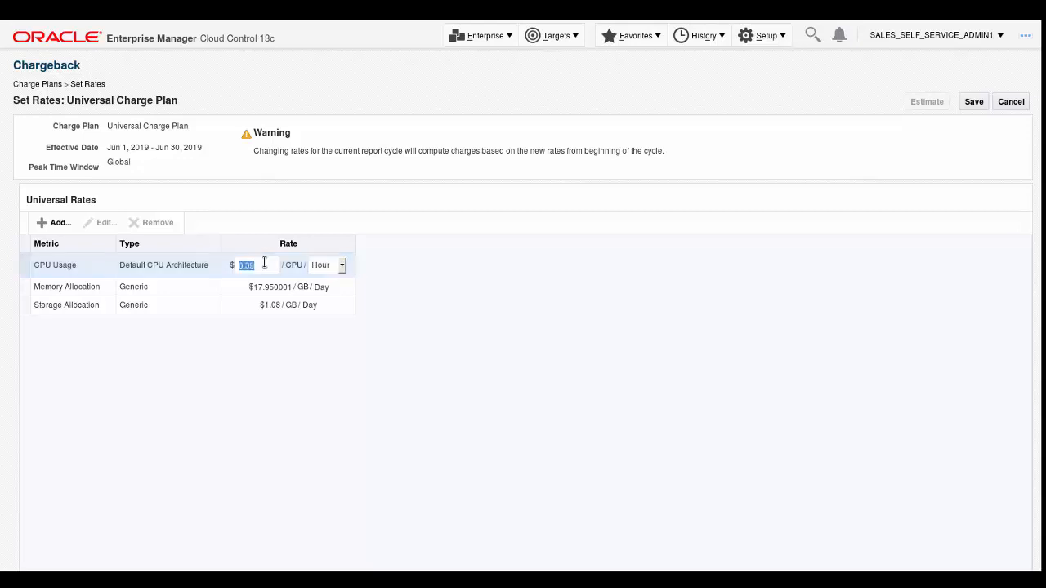
{"action": "type", "text": "0"}
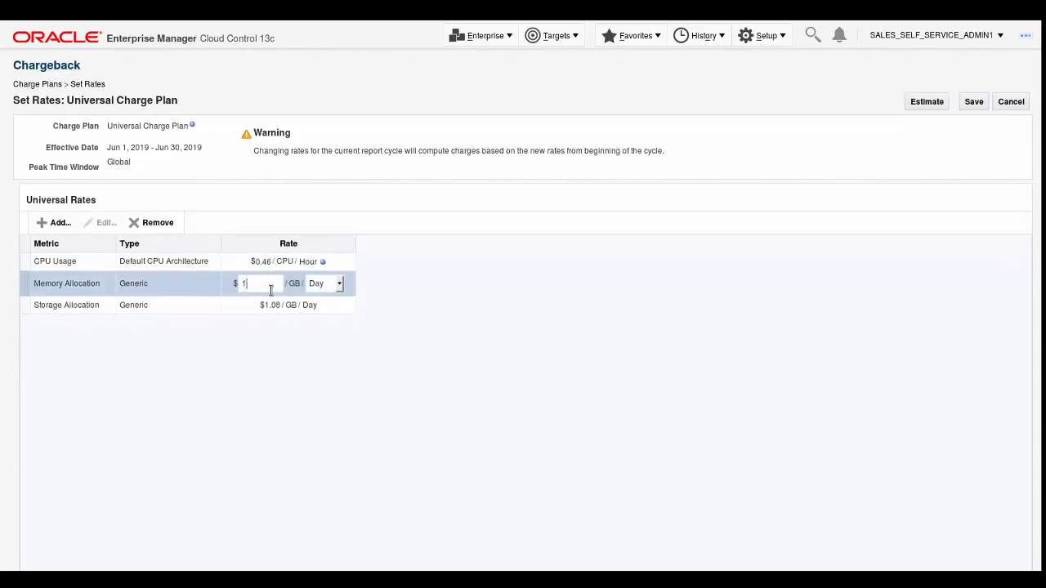
{"action": "type", "text": "18.40"}
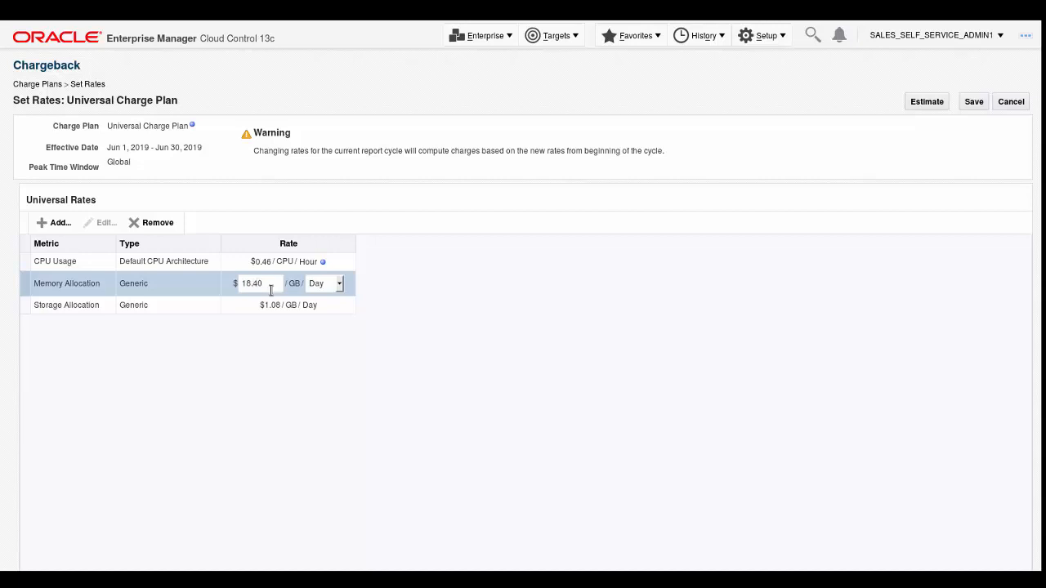
{"action": "left_click", "coordinate": [270, 304]}
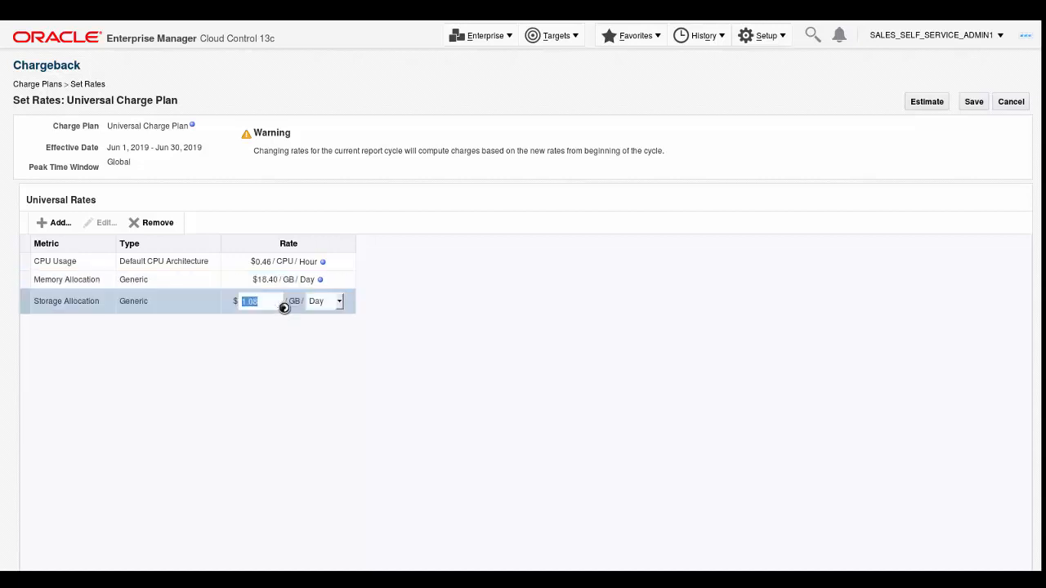
{"action": "type", "text": "1"}
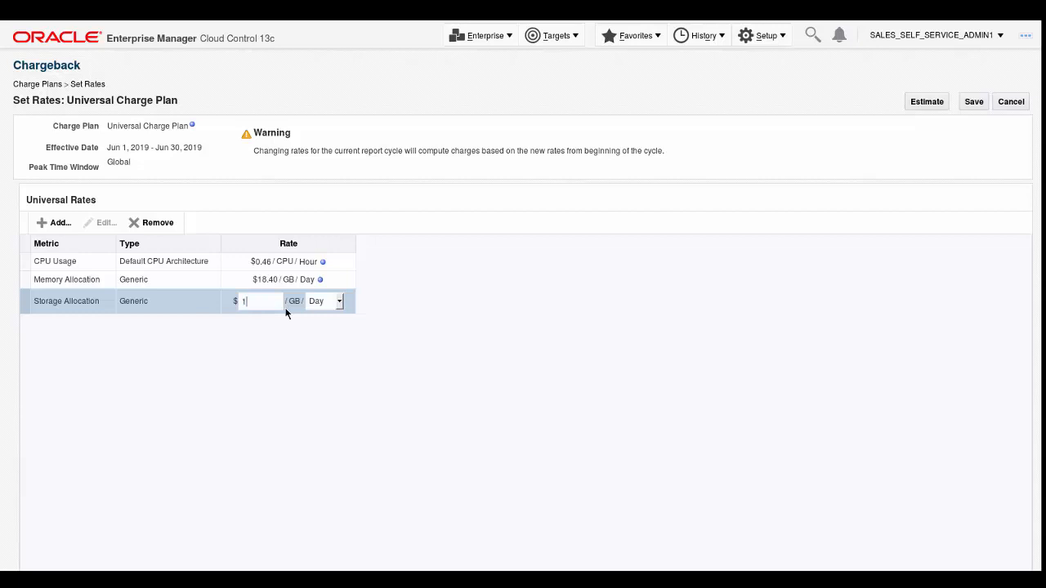
{"action": "type", "text": ".15"}
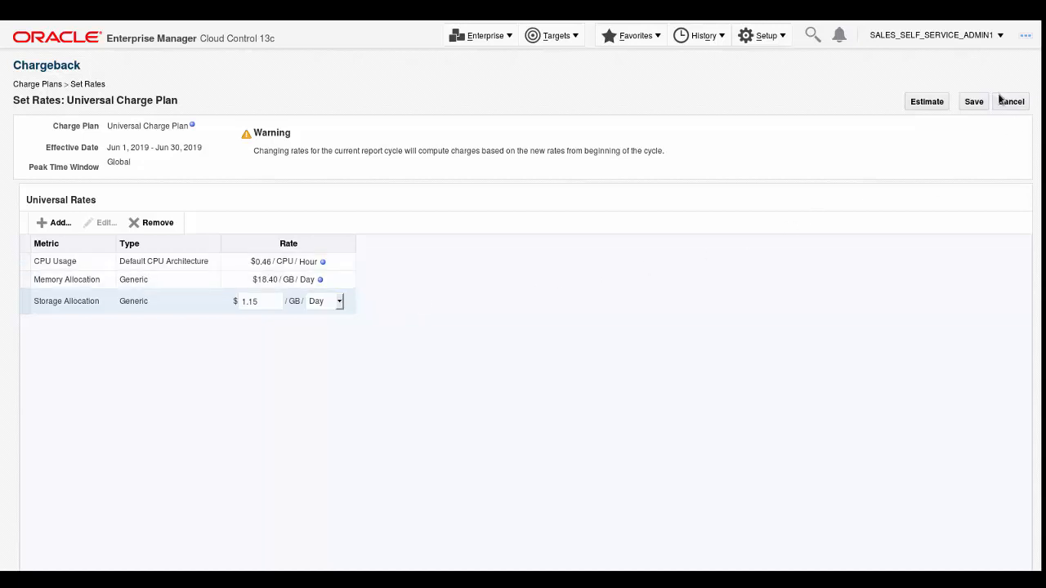
{"action": "left_click", "coordinate": [973, 101]}
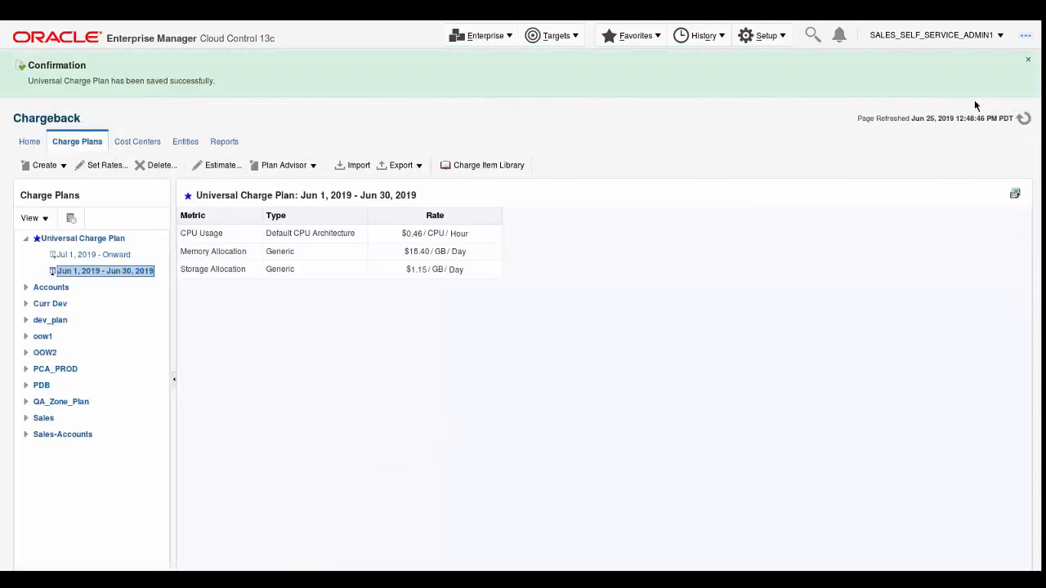
- Dismiss the confirmation and create a new charge plan named OPCC-CD-Plan
{"action": "left_click", "coordinate": [1028, 59]}
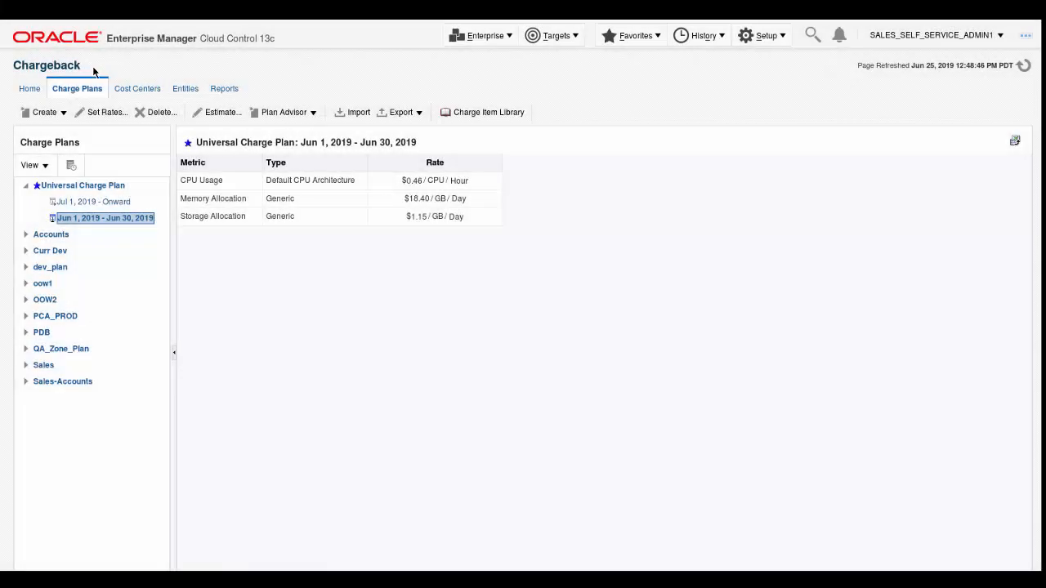
{"action": "mouse_move", "coordinate": [152, 121]}
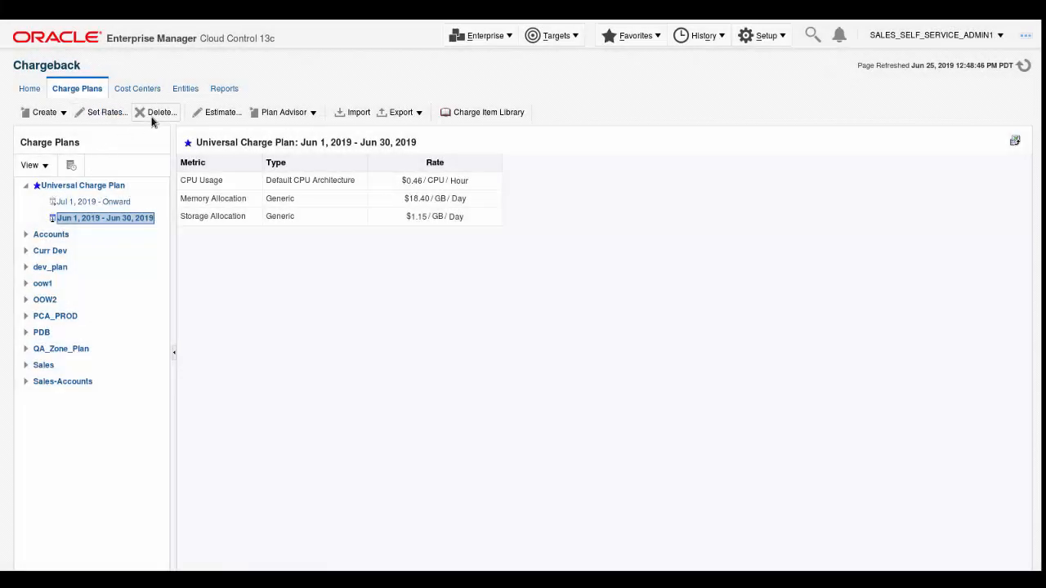
{"action": "left_click", "coordinate": [44, 112]}
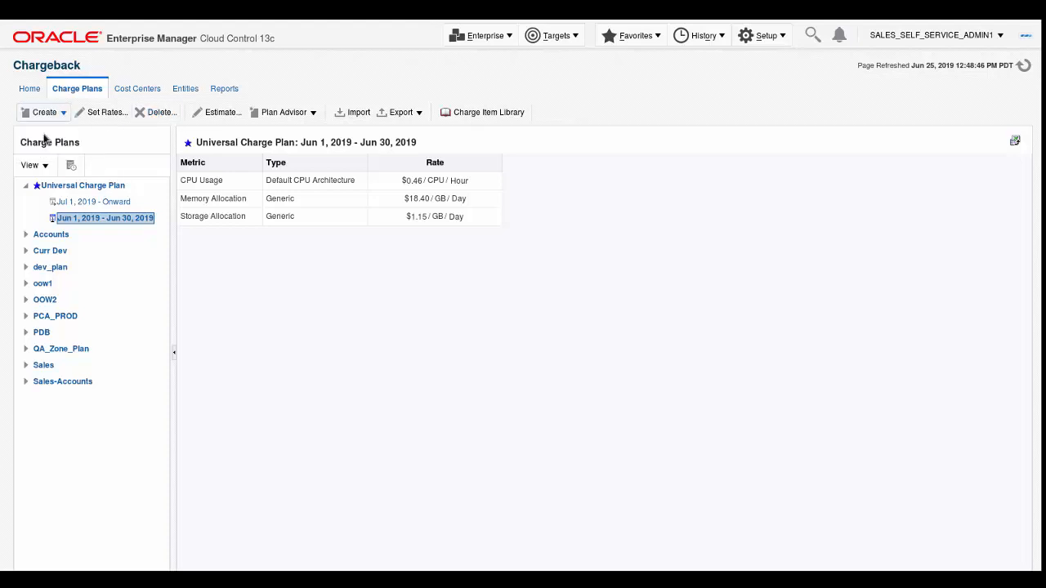
{"action": "left_click", "coordinate": [41, 113]}
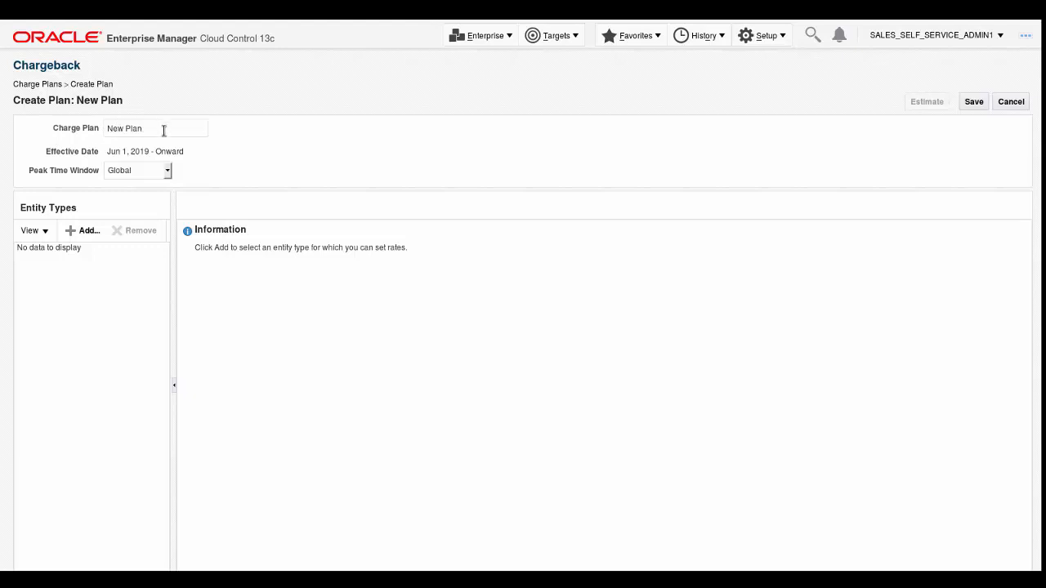
{"action": "double_click", "coordinate": [124, 128]}
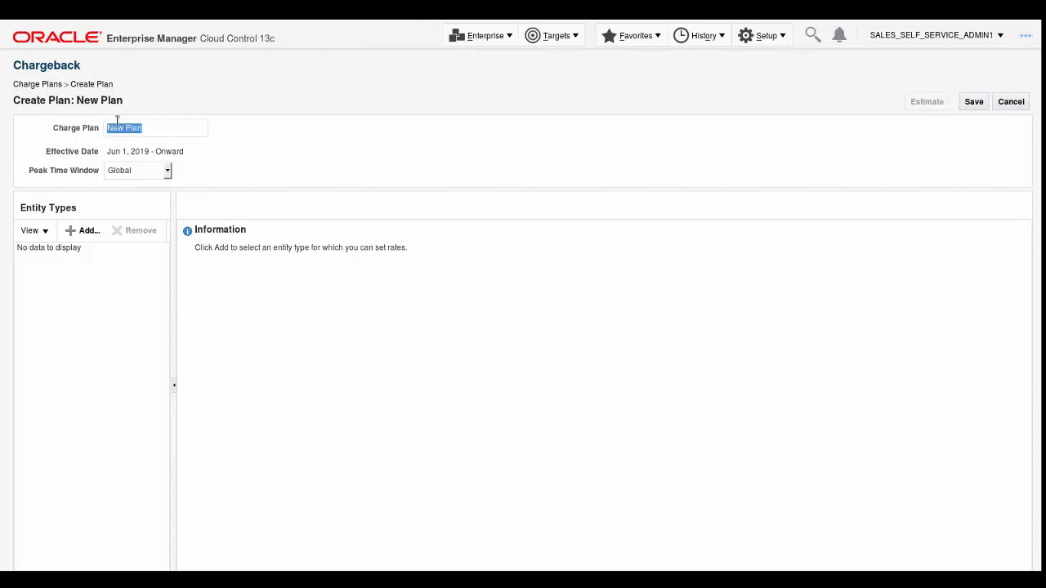
{"action": "type", "text": "OPCC-"}
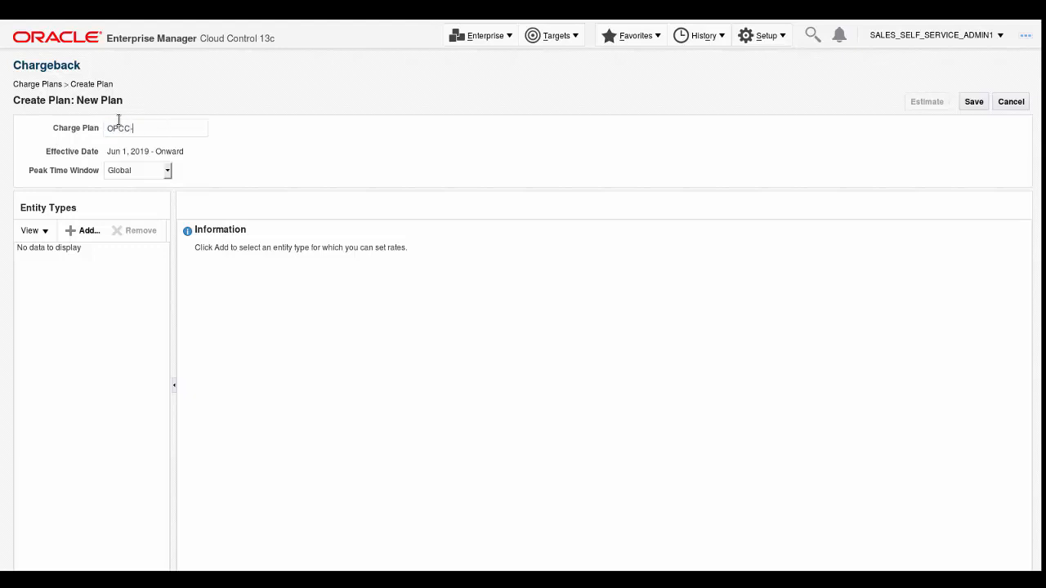
{"action": "type", "text": "CD-Plan"}
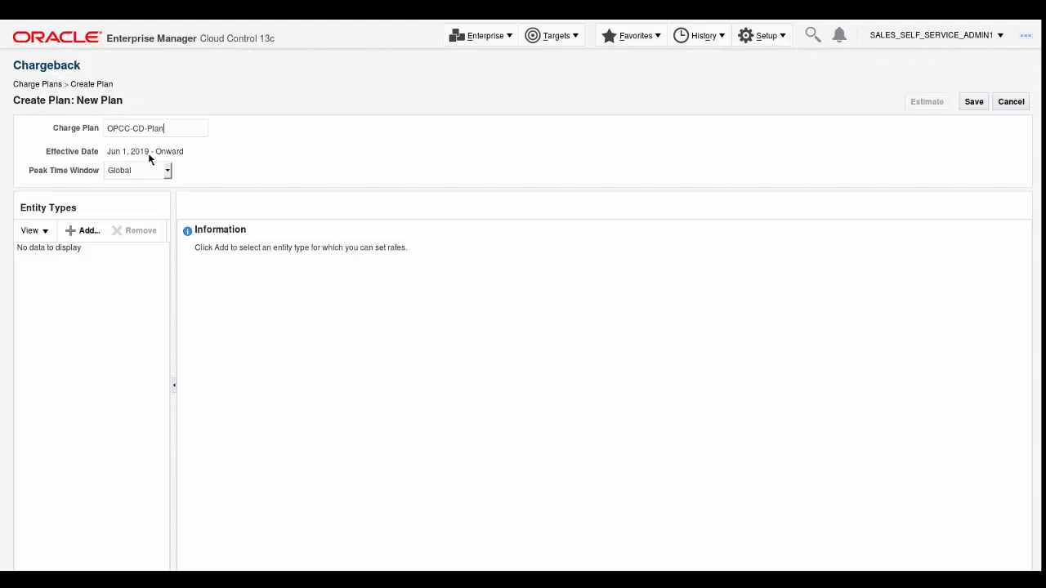
- Set the plan's peak time window to MON_TO_FRI
{"action": "left_click", "coordinate": [168, 170]}
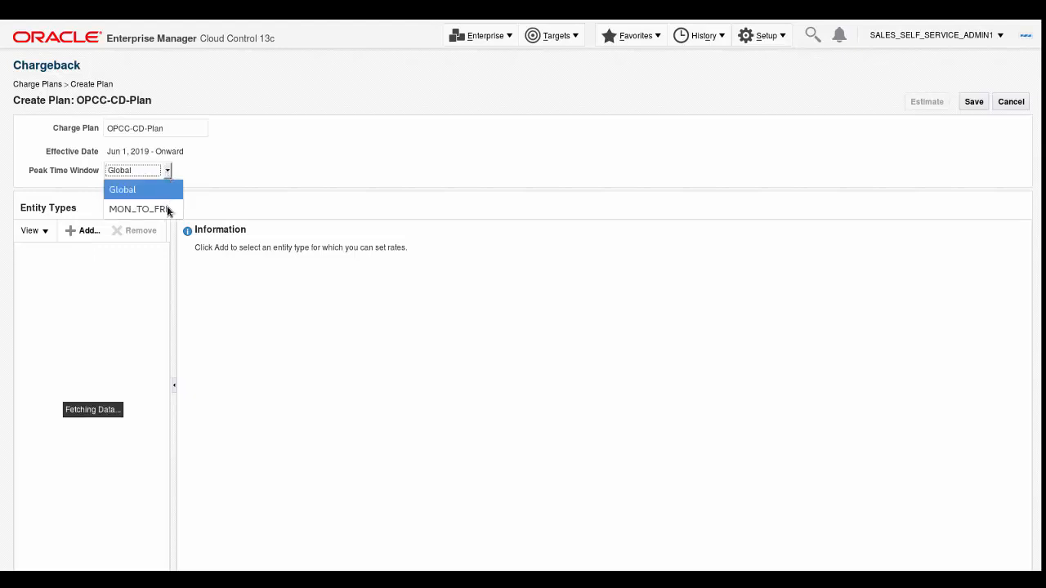
{"action": "left_click", "coordinate": [137, 208]}
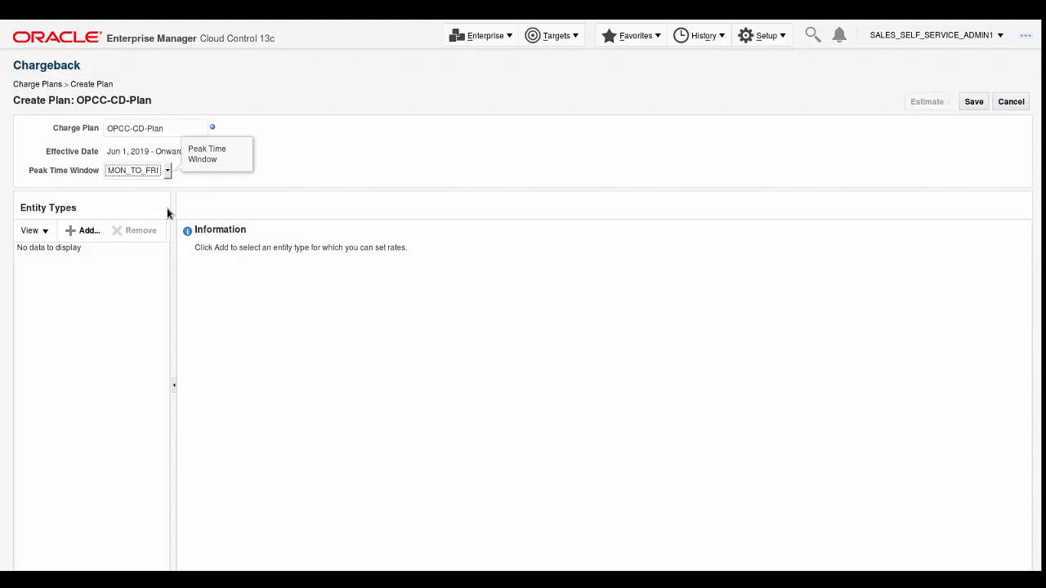
{"action": "mouse_move", "coordinate": [139, 218]}
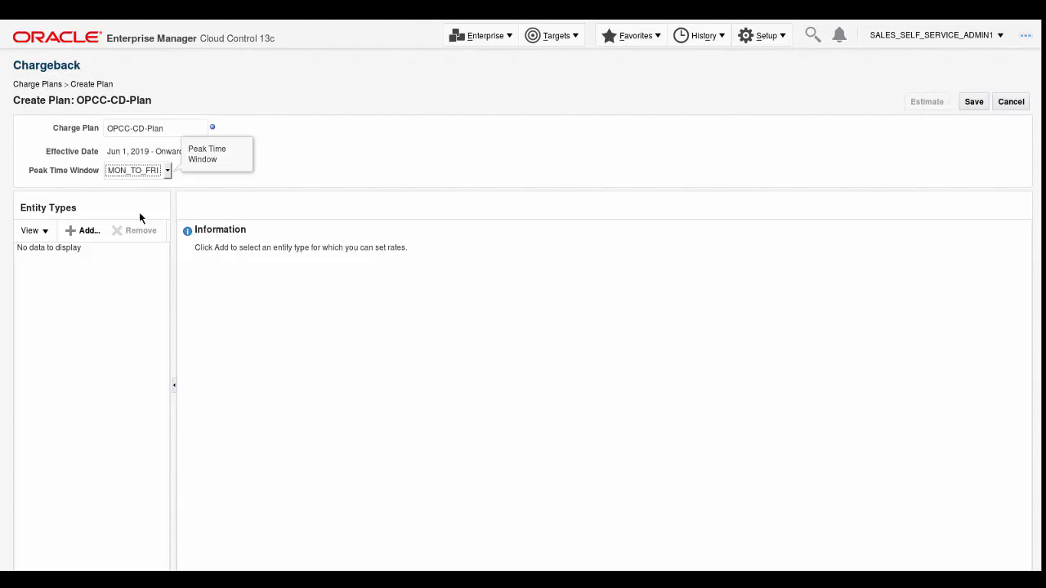
- Add Oracle VM Guest as an entity type in OPCC-CD-Plan
{"action": "left_click", "coordinate": [84, 230]}
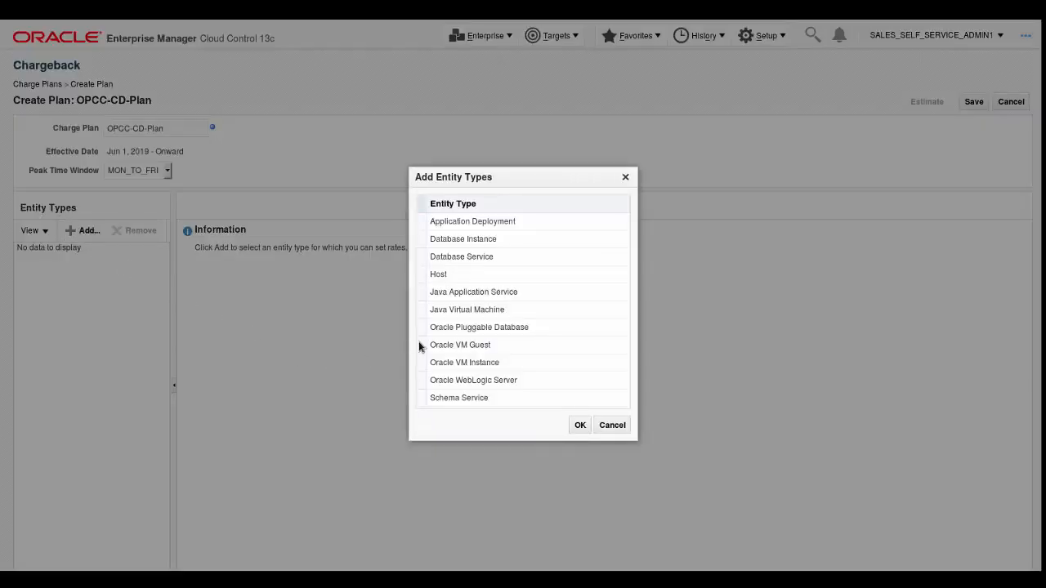
{"action": "left_click", "coordinate": [460, 343]}
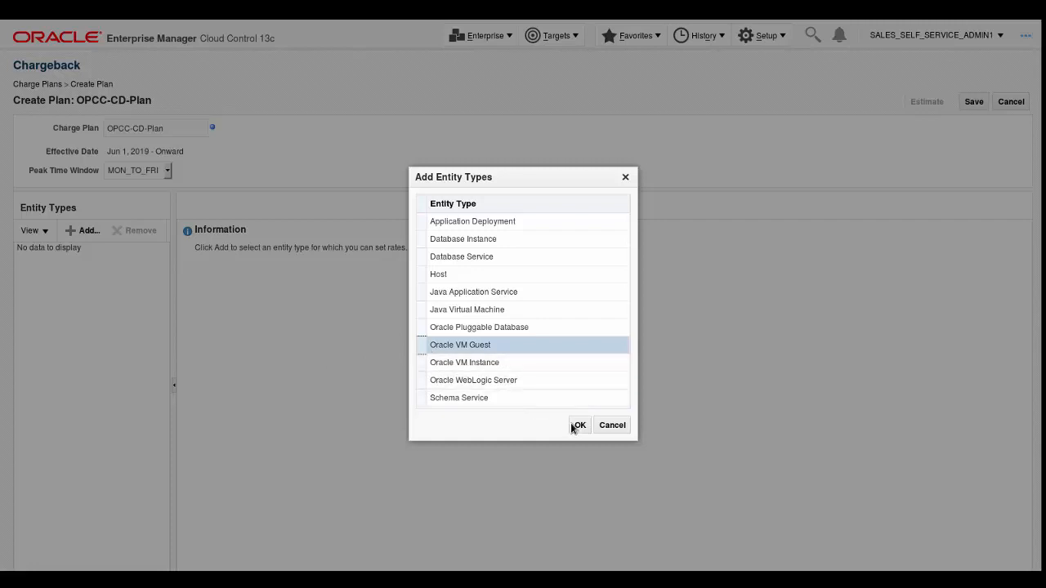
{"action": "left_click", "coordinate": [580, 425]}
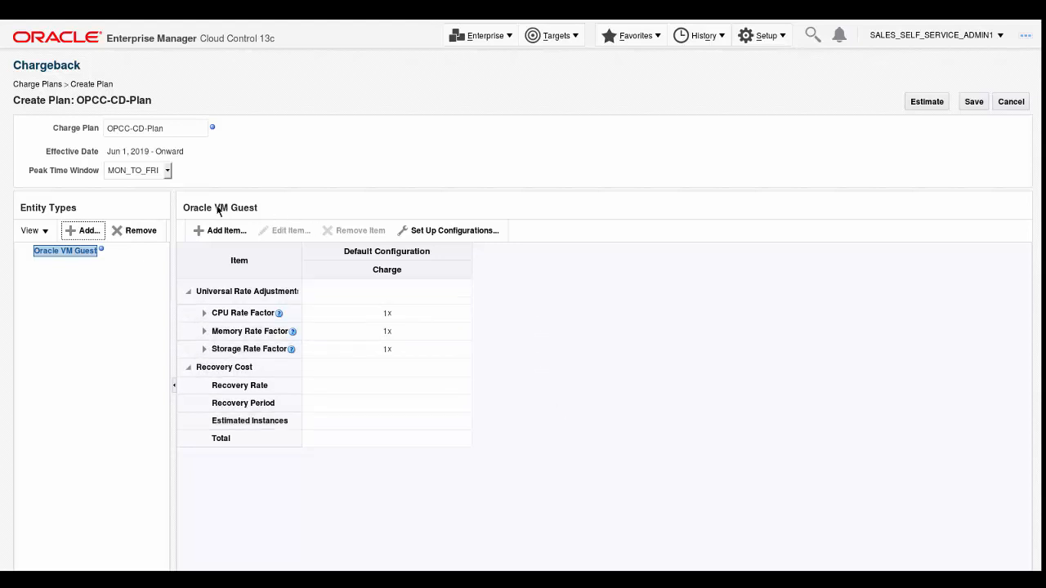
{"action": "mouse_move", "coordinate": [220, 231]}
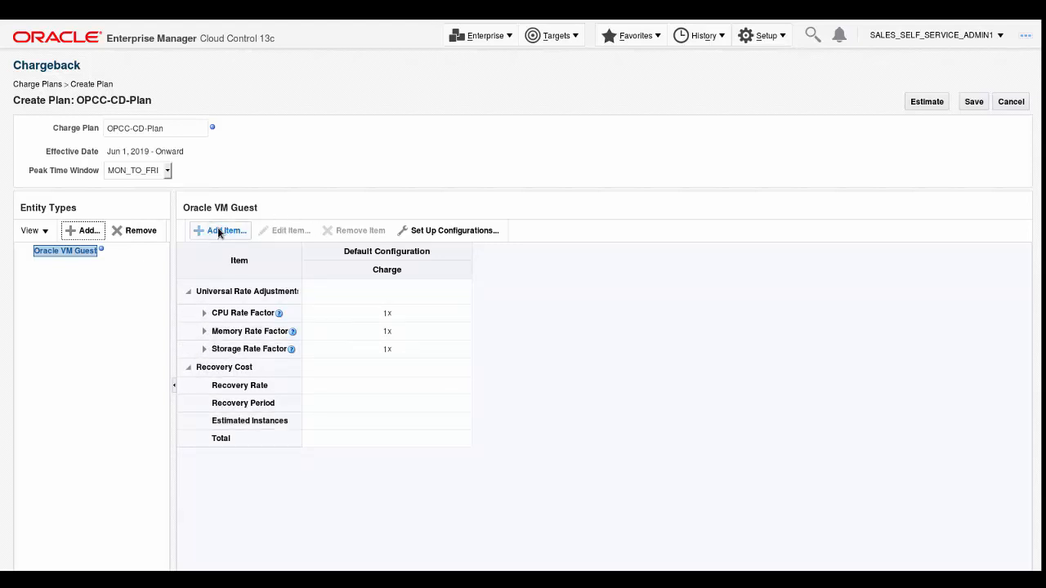
- Add a High Availability charge item with condition Equals Y for Oracle VM Guest
{"action": "left_click", "coordinate": [219, 231]}
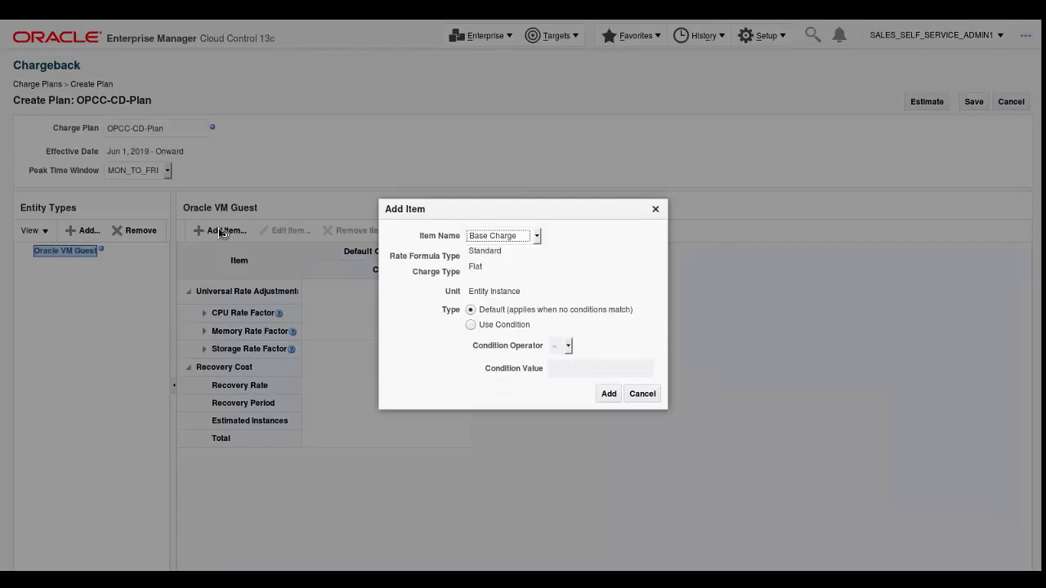
{"action": "mouse_move", "coordinate": [539, 237]}
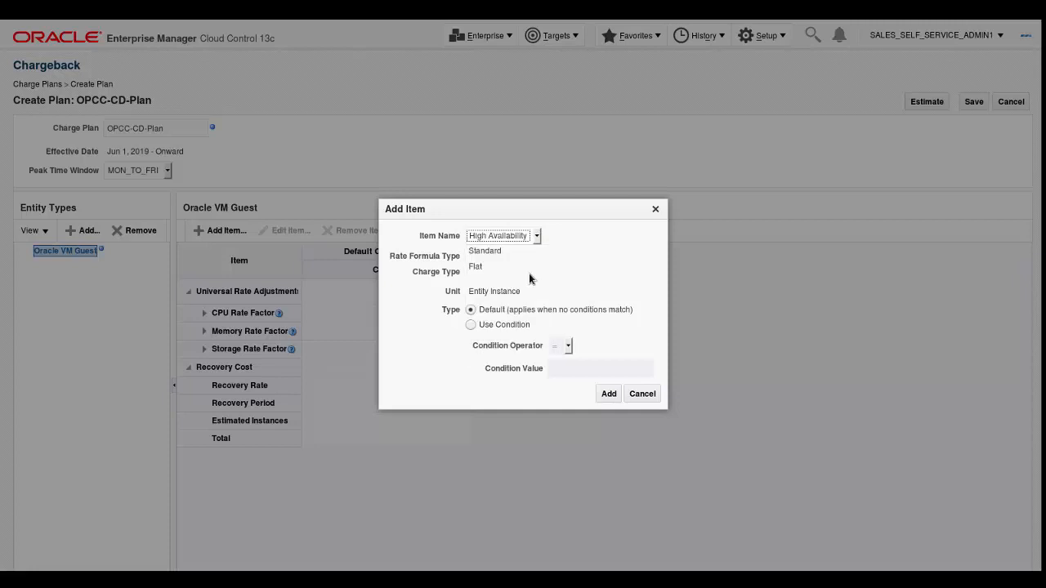
{"action": "left_click", "coordinate": [470, 325]}
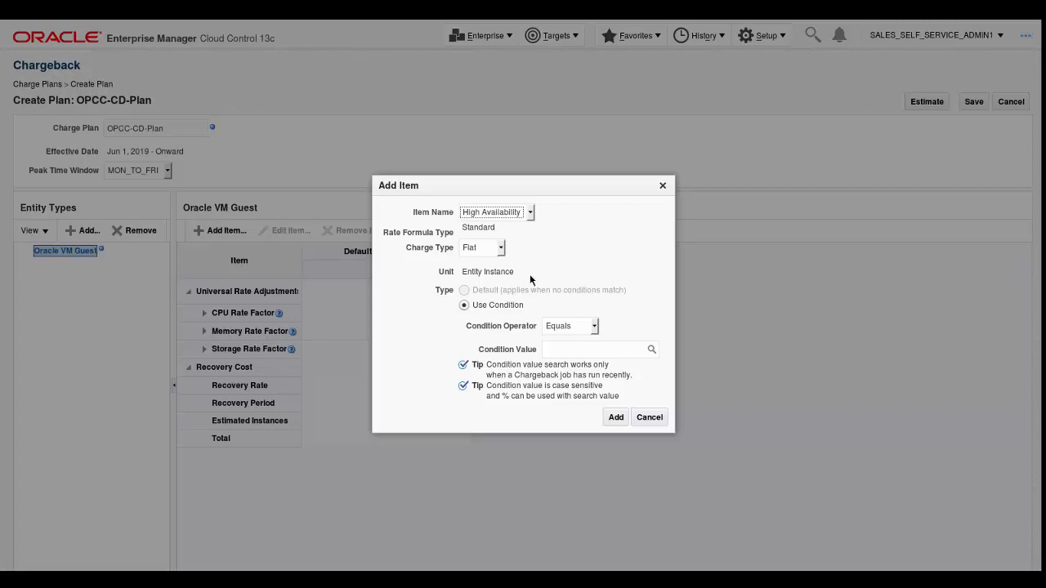
{"action": "mouse_move", "coordinate": [660, 352]}
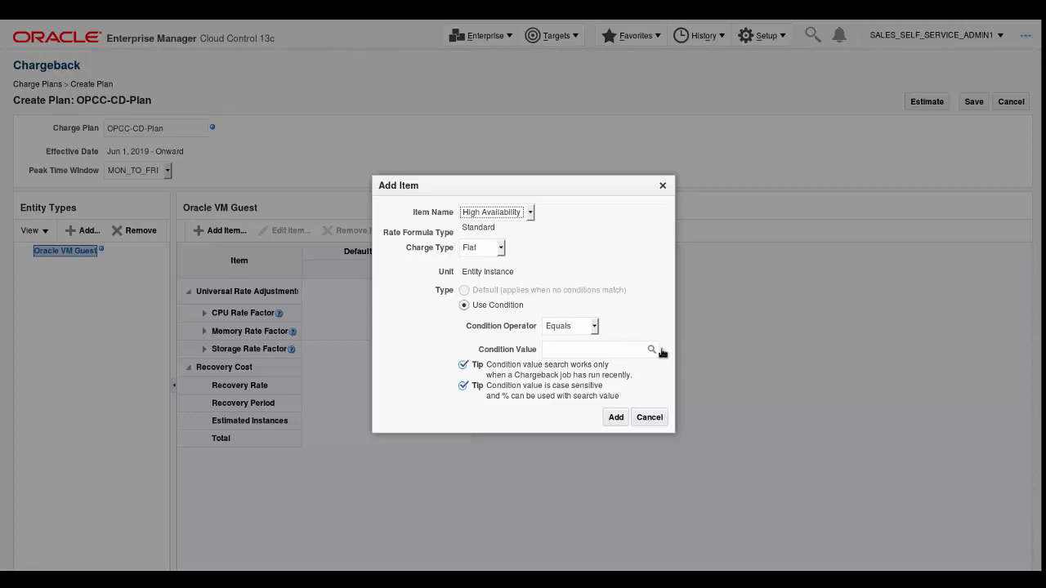
{"action": "left_click", "coordinate": [652, 349]}
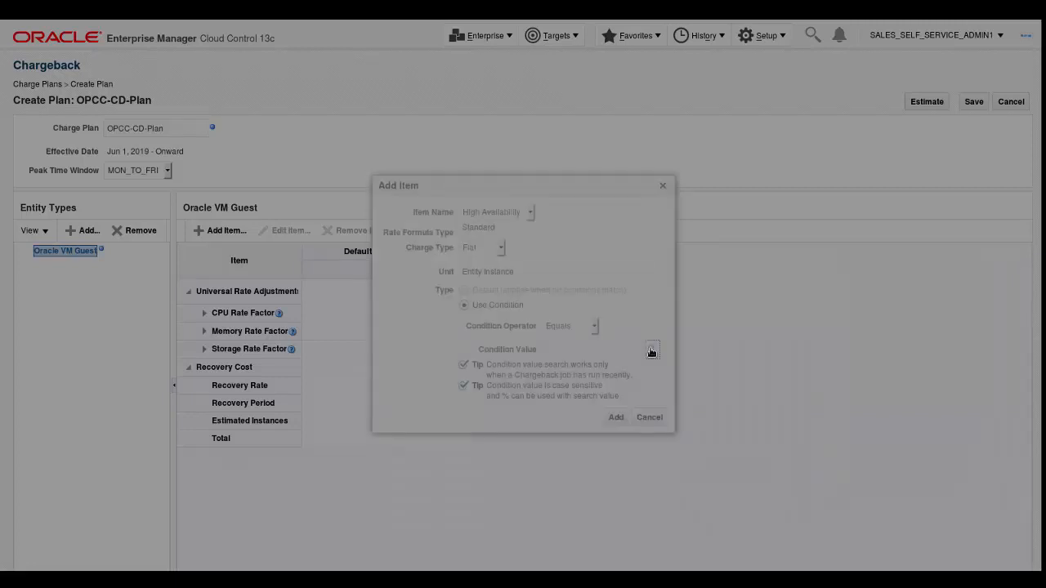
{"action": "left_click", "coordinate": [652, 351]}
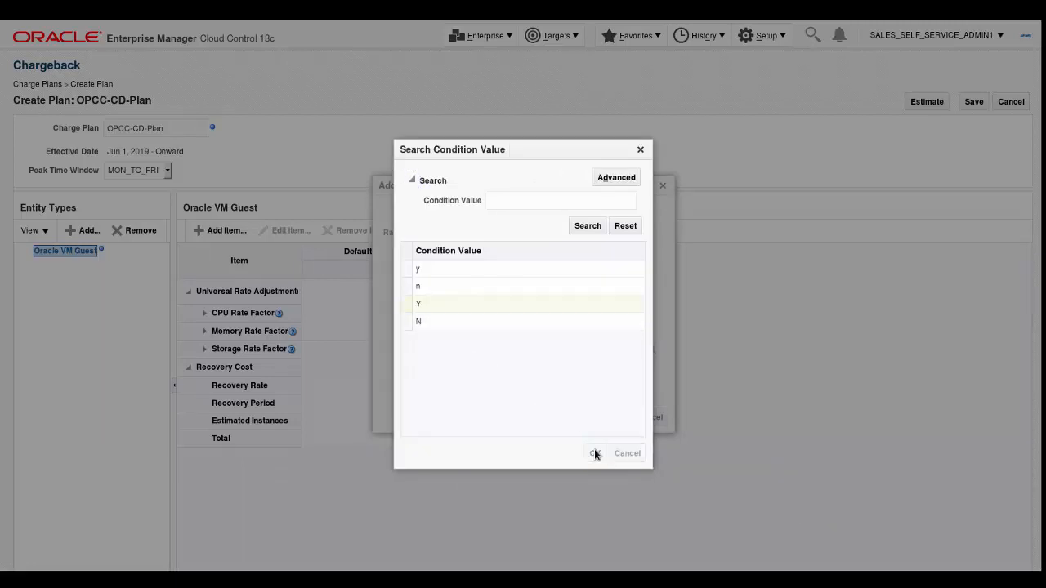
{"action": "left_click", "coordinate": [595, 454]}
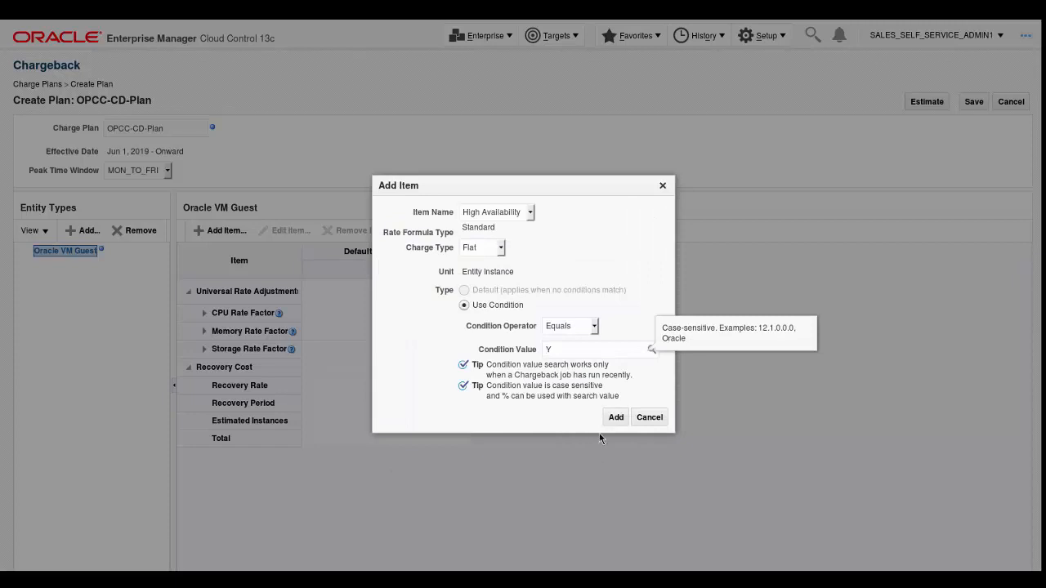
{"action": "left_click", "coordinate": [615, 416]}
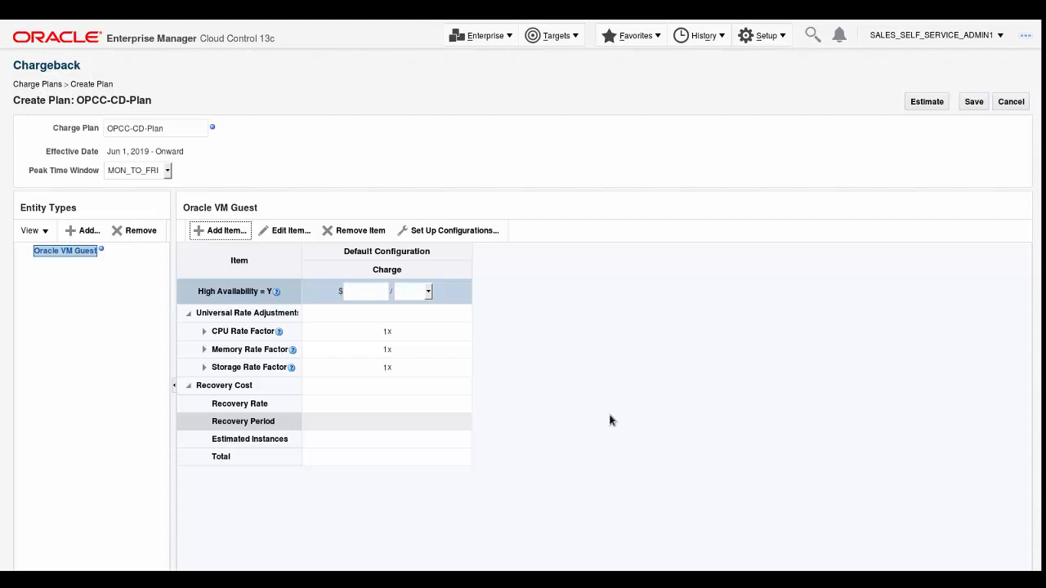
- Charge $1.20 per Day for the High Availability = Y item
{"action": "left_click", "coordinate": [365, 292]}
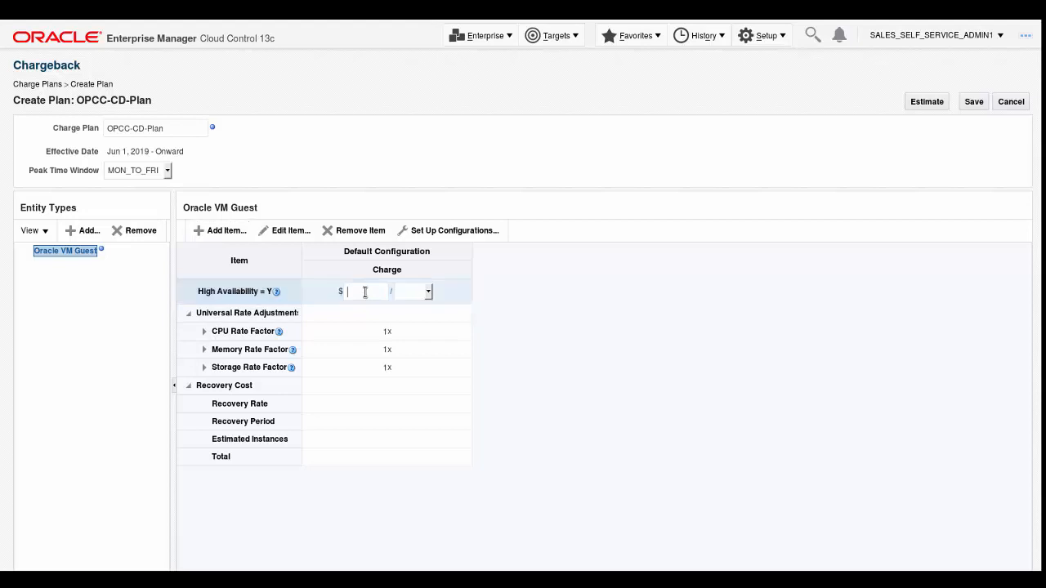
{"action": "type", "text": "1.20"}
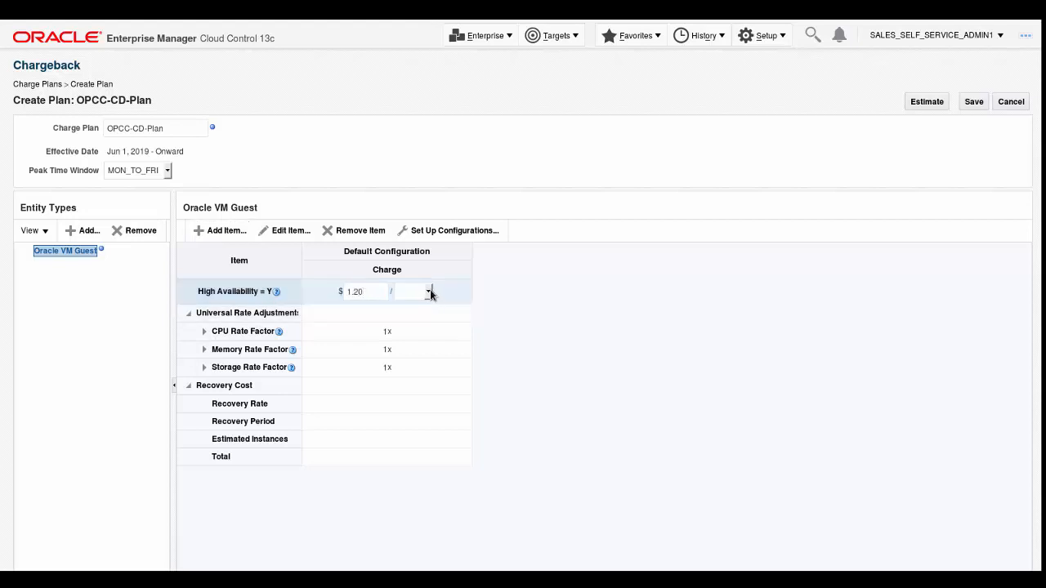
{"action": "left_click", "coordinate": [431, 292]}
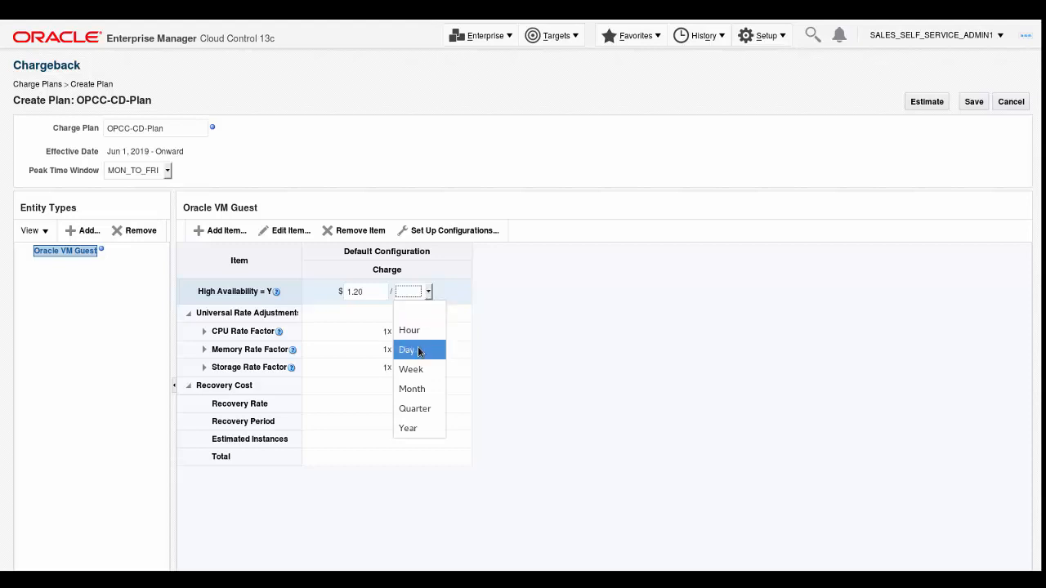
{"action": "left_click", "coordinate": [406, 350]}
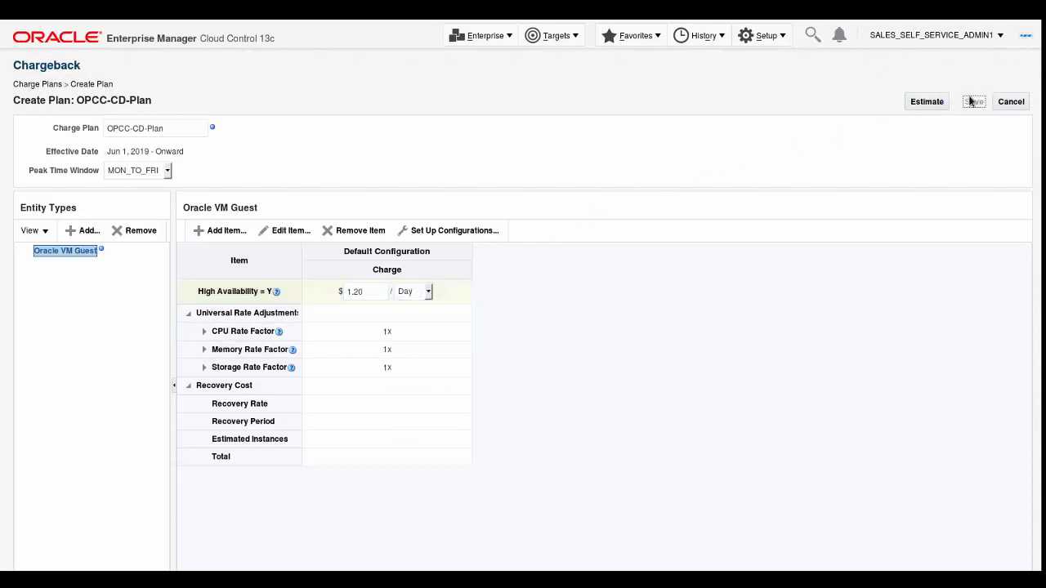
- Save OPCC-CD-Plan, dismiss the confirmation and refresh the charge plans list
{"action": "left_click", "coordinate": [974, 101]}
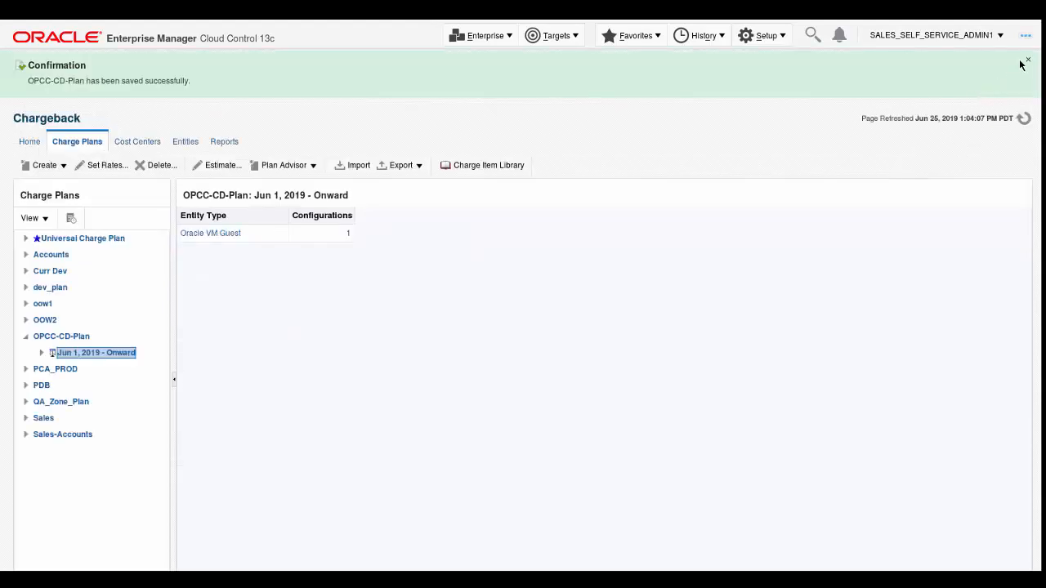
{"action": "left_click", "coordinate": [1027, 60]}
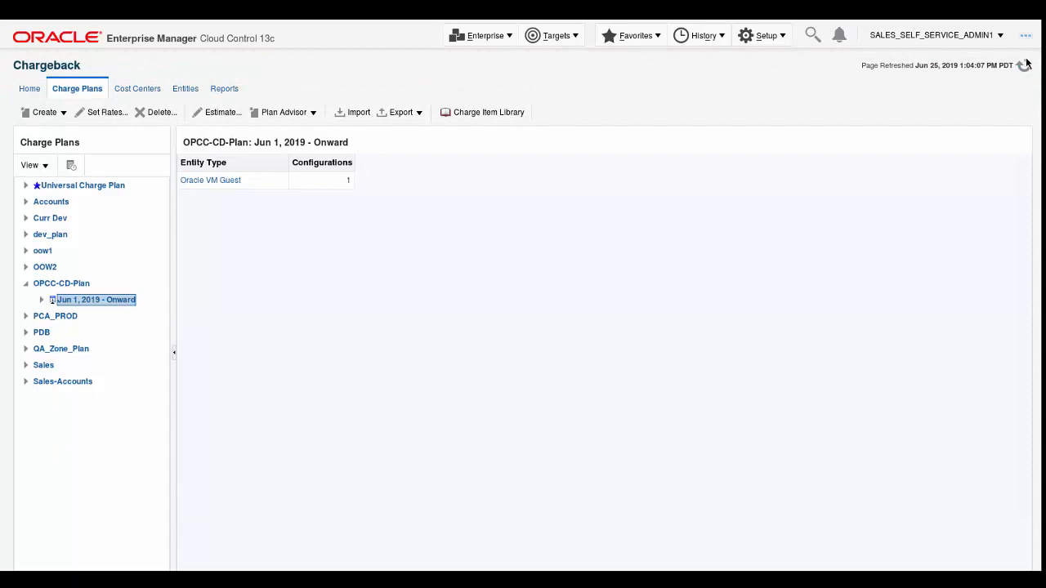
{"action": "left_click", "coordinate": [50, 218]}
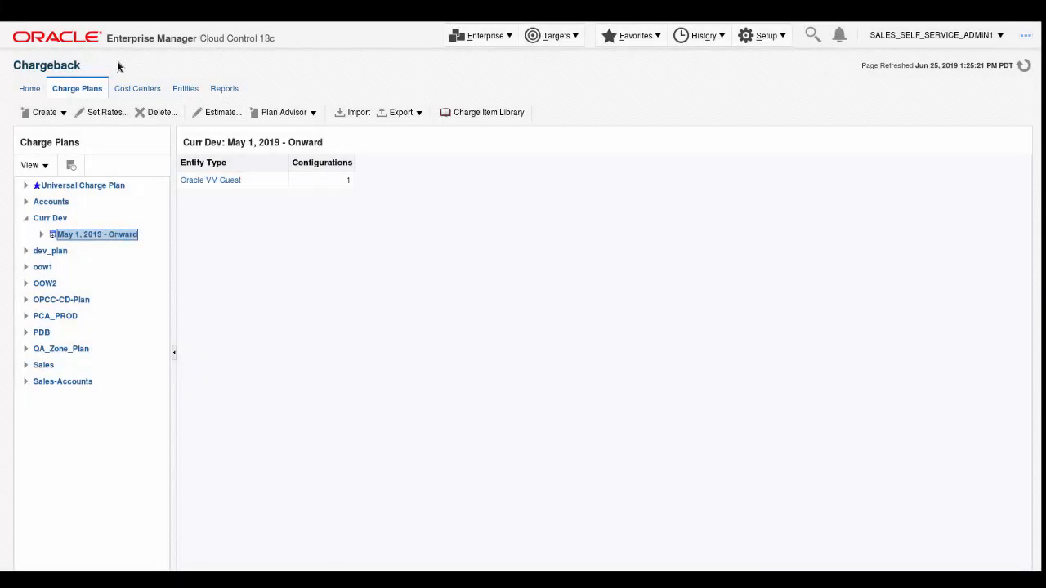
{"action": "mouse_move", "coordinate": [136, 68]}
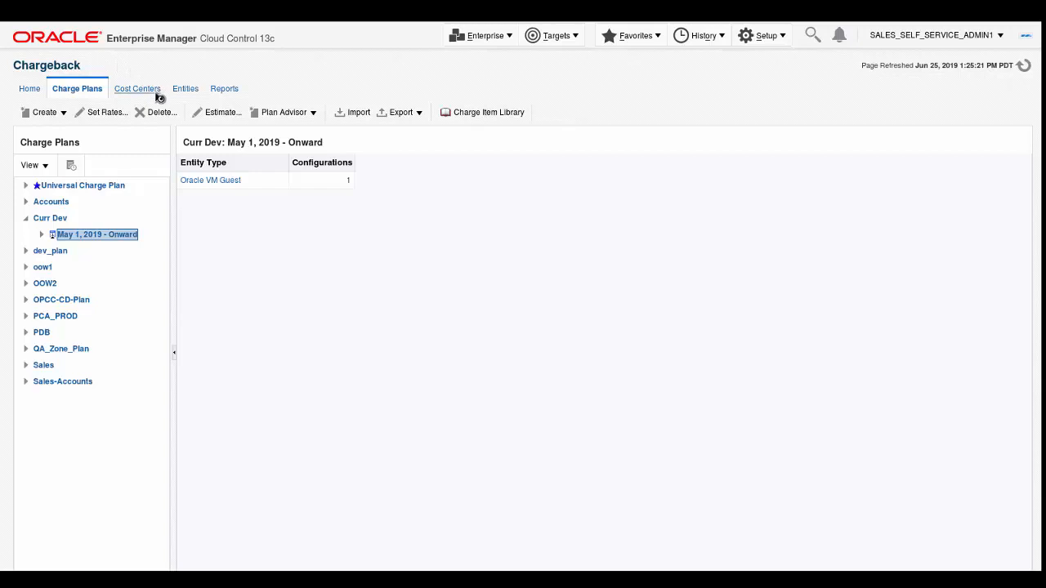
- Add top-level cost center OPCC-CD-CC with display name OPCC-CC1 from the Cost Centers list
{"action": "left_click", "coordinate": [137, 88]}
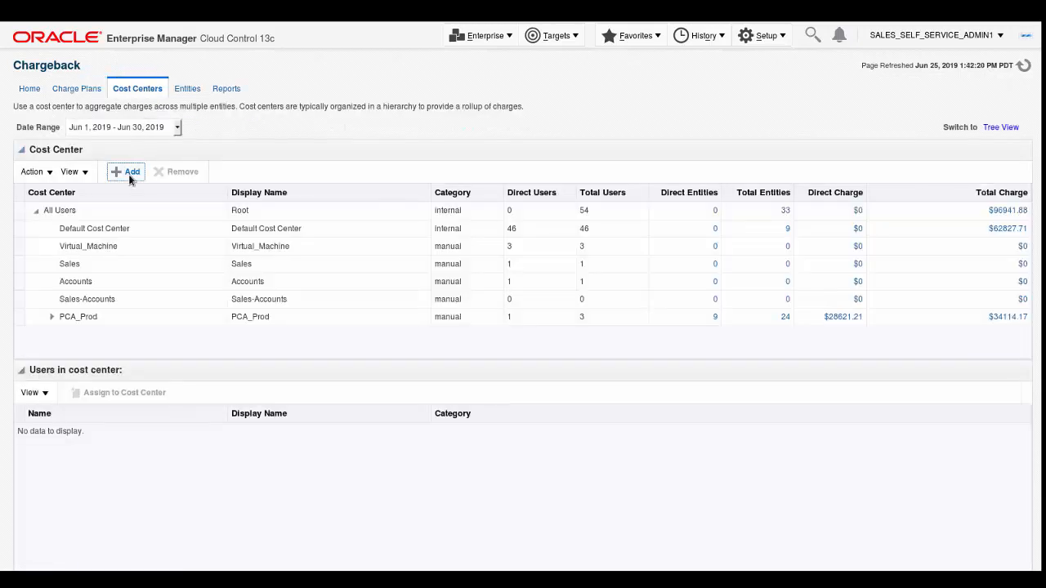
{"action": "left_click", "coordinate": [128, 172]}
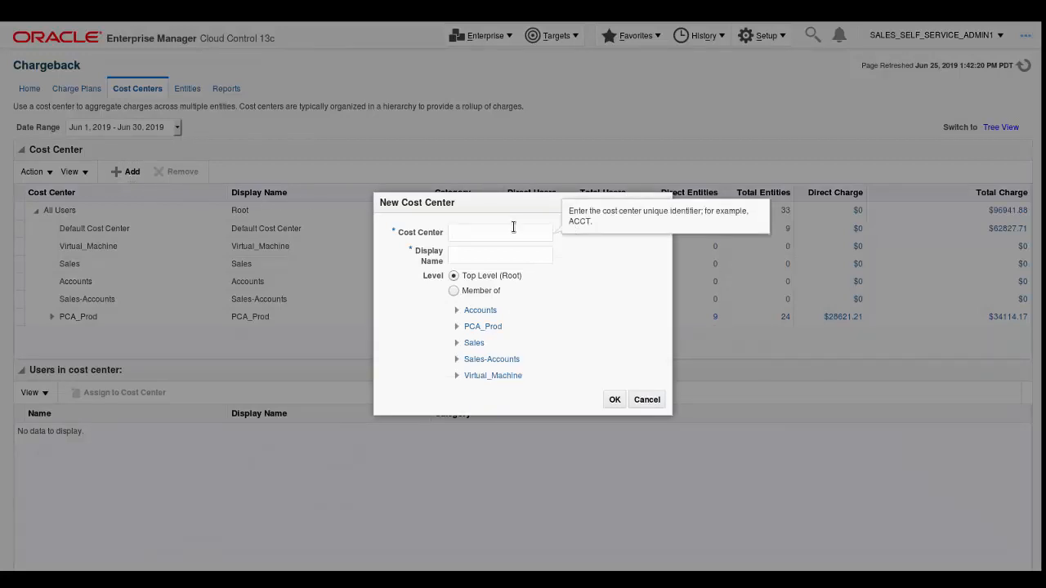
{"action": "type", "text": "OPCC-CD-CC"}
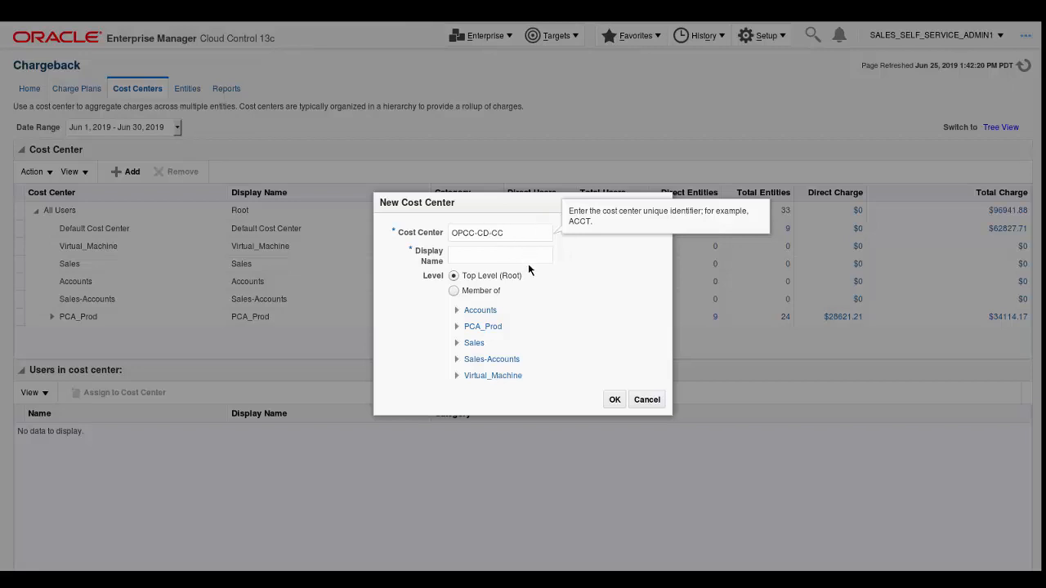
{"action": "type", "text": "OPCC-CC1"}
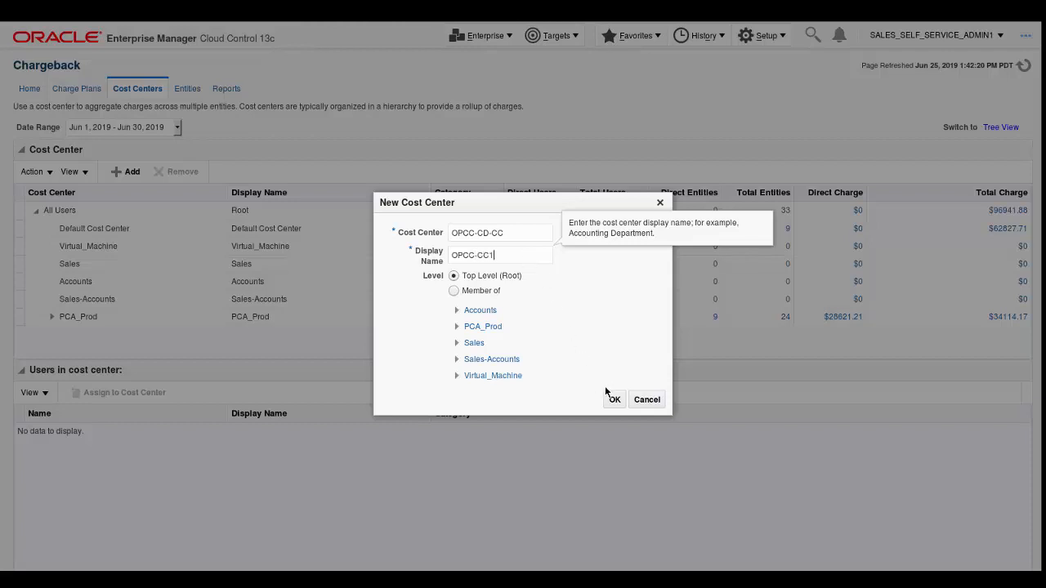
{"action": "left_click", "coordinate": [615, 400]}
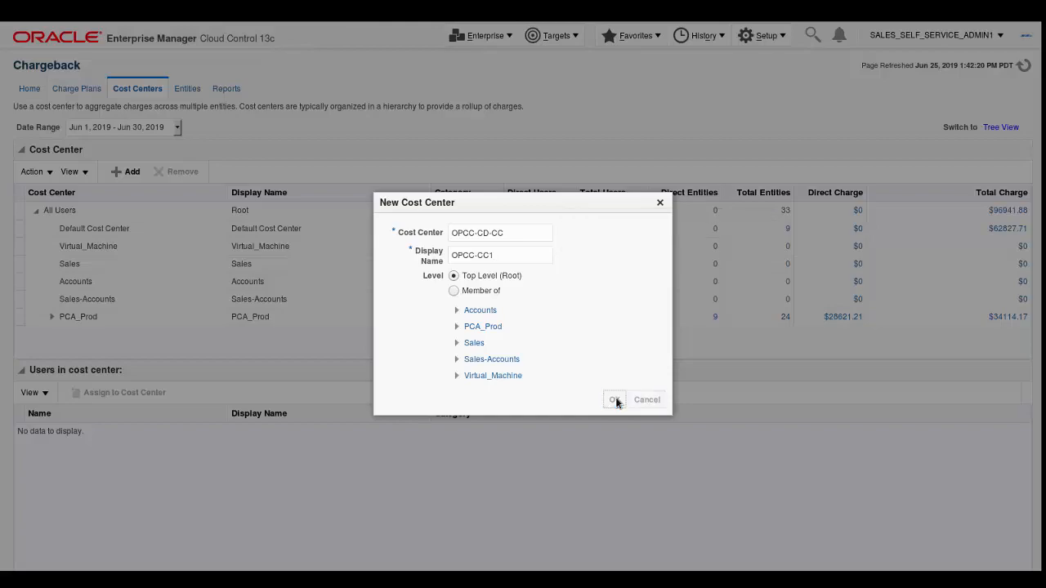
{"action": "left_click", "coordinate": [613, 399]}
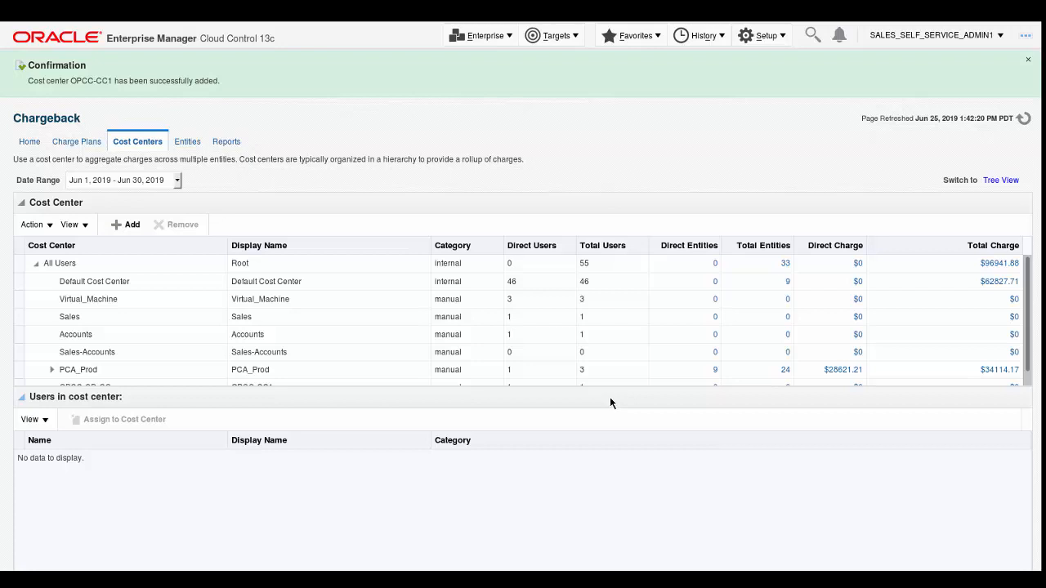
{"action": "mouse_move", "coordinate": [607, 402]}
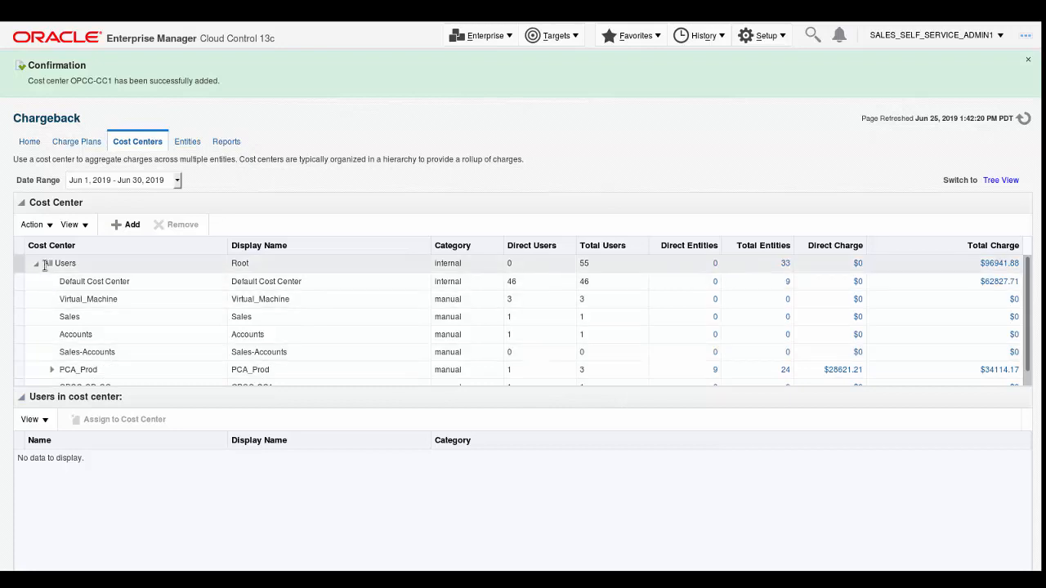
- List Default Cost Center's users and select the SALES_CLOUD user row
{"action": "left_click", "coordinate": [94, 281]}
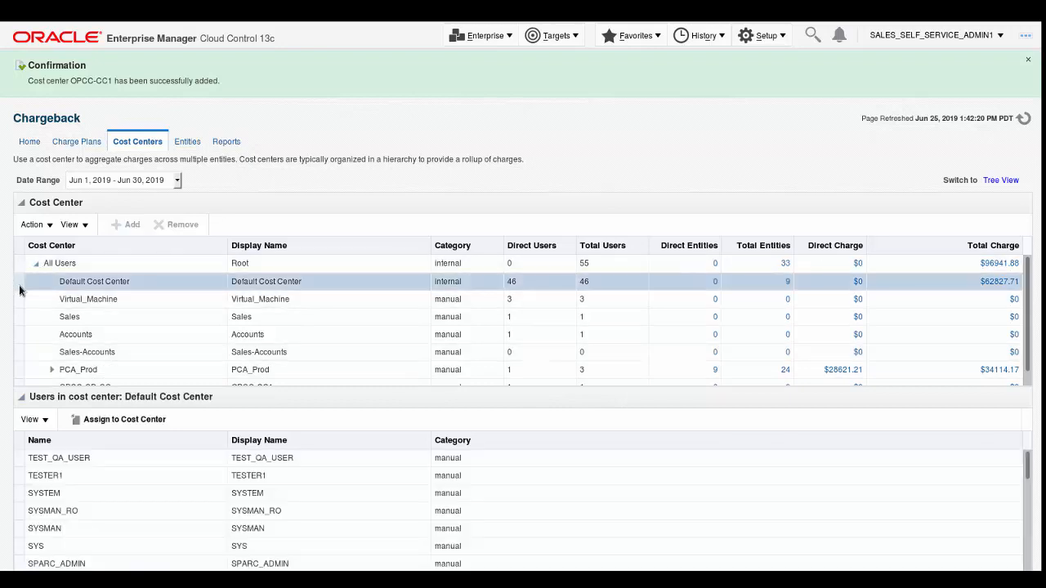
{"action": "mouse_move", "coordinate": [1028, 498]}
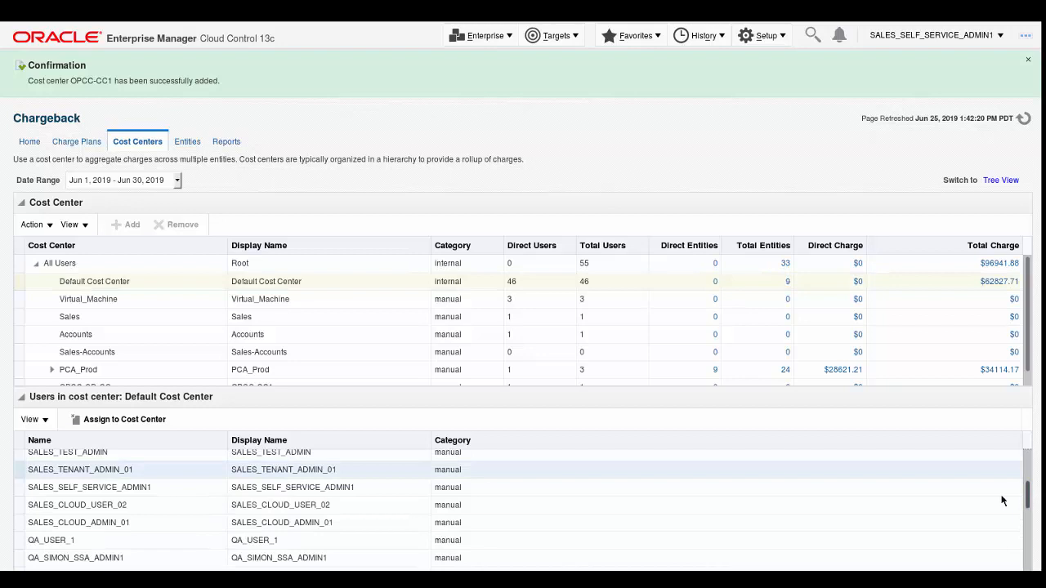
{"action": "mouse_move", "coordinate": [25, 508]}
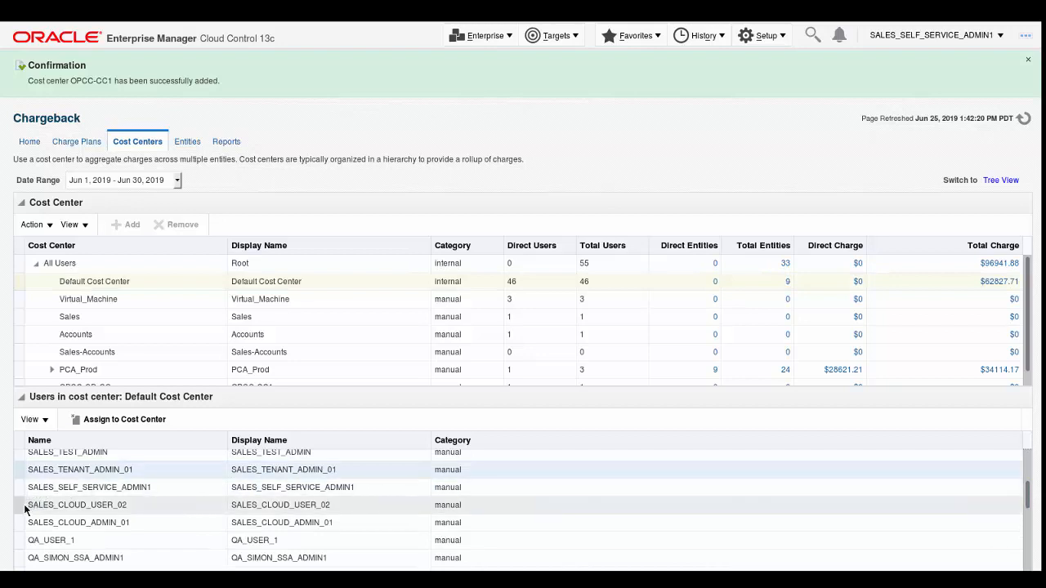
{"action": "left_click", "coordinate": [78, 504]}
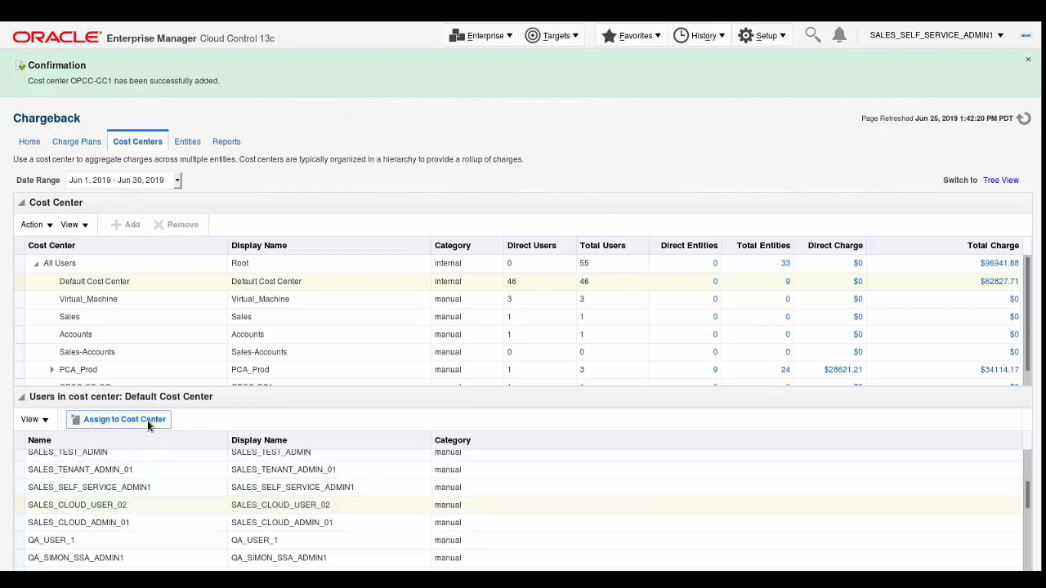
- Reassign the selected sales cloud user to cost center OPCC-CC1 via Assign To
{"action": "left_click", "coordinate": [124, 419]}
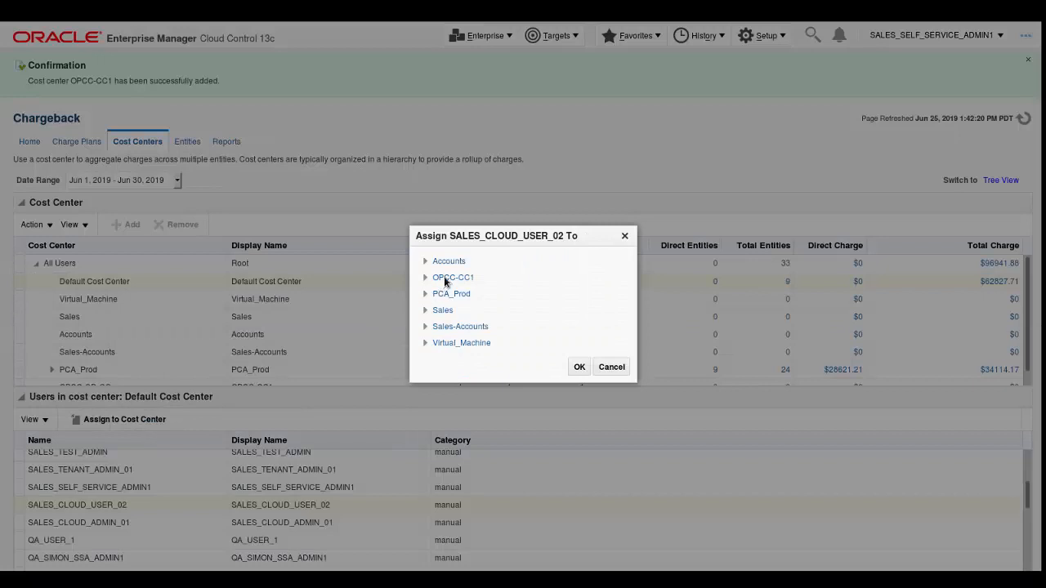
{"action": "left_click", "coordinate": [452, 277]}
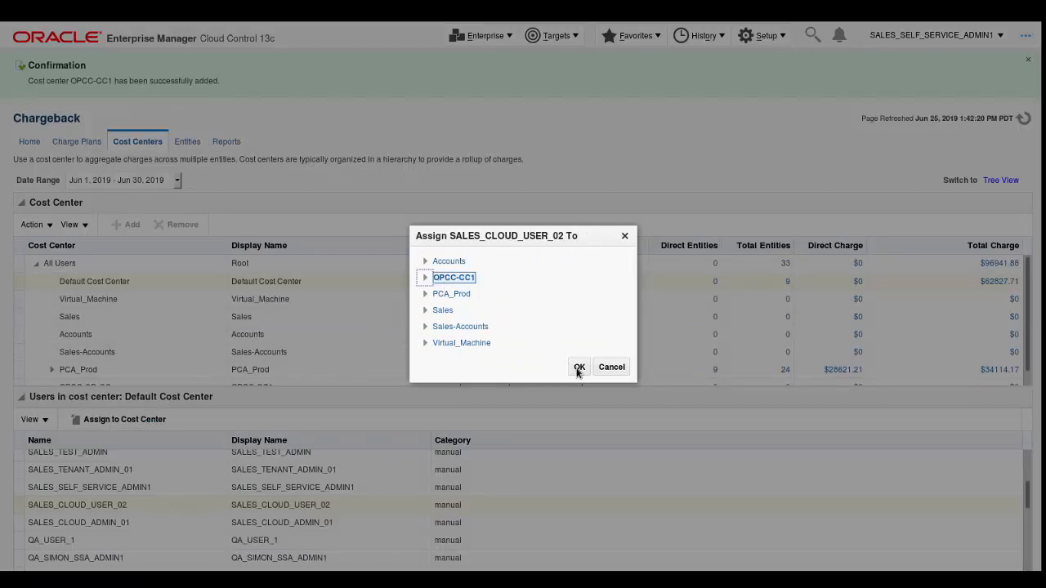
{"action": "left_click", "coordinate": [578, 366]}
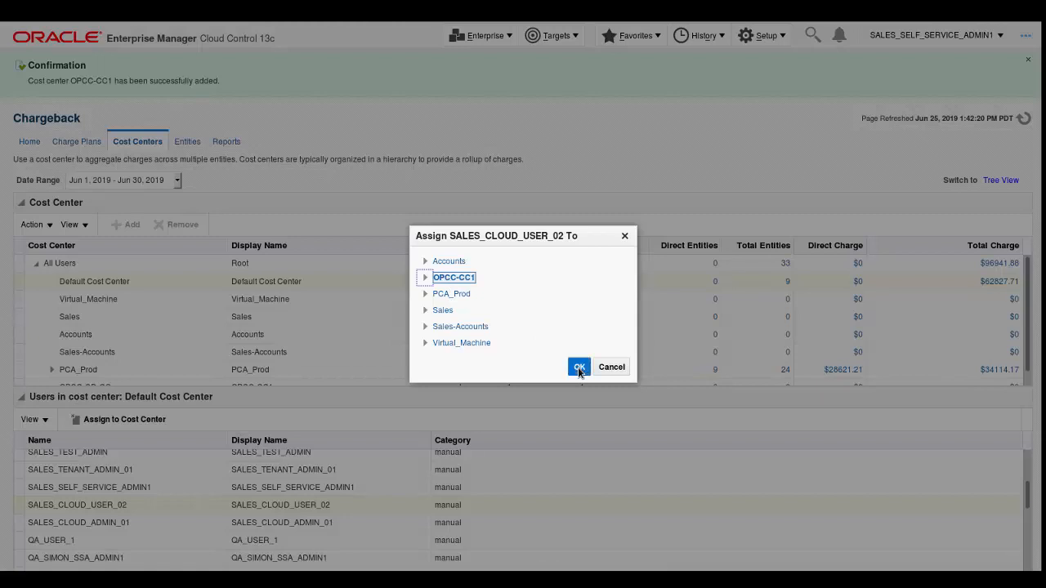
{"action": "left_click", "coordinate": [578, 366]}
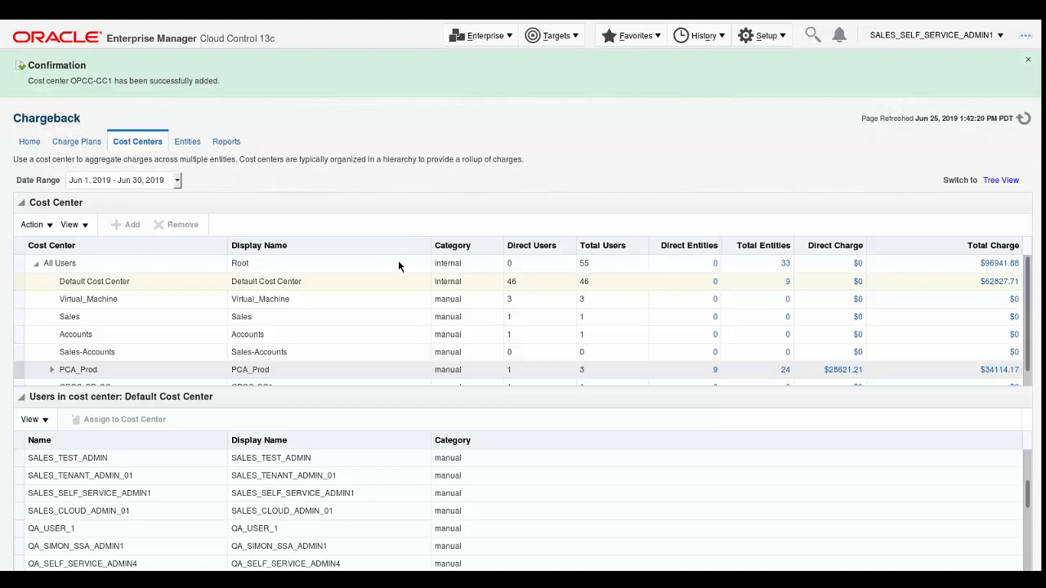
- Show the Chargeback Entities list with charge plan and cost center columns
{"action": "left_click", "coordinate": [187, 141]}
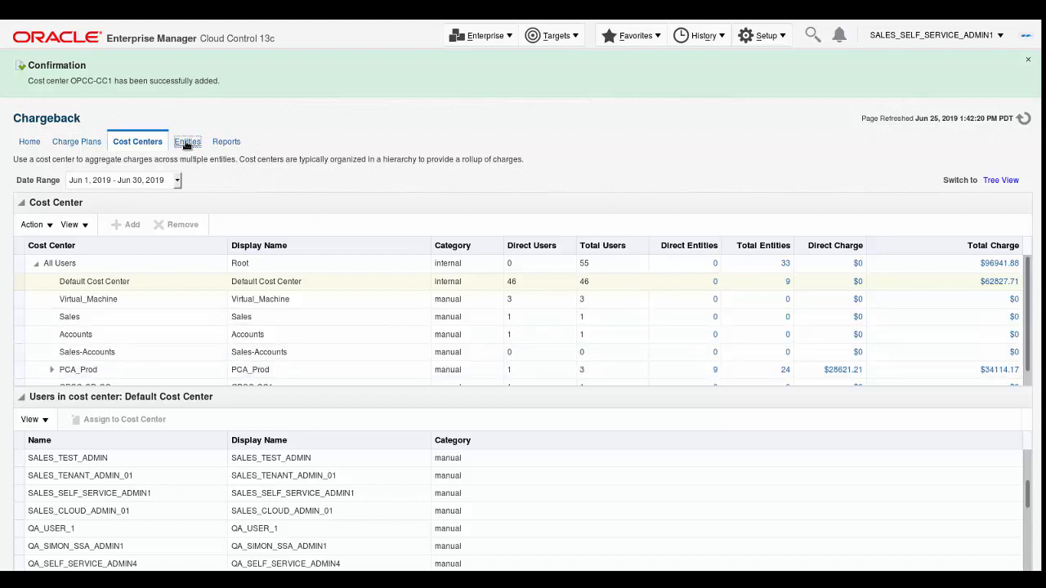
{"action": "left_click", "coordinate": [187, 141]}
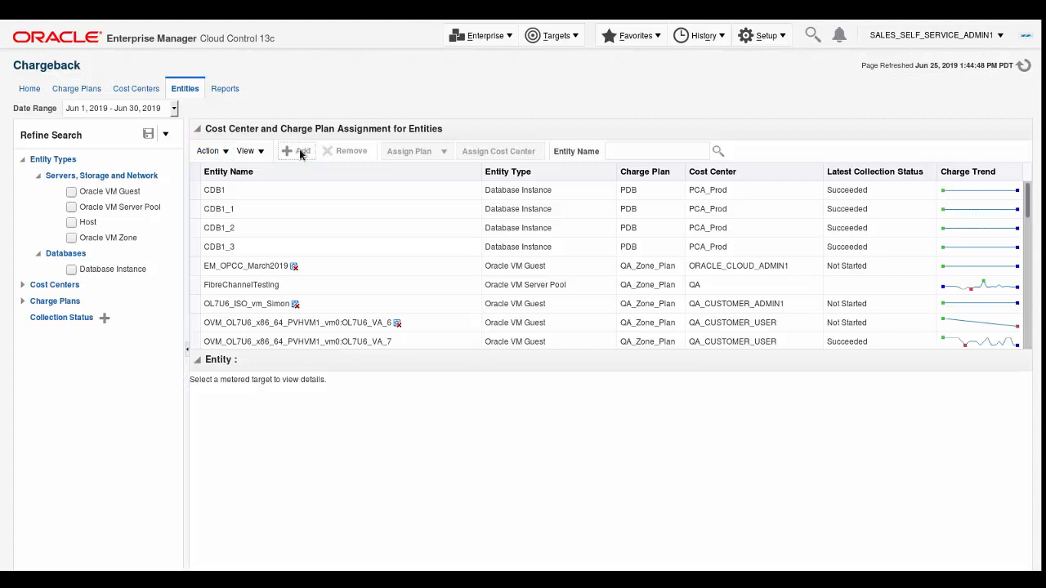
- Start adding entities and search targets limited to the Oracle VM Zone type only
{"action": "left_click", "coordinate": [299, 151]}
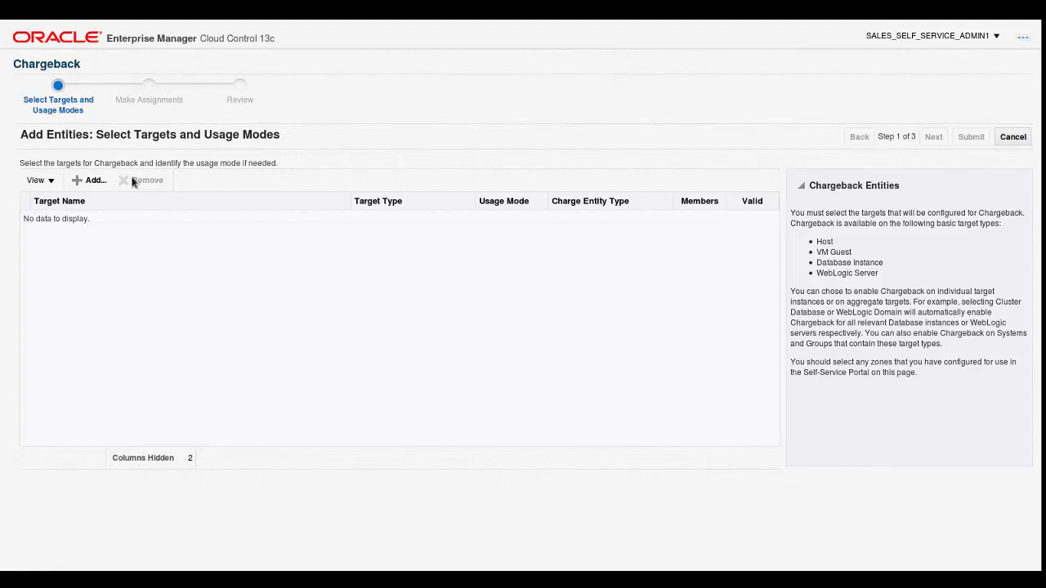
{"action": "left_click", "coordinate": [92, 180]}
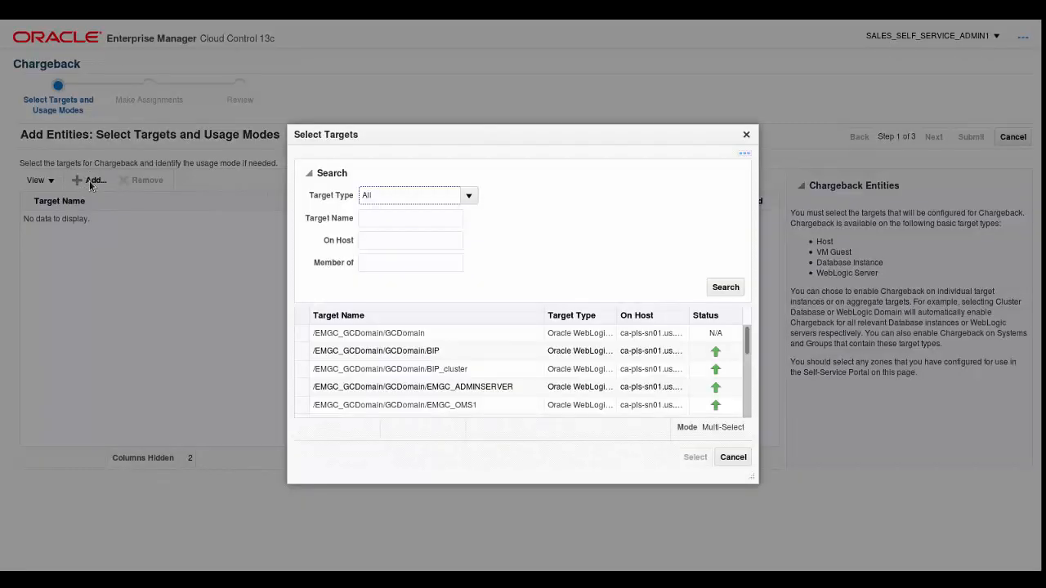
{"action": "left_click", "coordinate": [469, 195]}
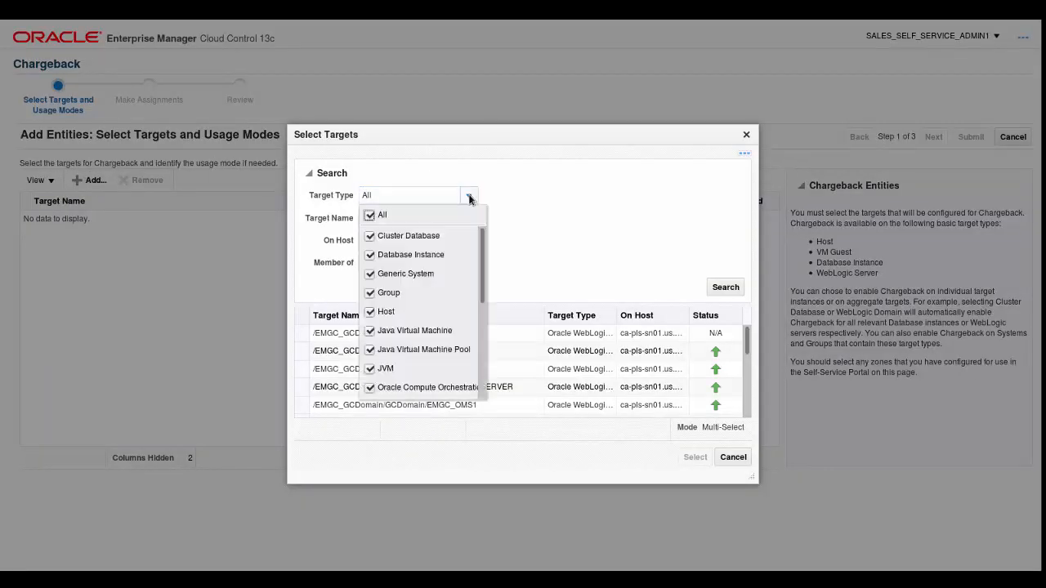
{"action": "left_click", "coordinate": [368, 215]}
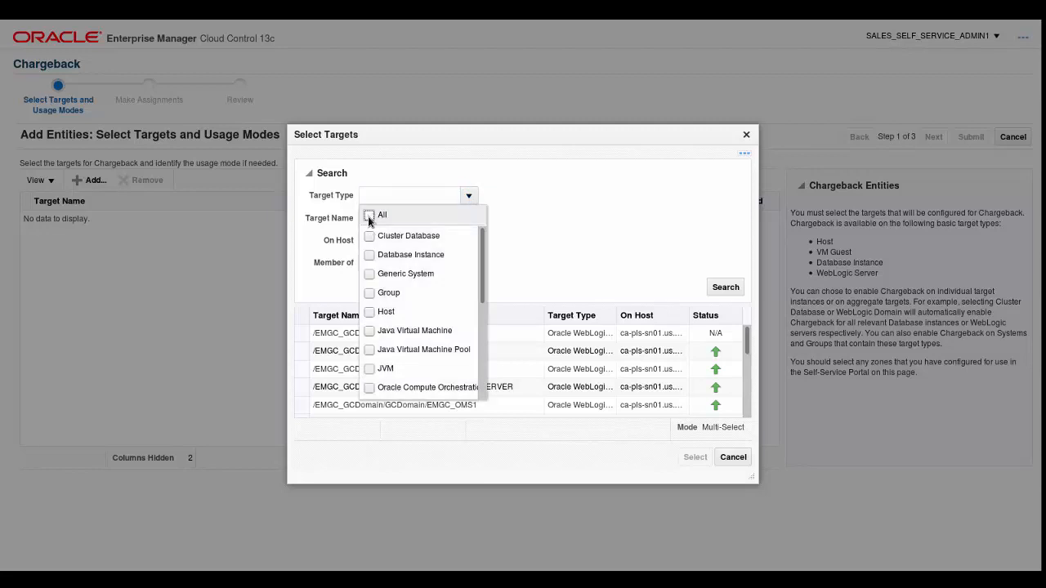
{"action": "scroll", "scroll_direction": "down", "scroll_amount": 3}
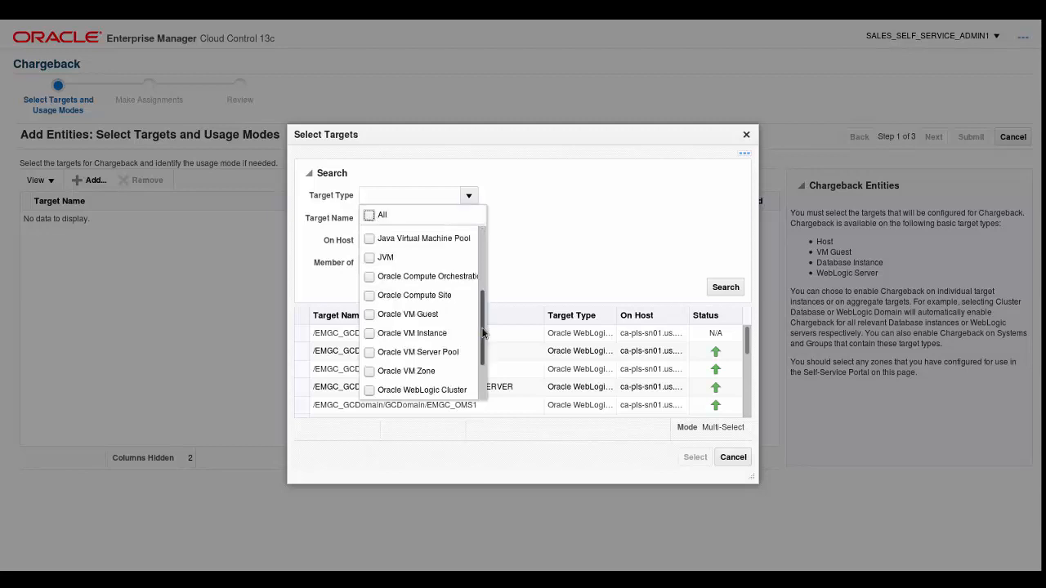
{"action": "left_click", "coordinate": [369, 371]}
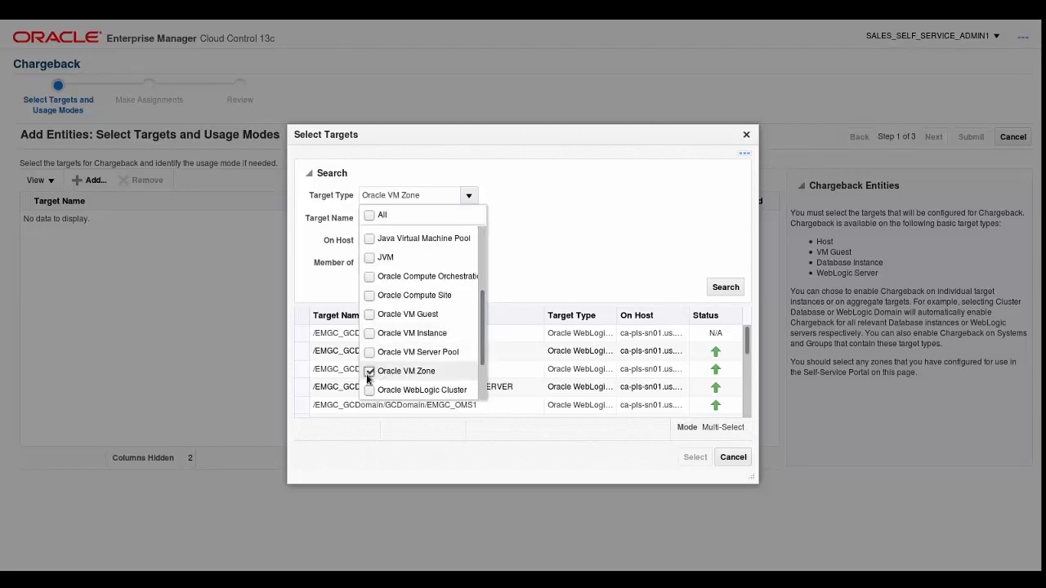
{"action": "left_click", "coordinate": [404, 370]}
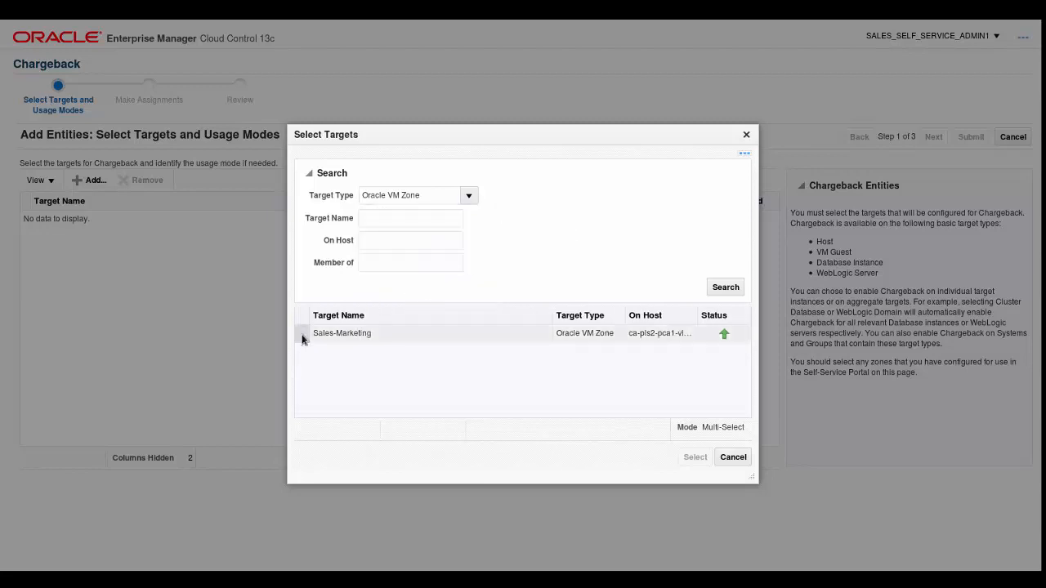
- Select the Sales-Marketing zone (31 members) into the Add Entities wizard
{"action": "left_click", "coordinate": [341, 333]}
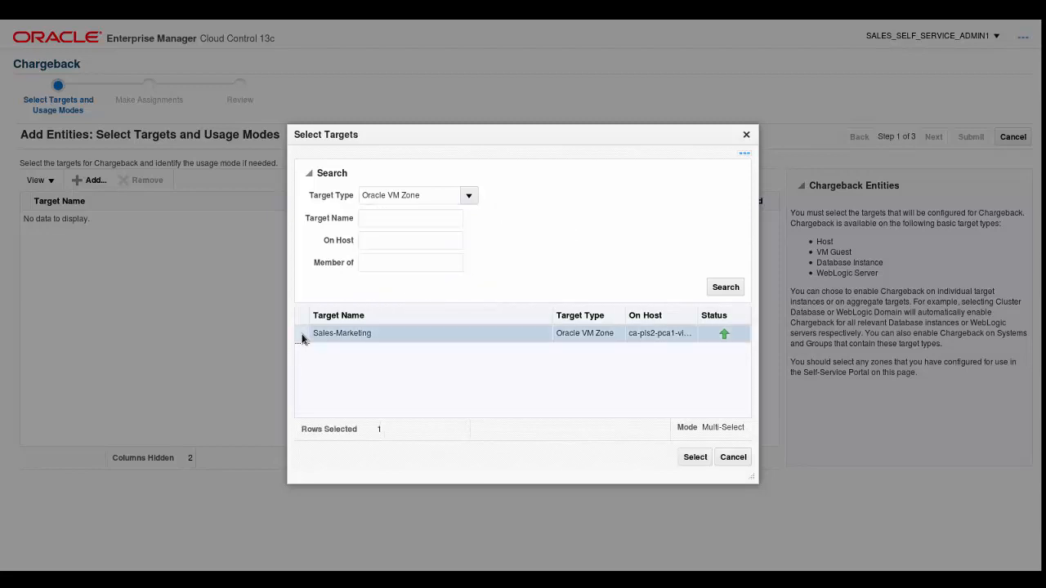
{"action": "left_click", "coordinate": [694, 457]}
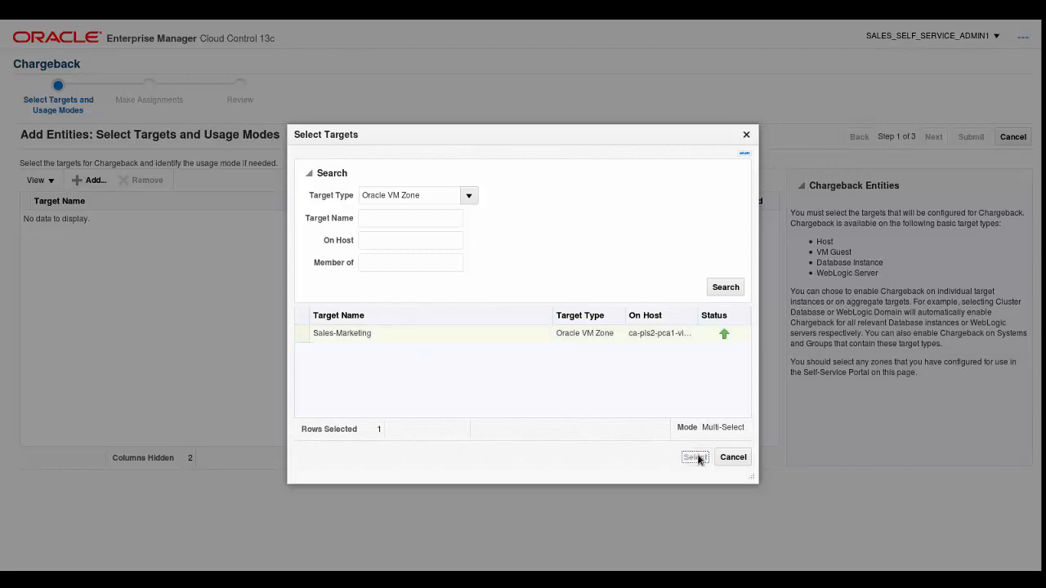
{"action": "left_click", "coordinate": [693, 457]}
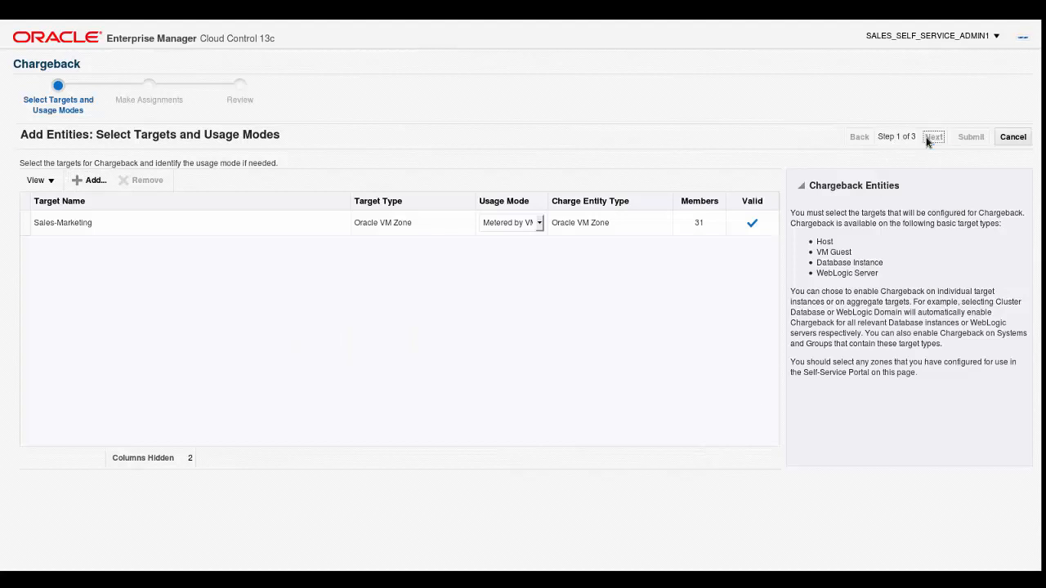
- In Make Assignments, give the Sales-Marketing zone charge plan OPCC-CD-Plan
{"action": "left_click", "coordinate": [932, 137]}
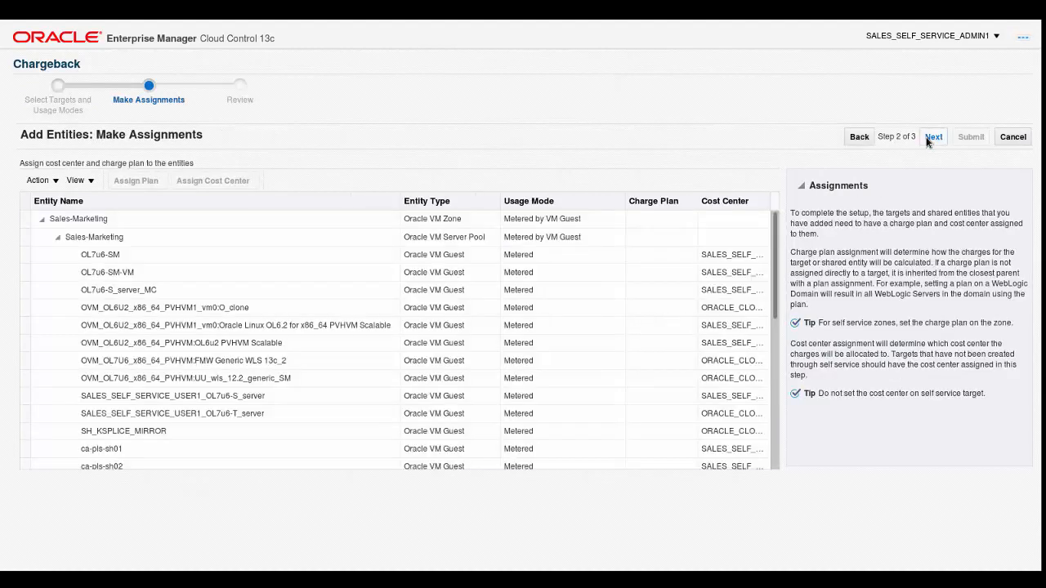
{"action": "mouse_move", "coordinate": [931, 143]}
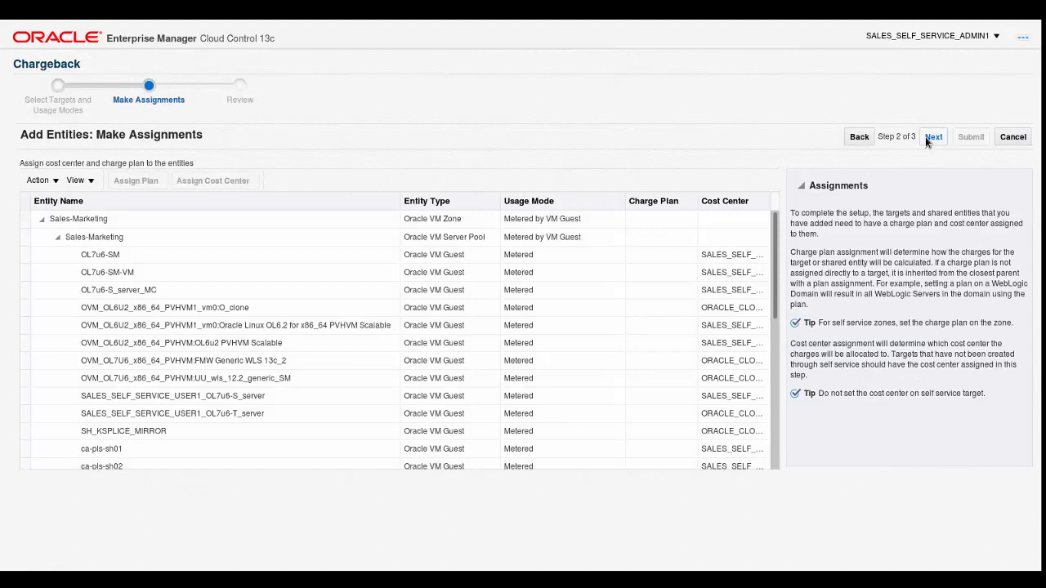
{"action": "mouse_move", "coordinate": [919, 142]}
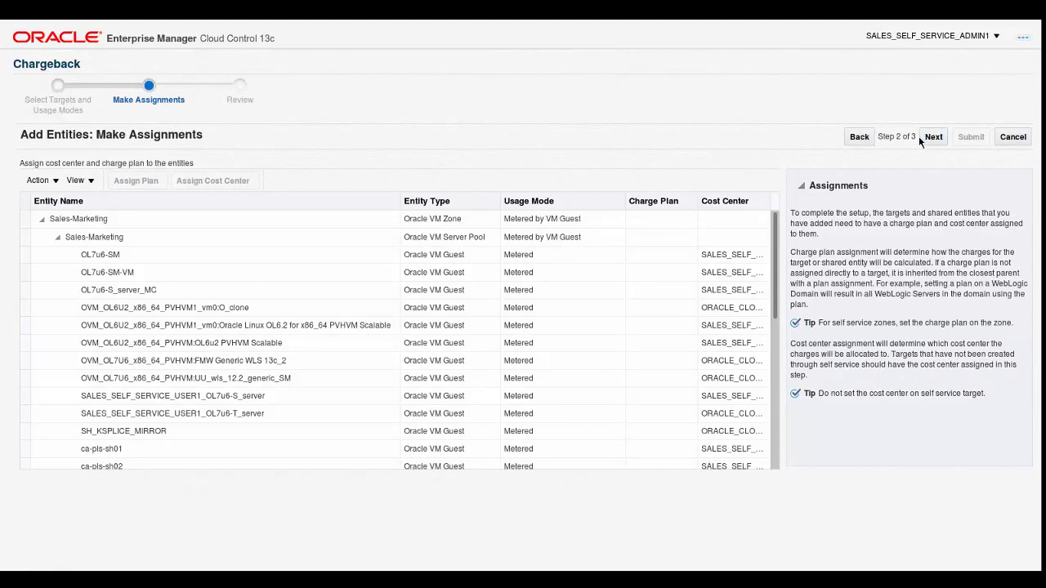
{"action": "mouse_move", "coordinate": [661, 164]}
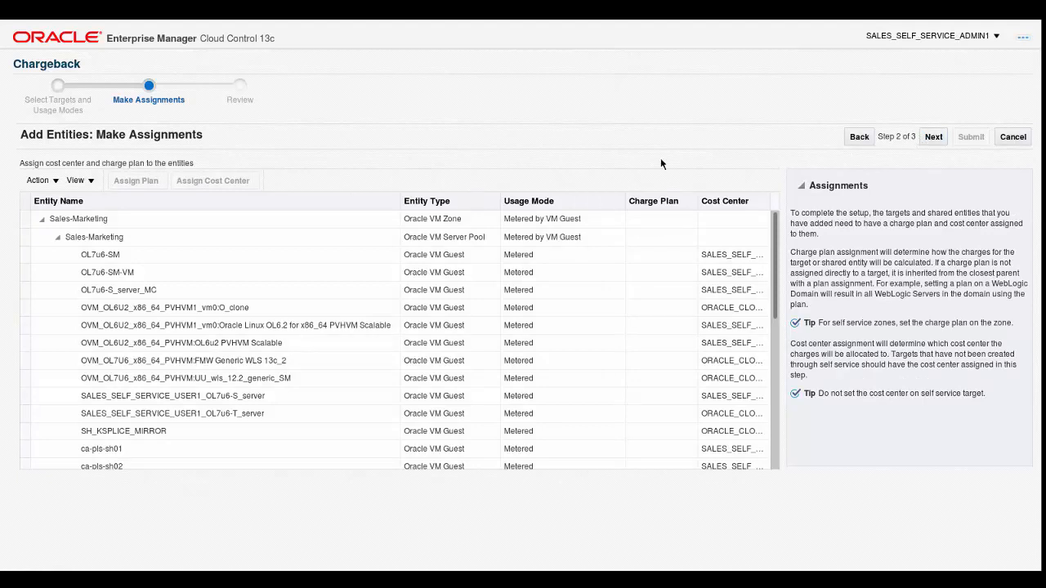
{"action": "left_click", "coordinate": [77, 218]}
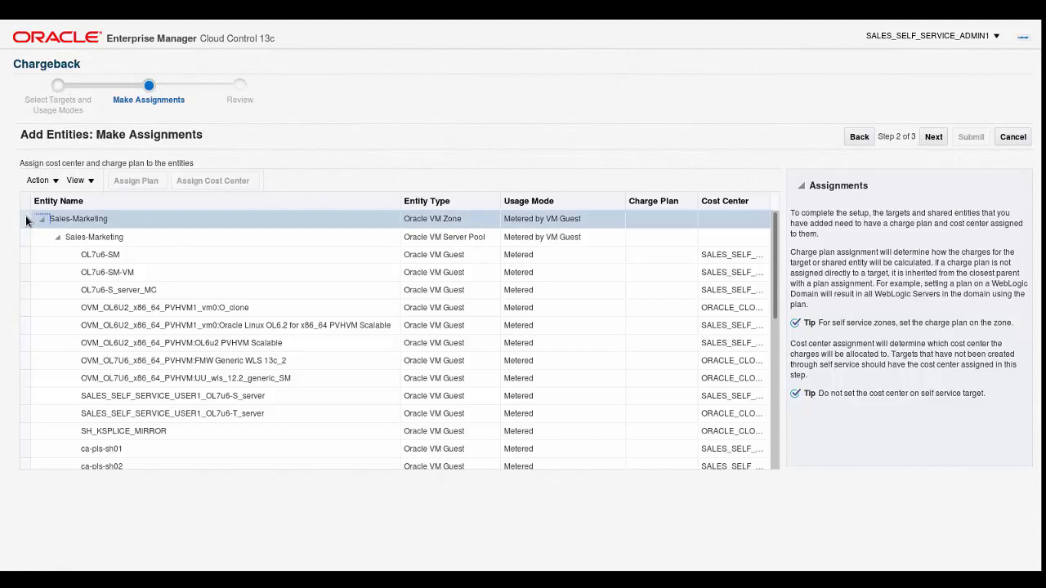
{"action": "left_click", "coordinate": [77, 218]}
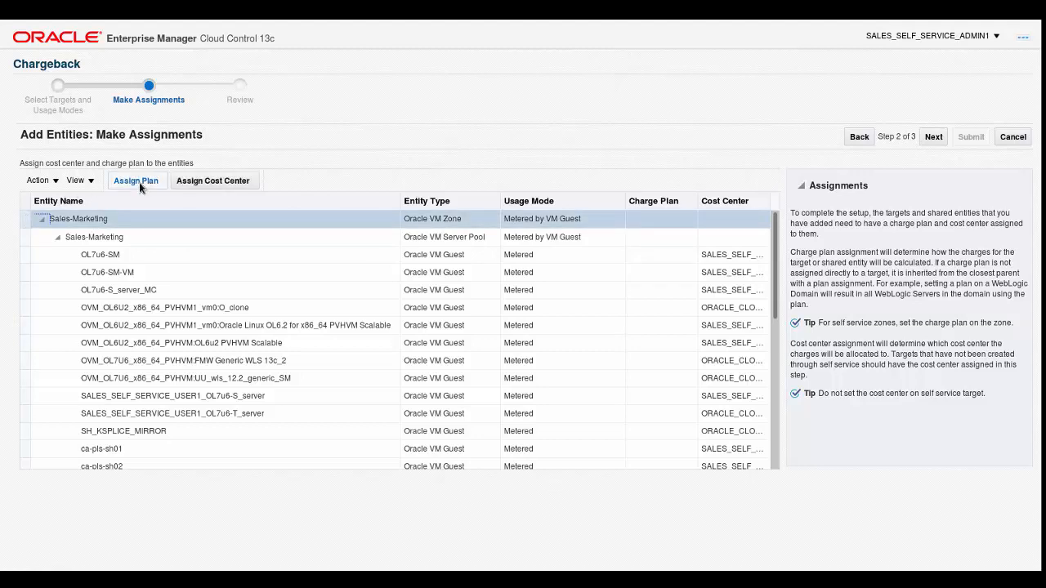
{"action": "left_click", "coordinate": [136, 180]}
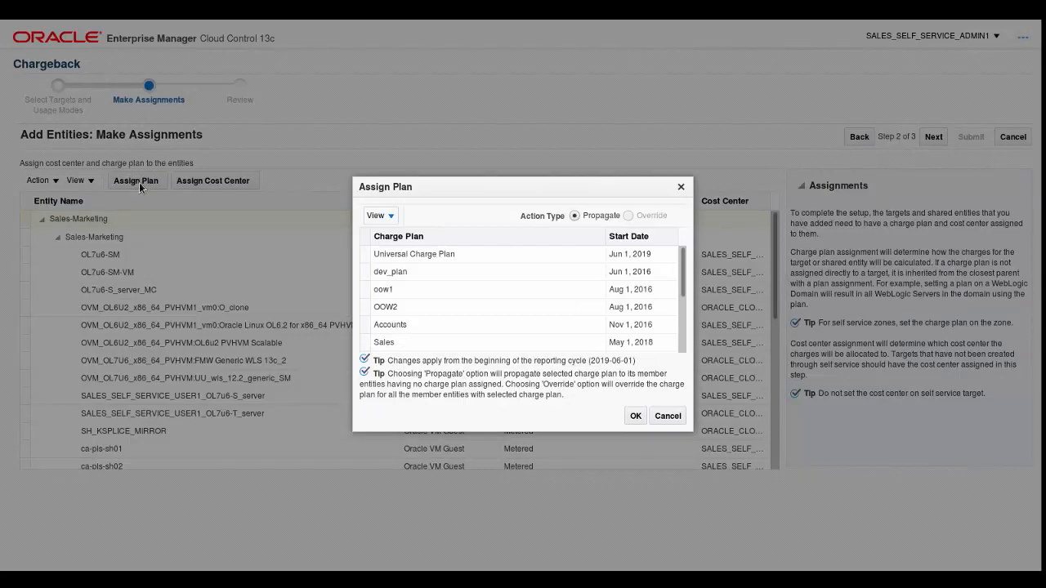
{"action": "mouse_move", "coordinate": [407, 284]}
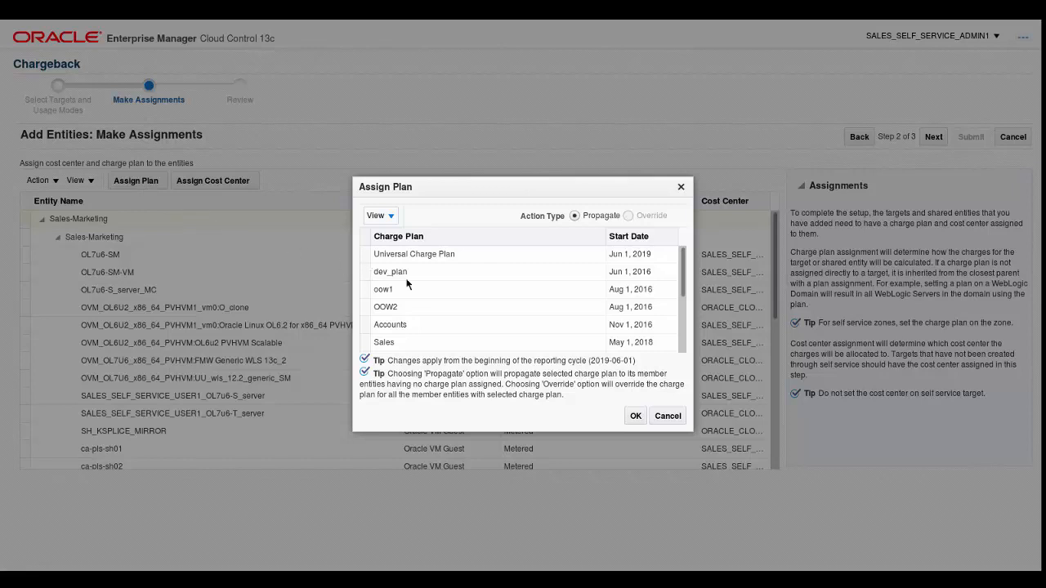
{"action": "scroll", "scroll_direction": "down", "scroll_amount": 3}
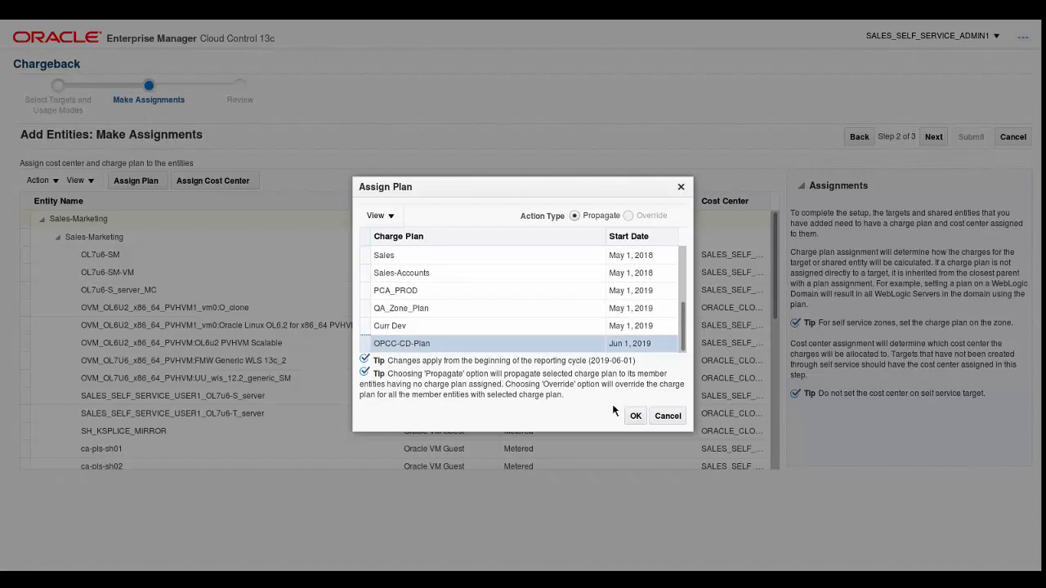
{"action": "left_click", "coordinate": [635, 415]}
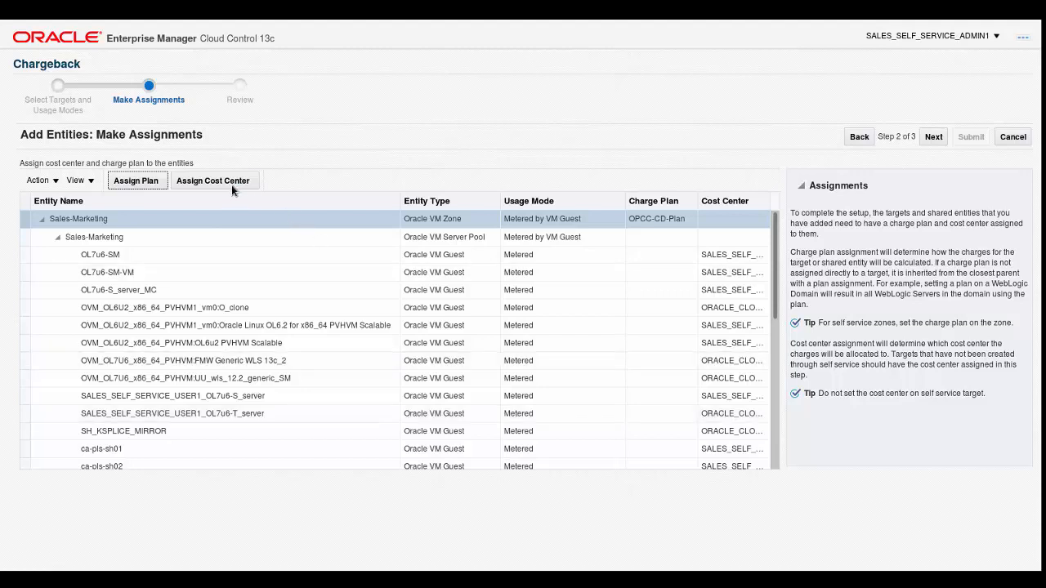
- Assign cost center OPCC-CC1 to the Sales-Marketing zone
{"action": "left_click", "coordinate": [212, 181]}
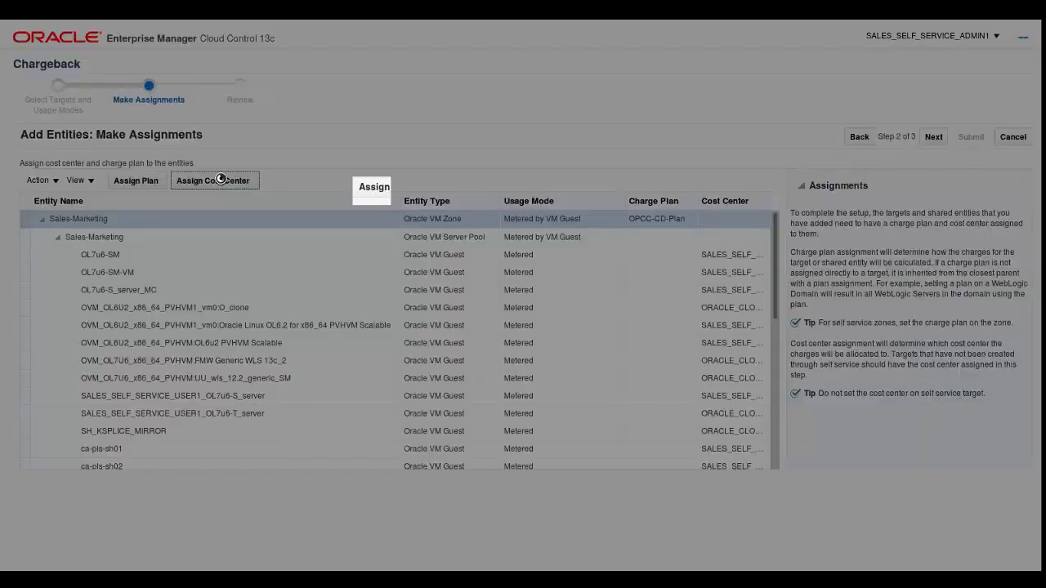
{"action": "left_click", "coordinate": [213, 181]}
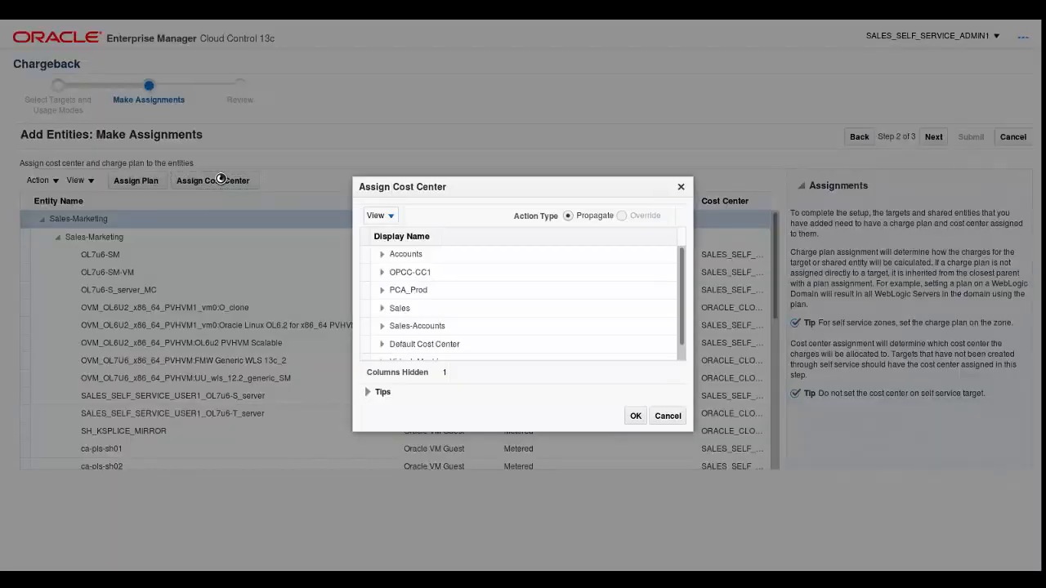
{"action": "mouse_move", "coordinate": [365, 280]}
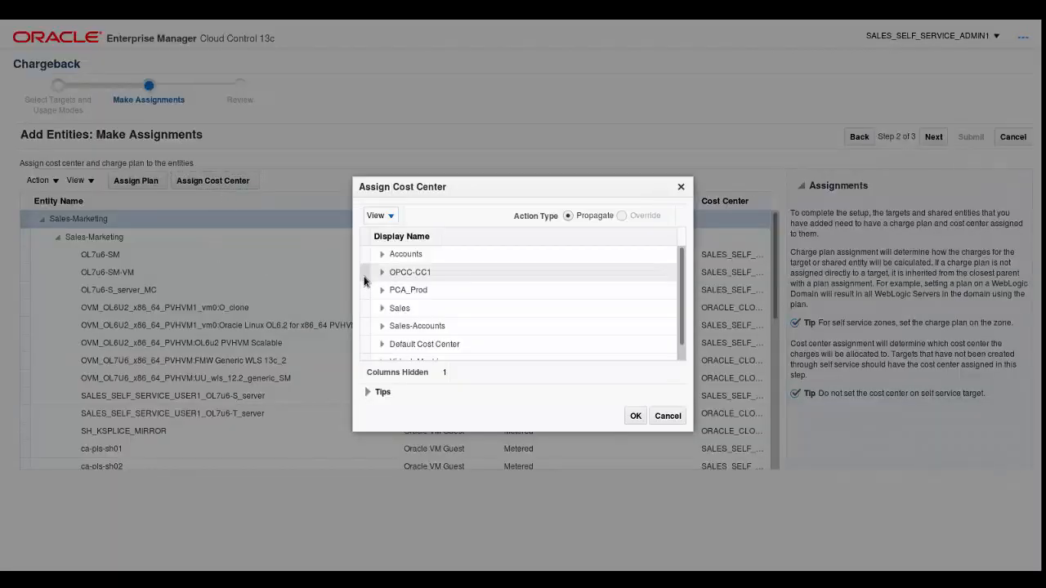
{"action": "left_click", "coordinate": [409, 272]}
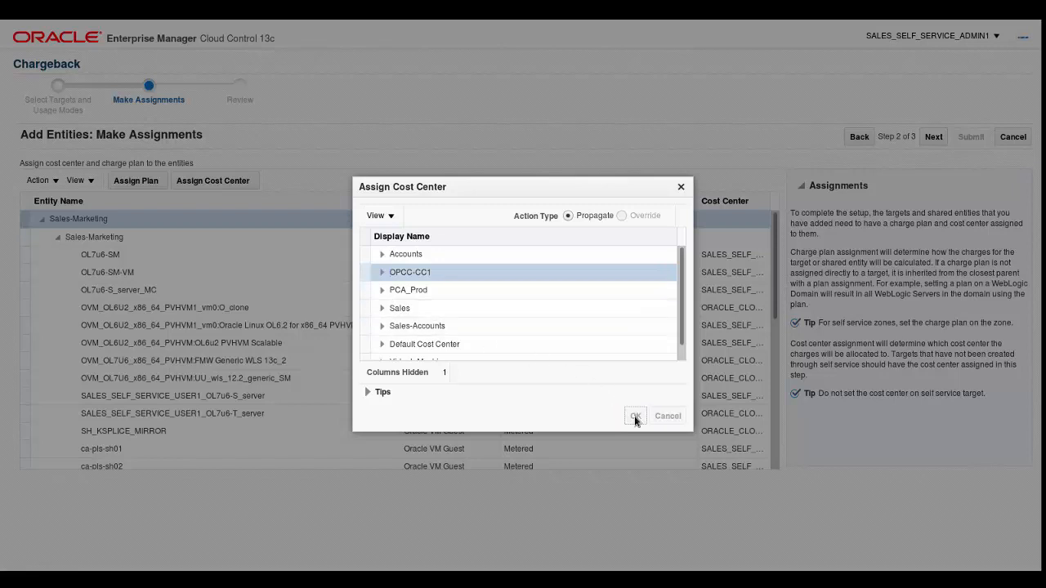
{"action": "left_click", "coordinate": [635, 415]}
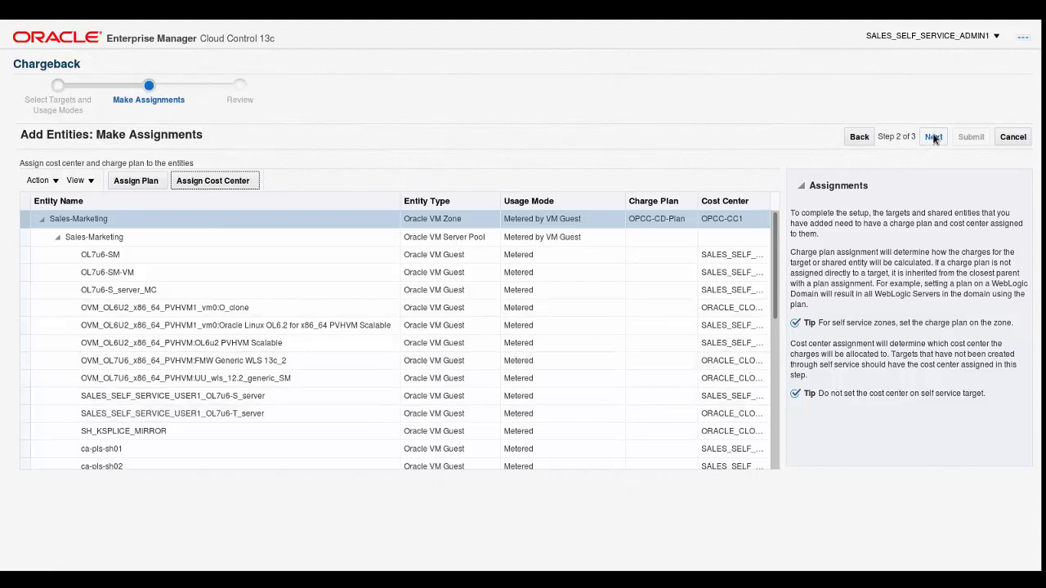
- Review and submit the Sales-Marketing entity assignments
{"action": "left_click", "coordinate": [933, 136]}
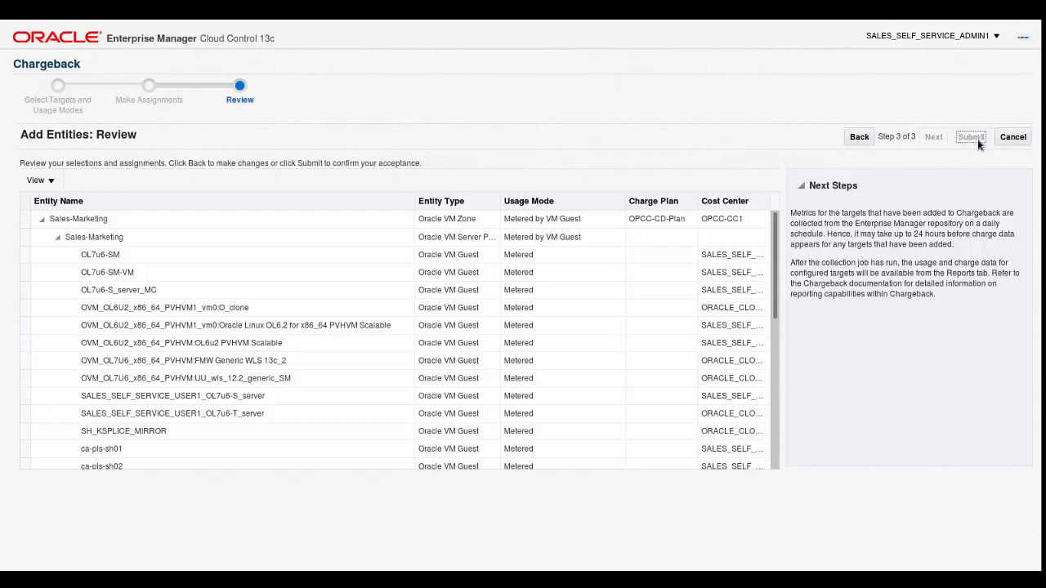
{"action": "left_click", "coordinate": [972, 136]}
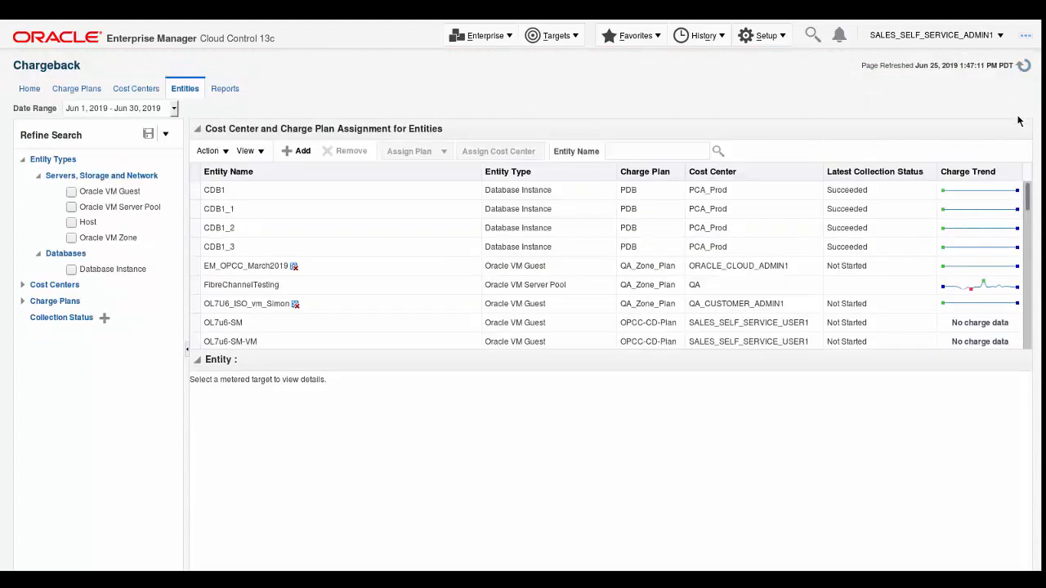
{"action": "mouse_move", "coordinate": [954, 354]}
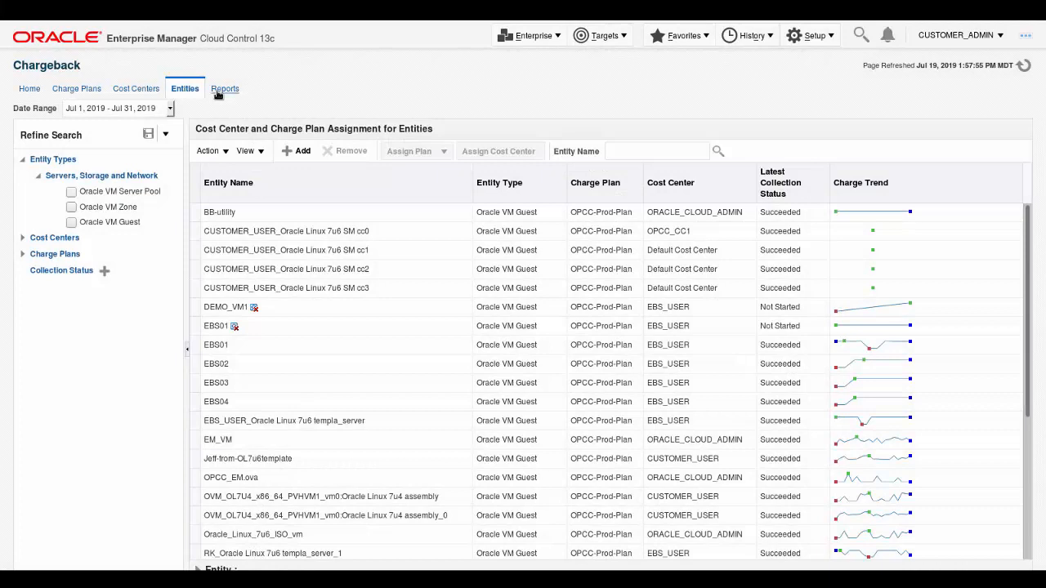
- Show the July 2019 Chargeback Reports with the Charge Summary pie charts expanded
{"action": "left_click", "coordinate": [224, 88]}
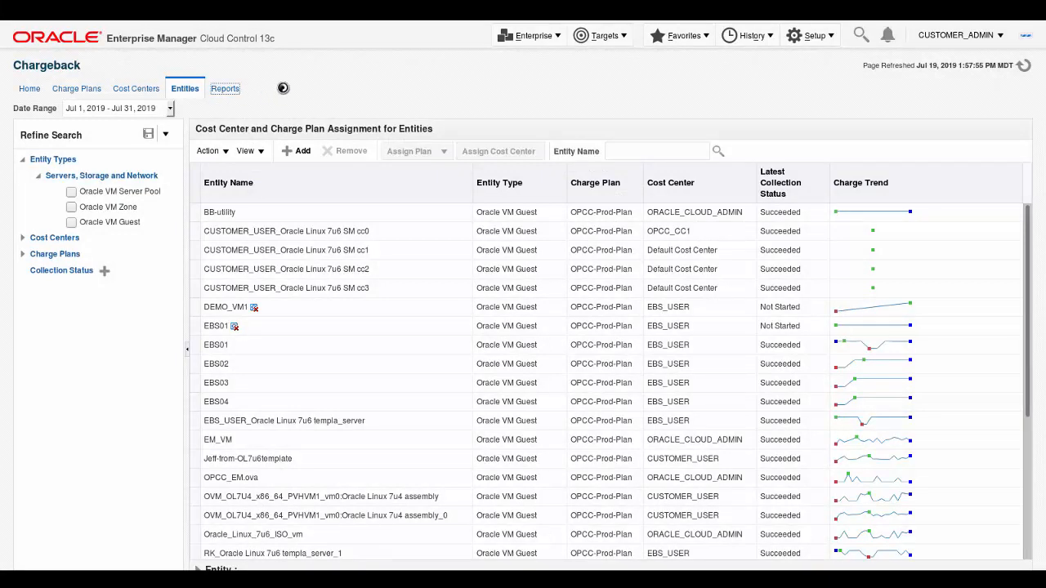
{"action": "left_click", "coordinate": [224, 88]}
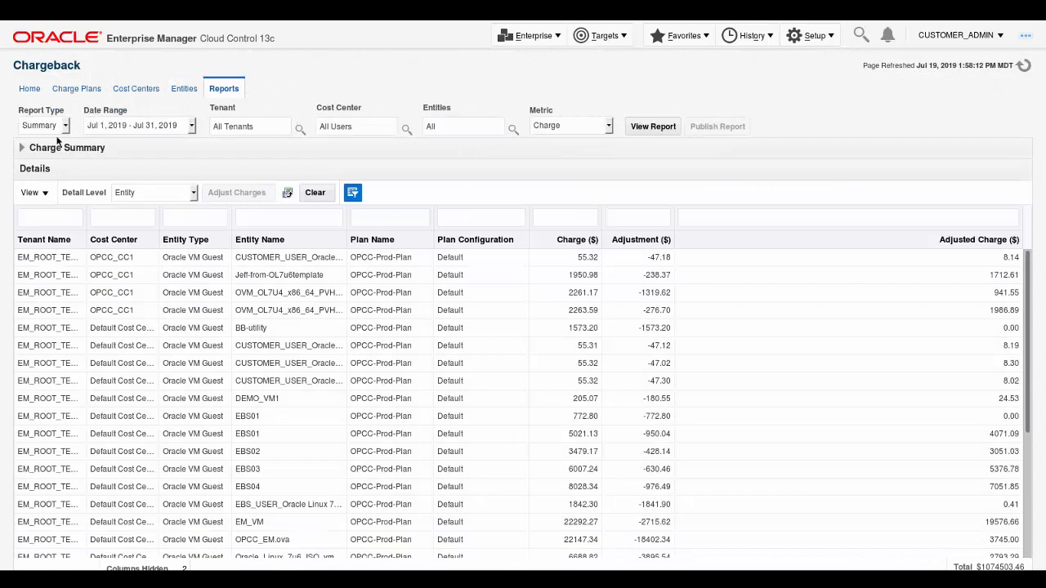
{"action": "left_click", "coordinate": [20, 148]}
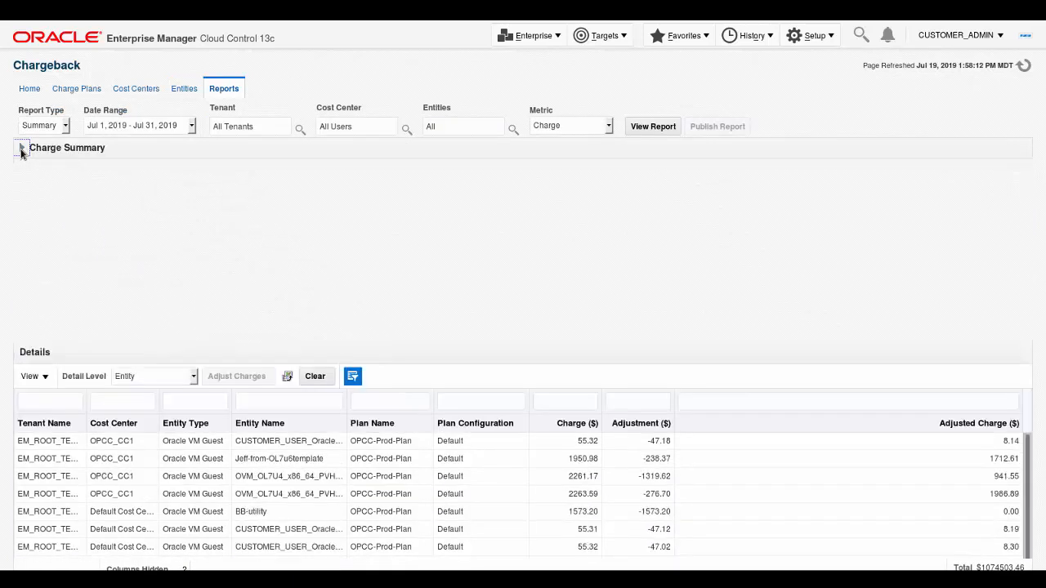
{"action": "left_click", "coordinate": [21, 148]}
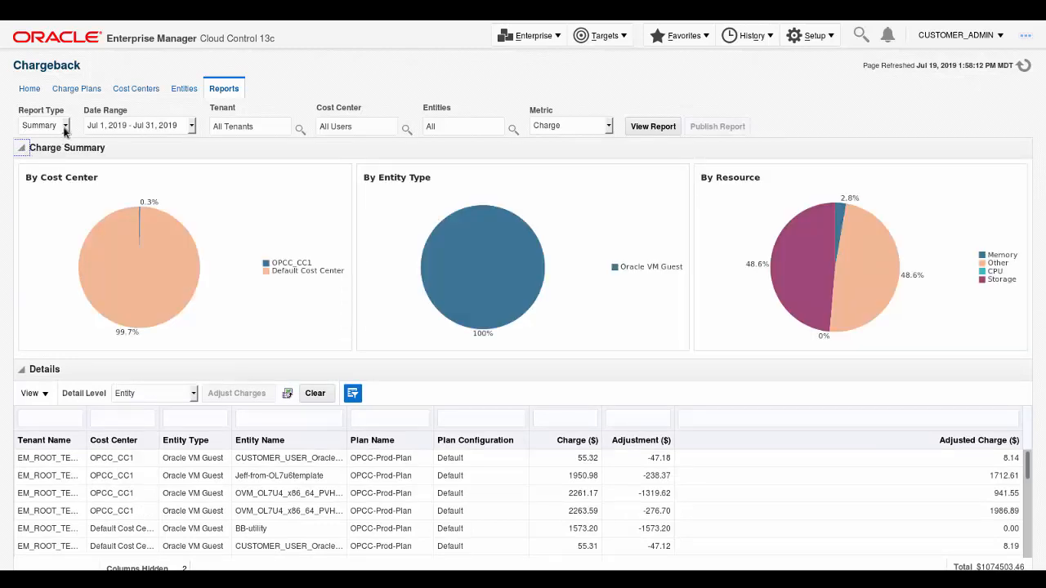
{"action": "left_click", "coordinate": [66, 125]}
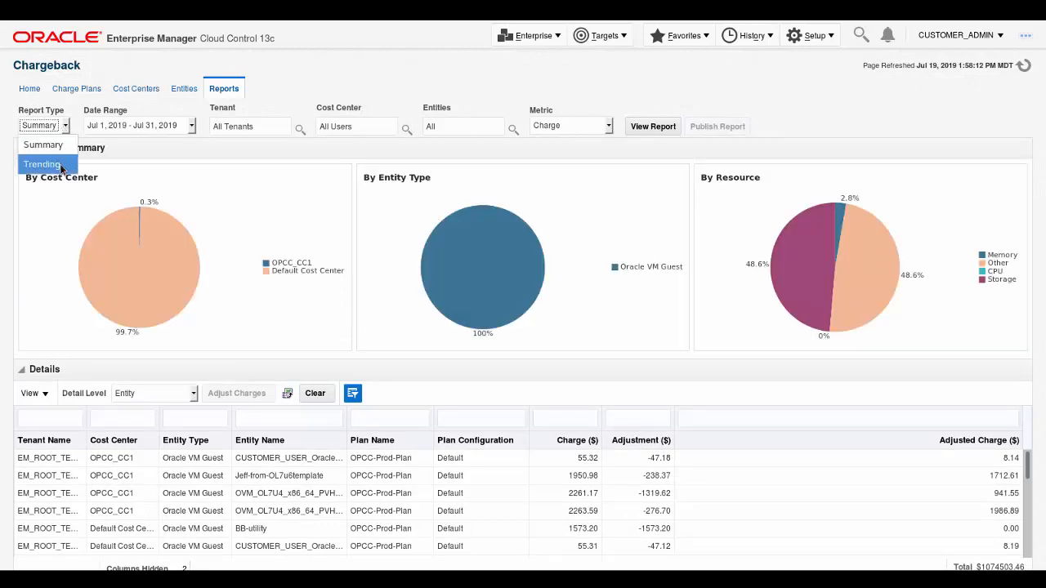
- View the July 2019 Trending charge chart and read the July 19 allocated memory charge
{"action": "left_click", "coordinate": [41, 165]}
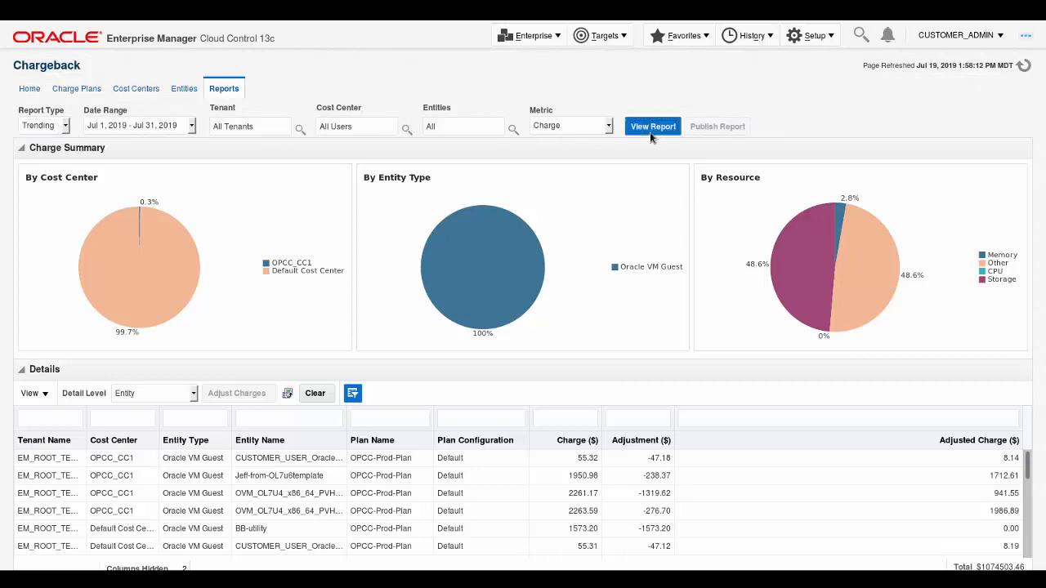
{"action": "left_click", "coordinate": [652, 126]}
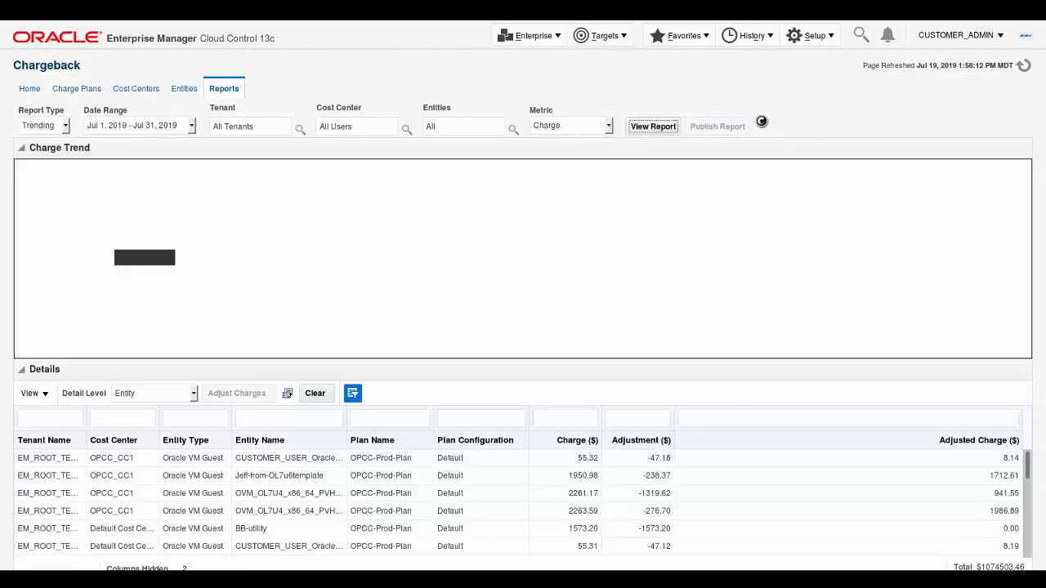
{"action": "left_click", "coordinate": [652, 126]}
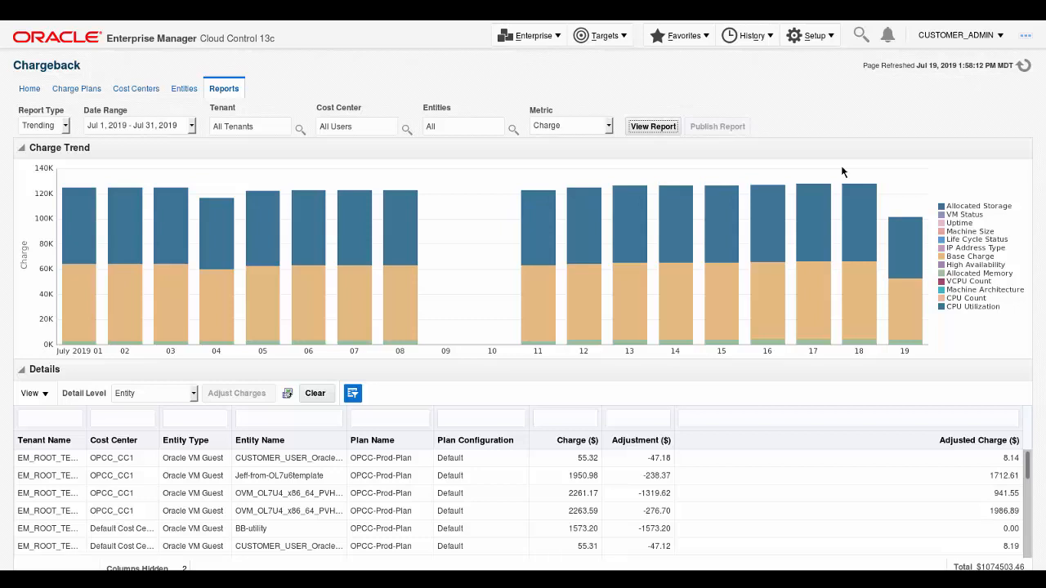
{"action": "mouse_move", "coordinate": [901, 245]}
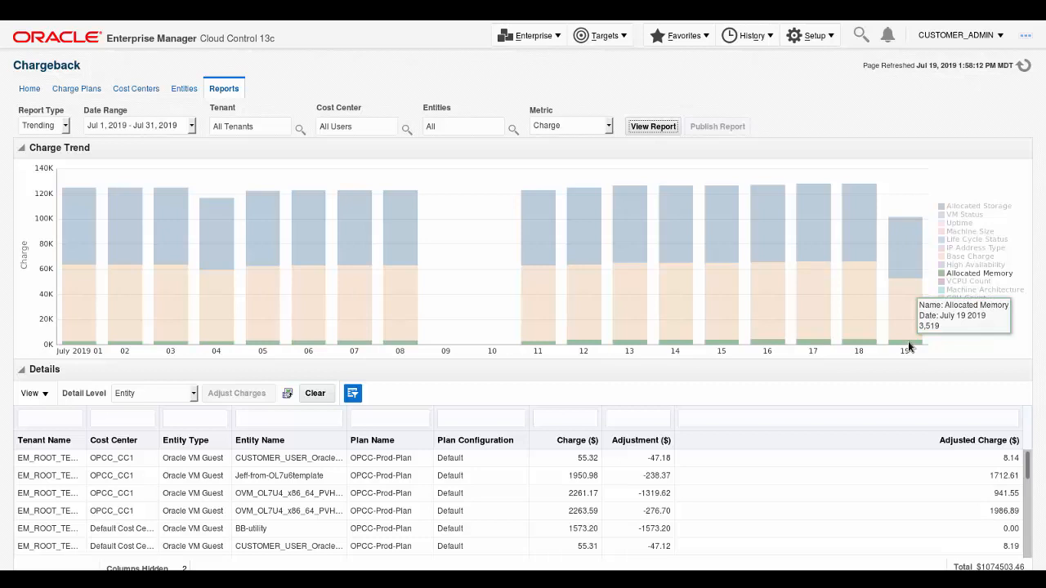
{"action": "left_click", "coordinate": [65, 125]}
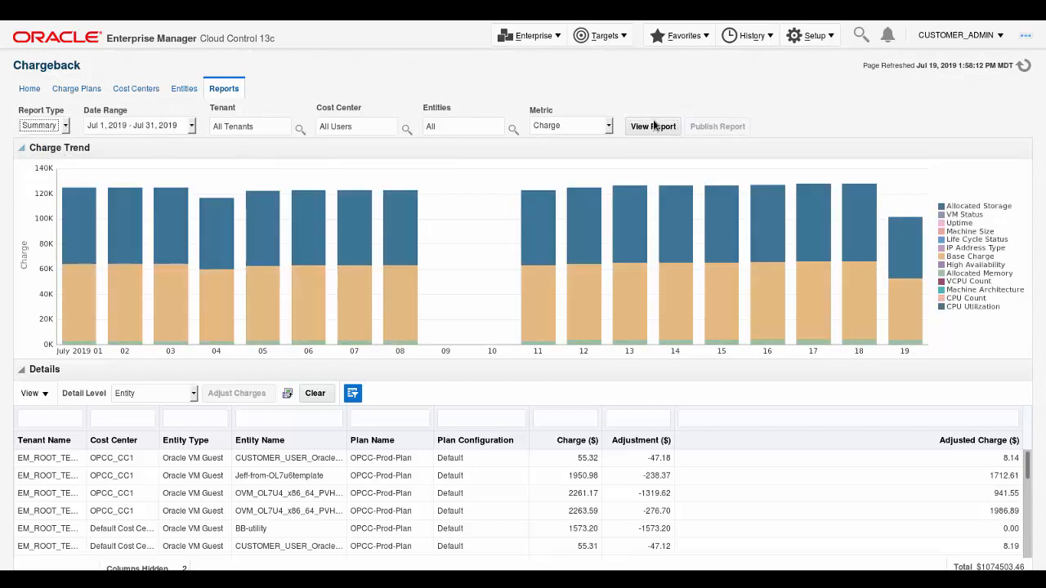
- Regenerate the chargeback report with Report Type set to Summary
{"action": "left_click", "coordinate": [652, 126]}
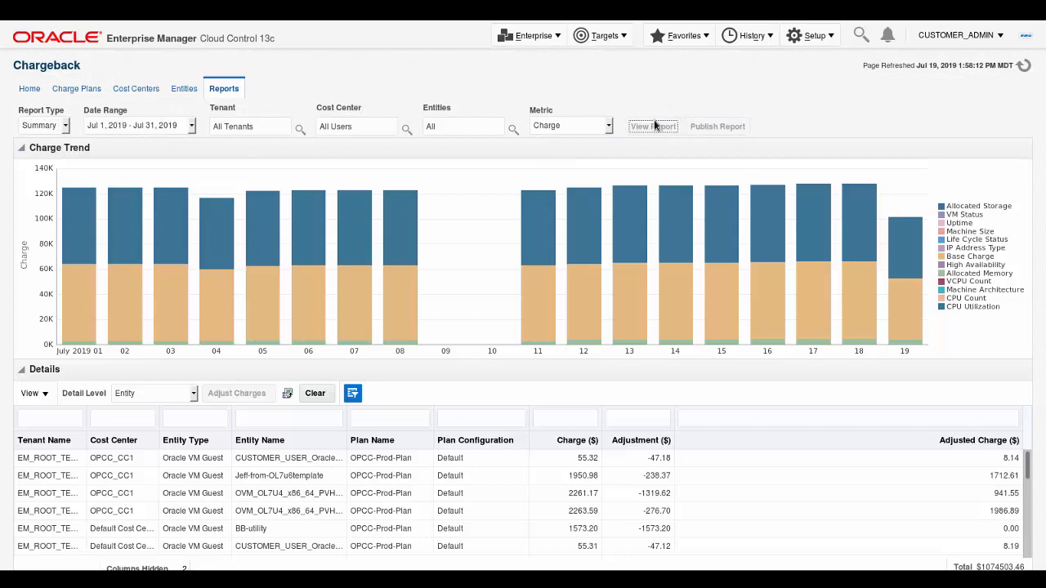
{"action": "left_click", "coordinate": [653, 126]}
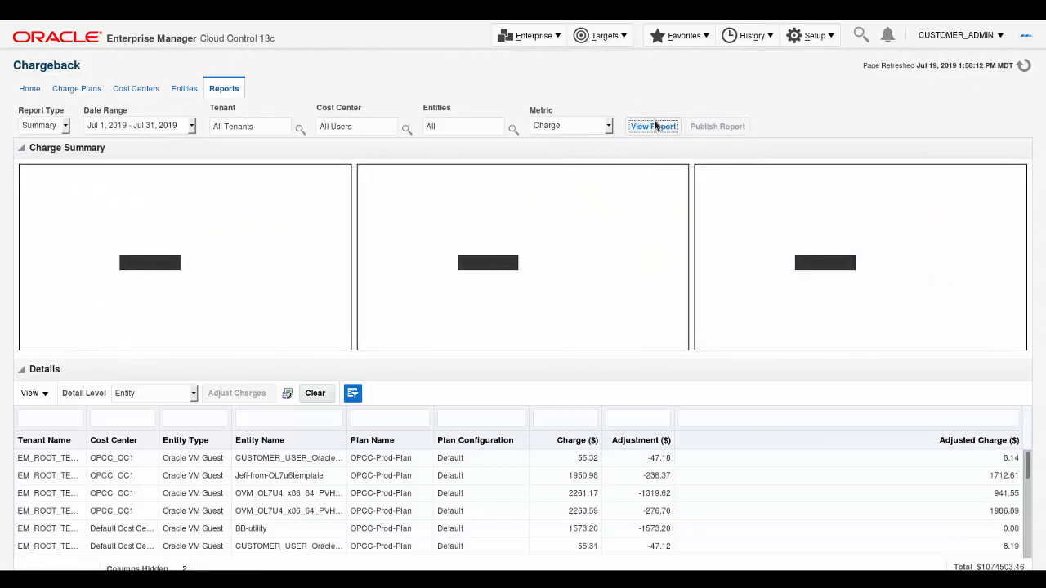
{"action": "left_click", "coordinate": [652, 125]}
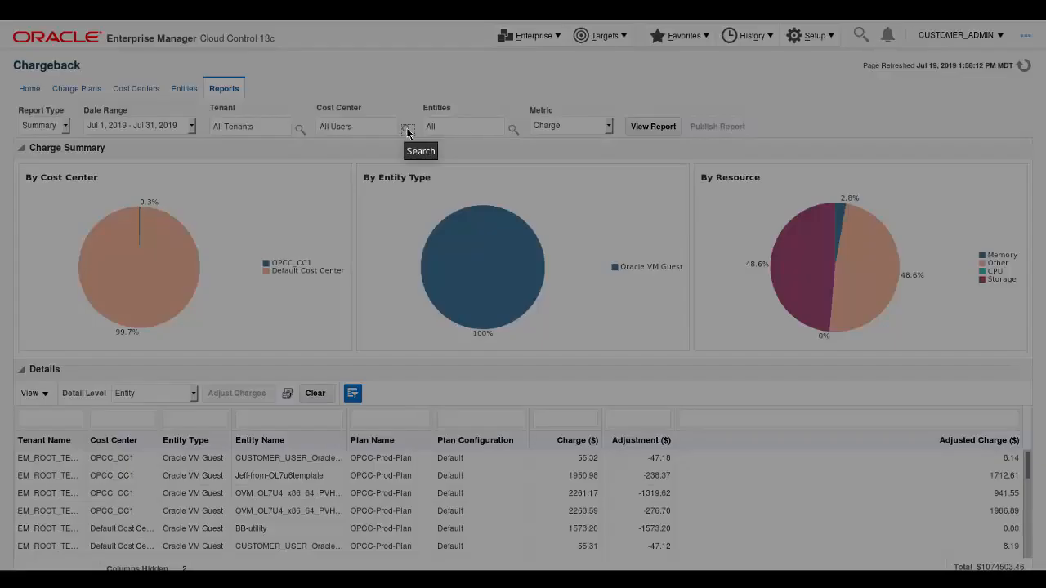
- Filter the summary report to cost center OPCC_CC1, listing its four VM guests
{"action": "left_click", "coordinate": [408, 129]}
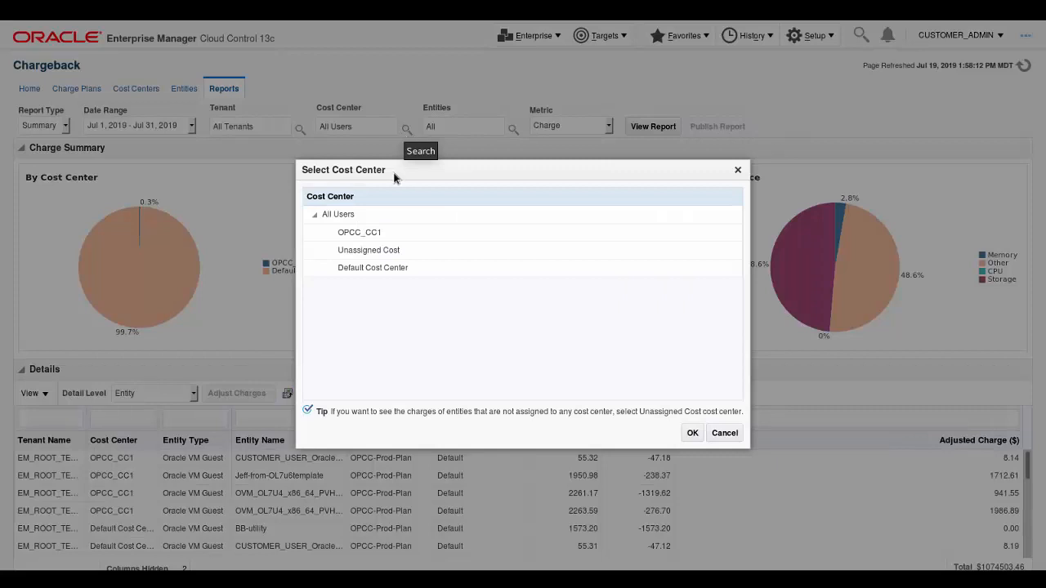
{"action": "mouse_move", "coordinate": [390, 183]}
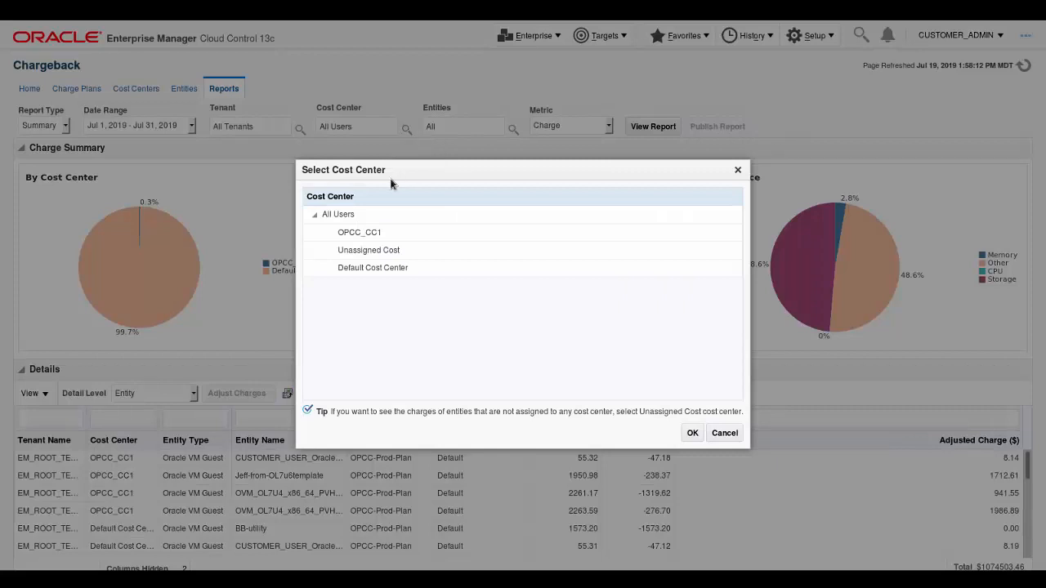
{"action": "left_click", "coordinate": [358, 232]}
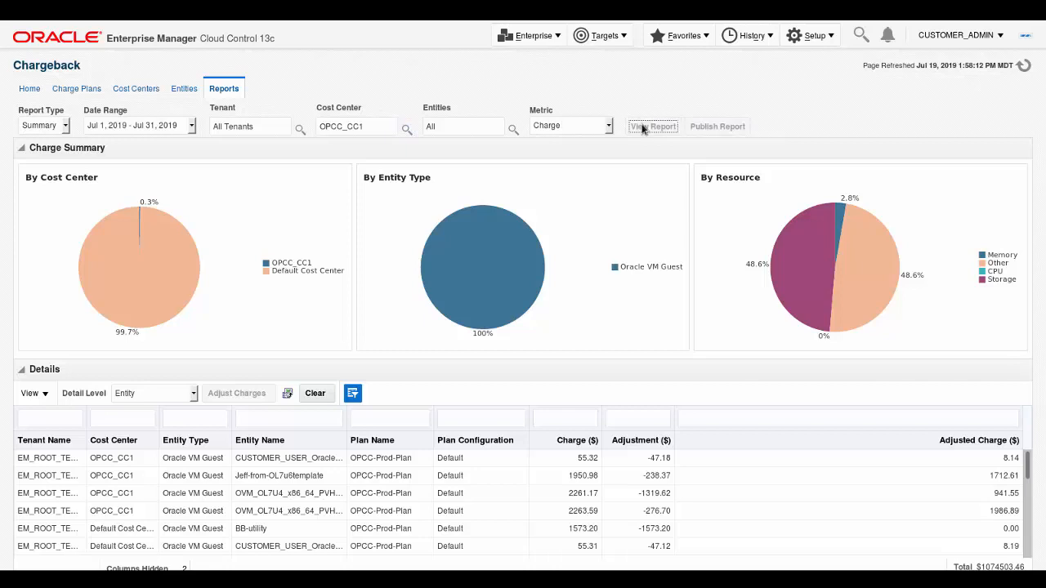
{"action": "left_click", "coordinate": [652, 125]}
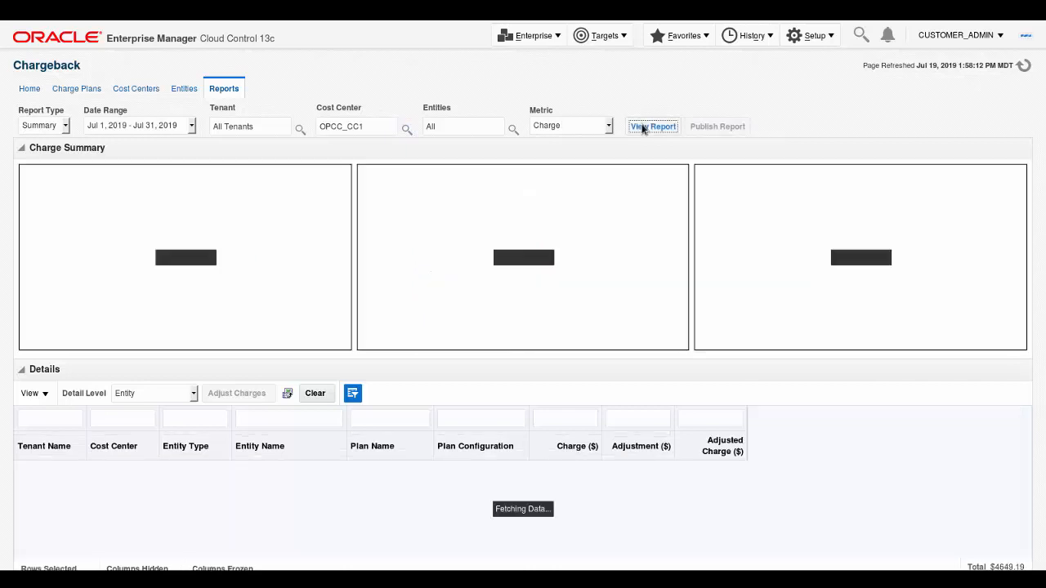
{"action": "left_click", "coordinate": [652, 126]}
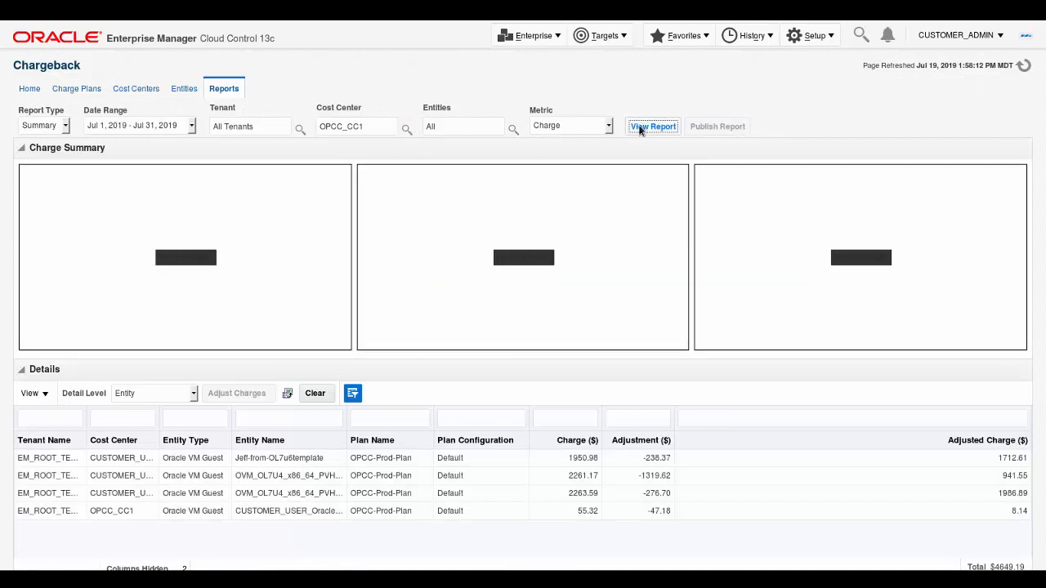
{"action": "left_click", "coordinate": [652, 125]}
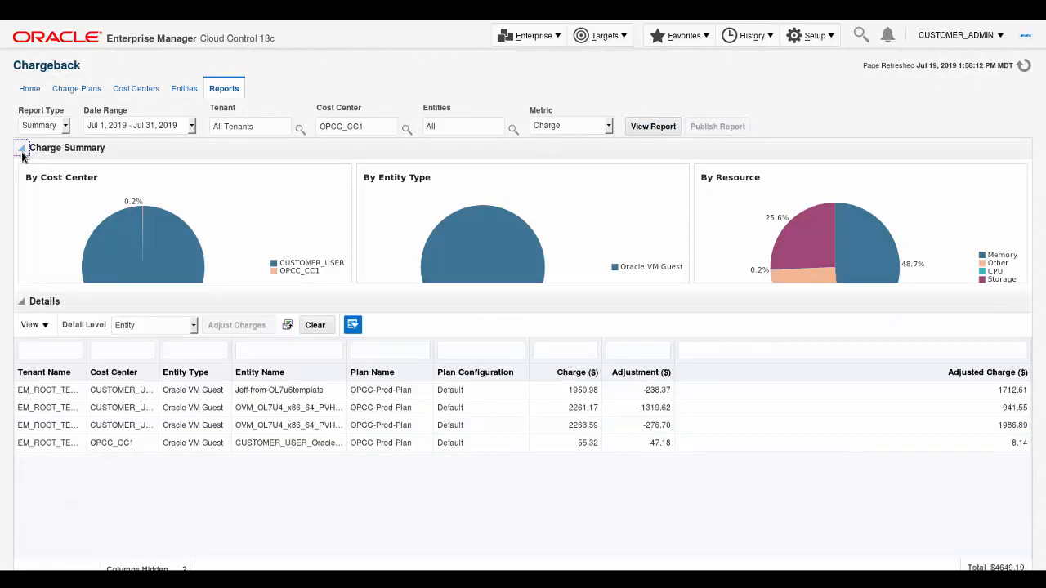
- Collapse the Charge Summary charts, leaving only the OPCC_CC1 details table
{"action": "left_click", "coordinate": [21, 148]}
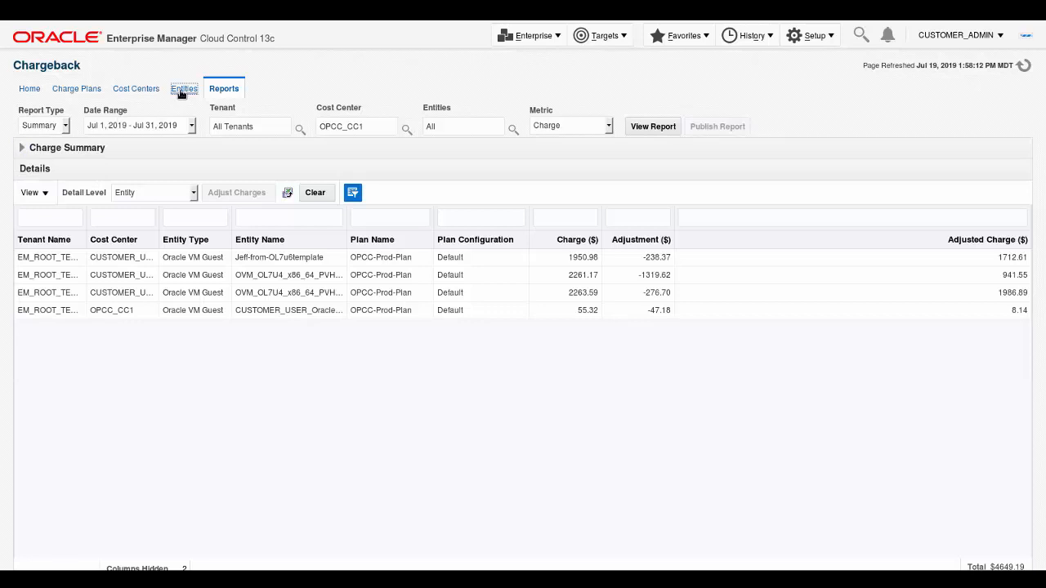
- Select the CUSTOMER_USER Oracle Linux 7u6 SM cc1–cc3 VM guests on the Entities list
{"action": "left_click", "coordinate": [184, 89]}
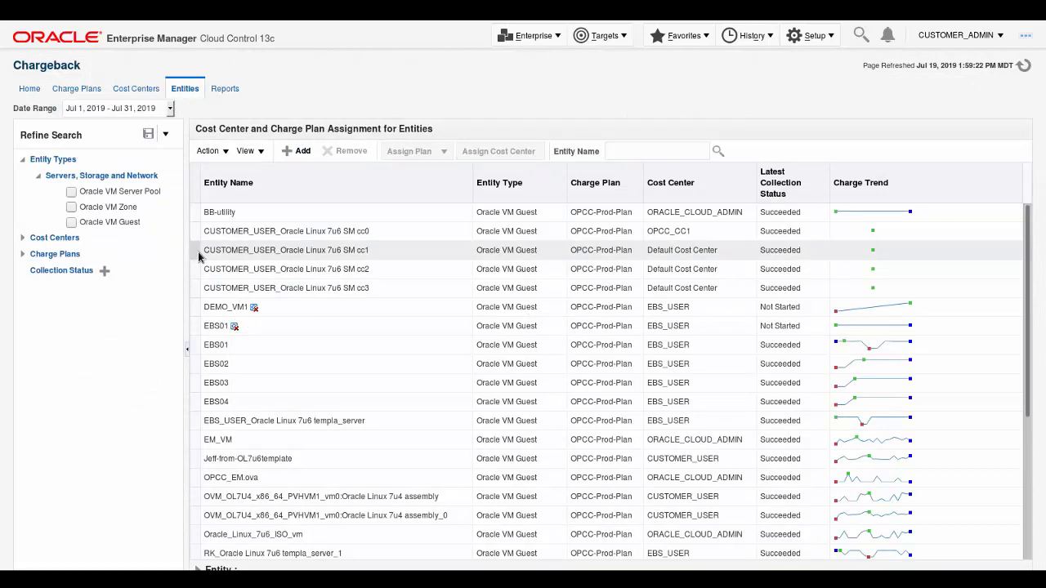
{"action": "left_click", "coordinate": [286, 250]}
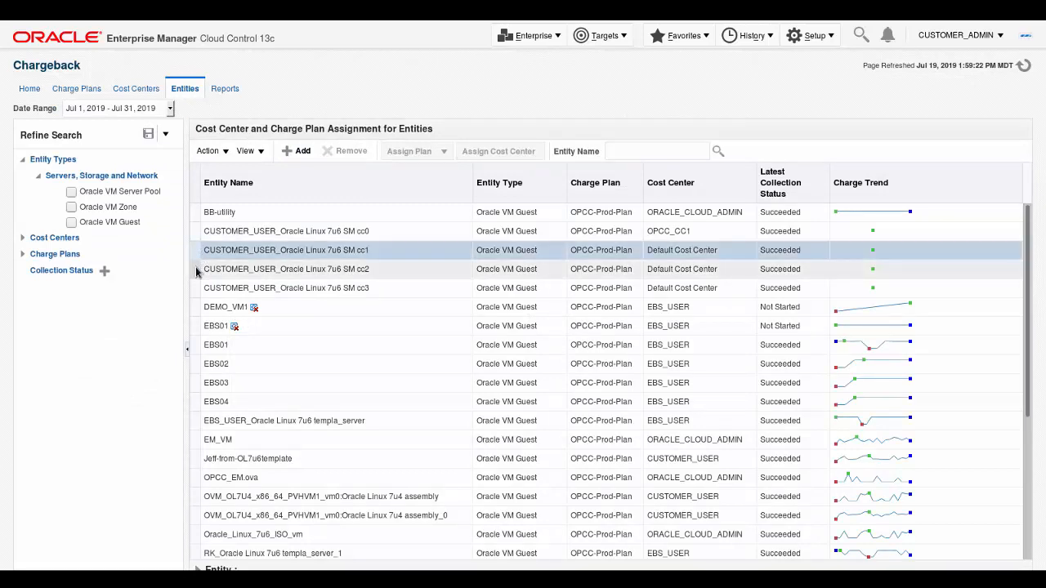
{"action": "left_click", "coordinate": [286, 288]}
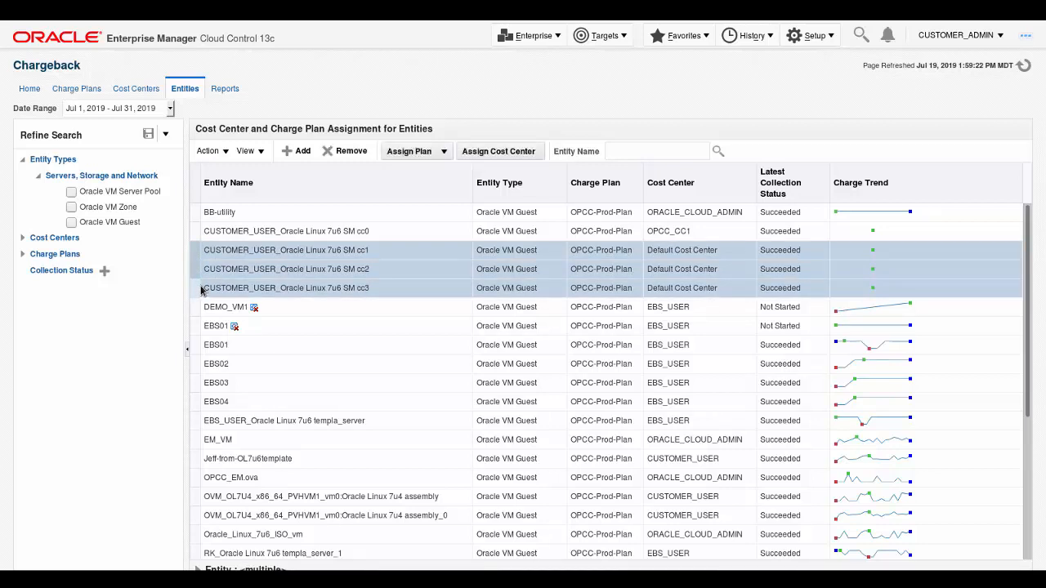
{"action": "mouse_move", "coordinate": [485, 166]}
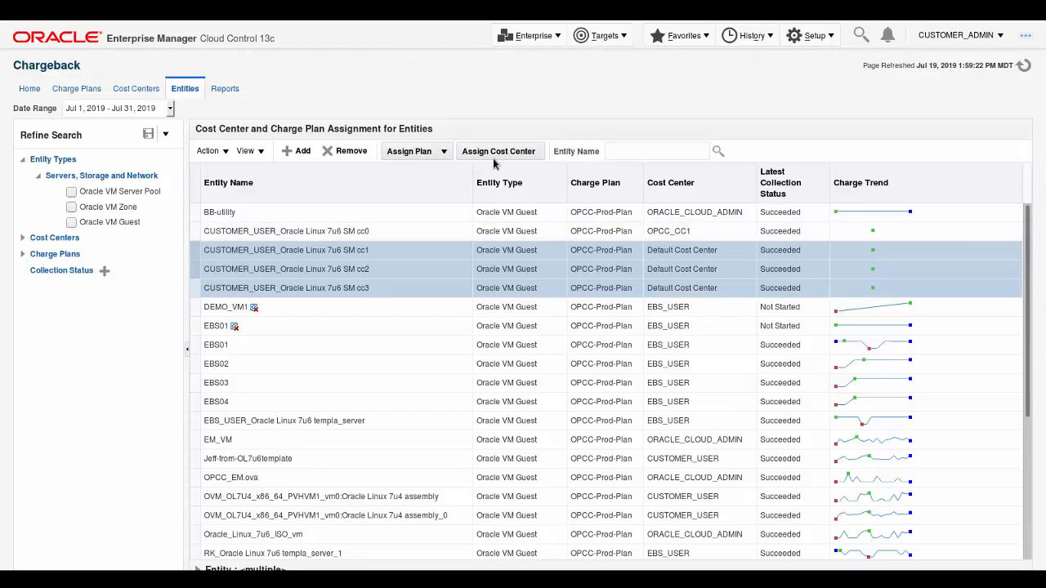
- Assign the three selected guests to the OPCC_CC1 cost center and confirm
{"action": "left_click", "coordinate": [500, 152]}
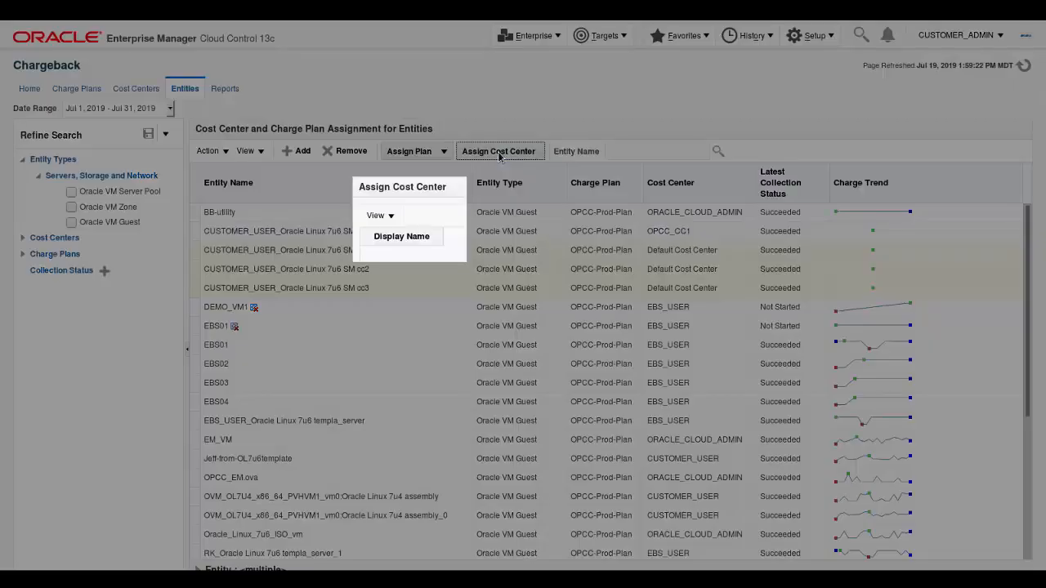
{"action": "left_click", "coordinate": [498, 151]}
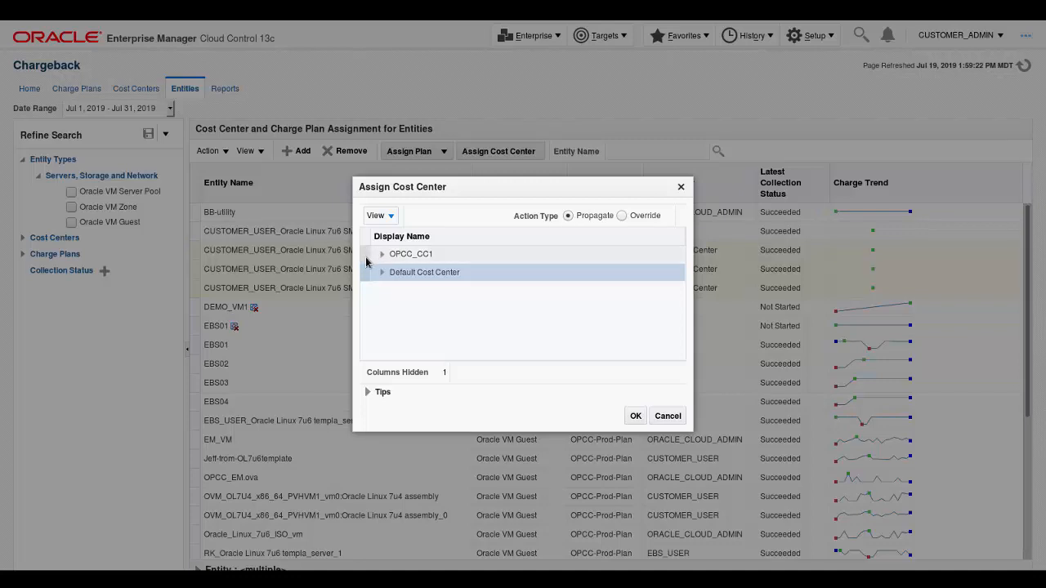
{"action": "left_click", "coordinate": [410, 253]}
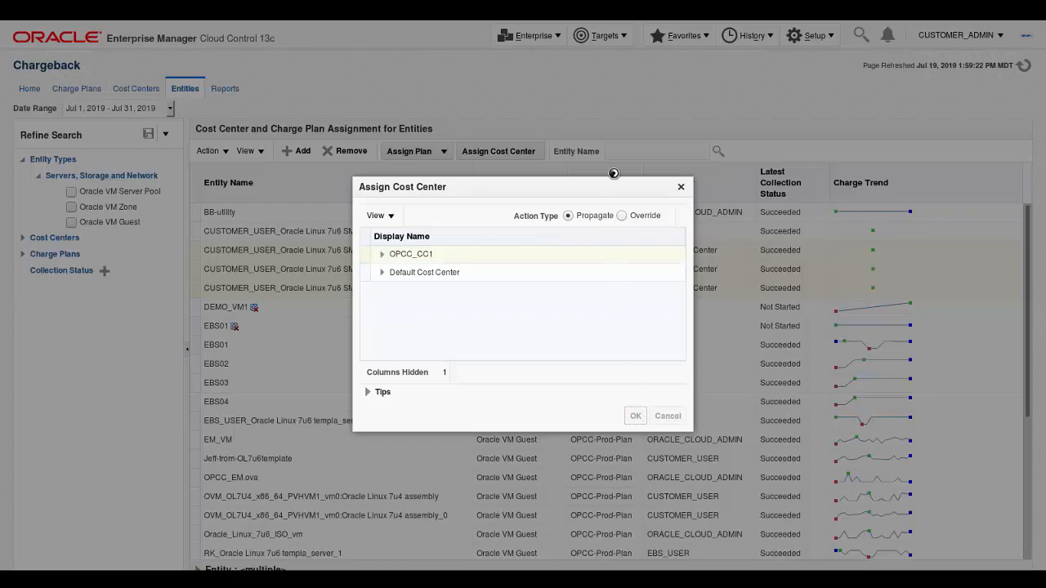
{"action": "left_click", "coordinate": [635, 415]}
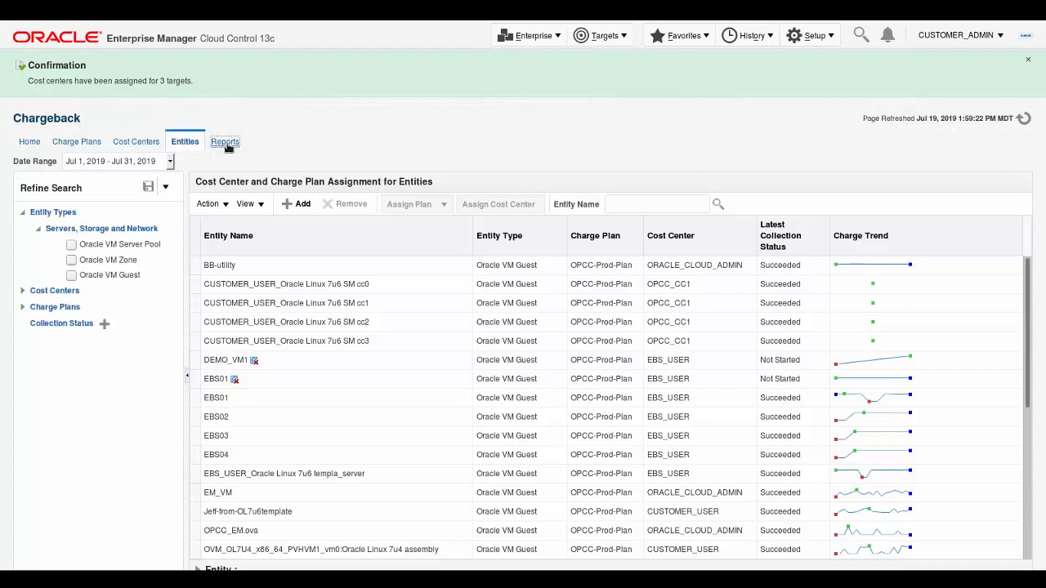
- Run the Reports chargeback report for cost center OPCC_CC1, listing four VM guests
{"action": "left_click", "coordinate": [225, 142]}
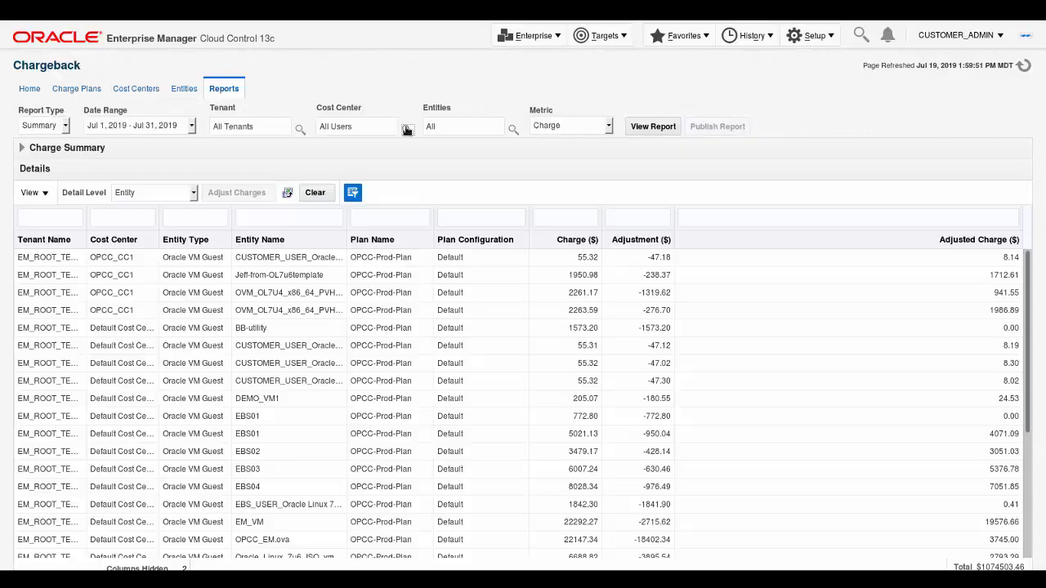
{"action": "left_click", "coordinate": [407, 129]}
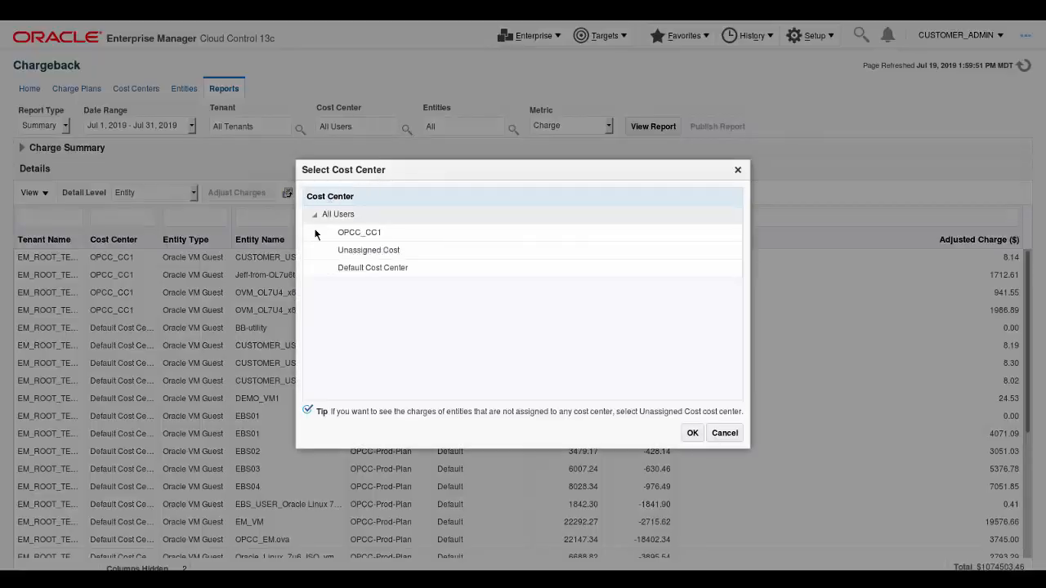
{"action": "left_click", "coordinate": [359, 232]}
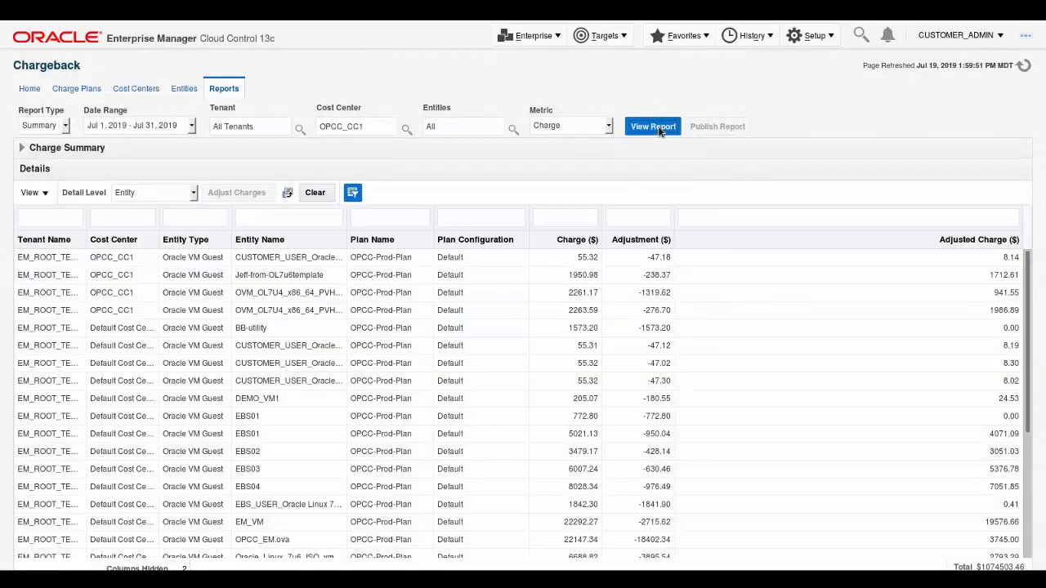
{"action": "left_click", "coordinate": [652, 126]}
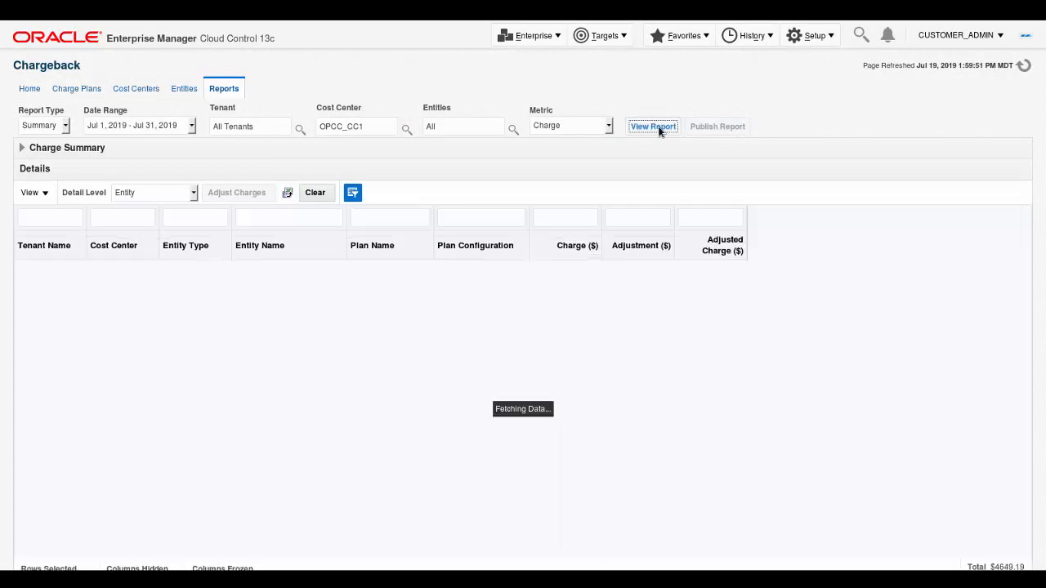
{"action": "left_click", "coordinate": [653, 125]}
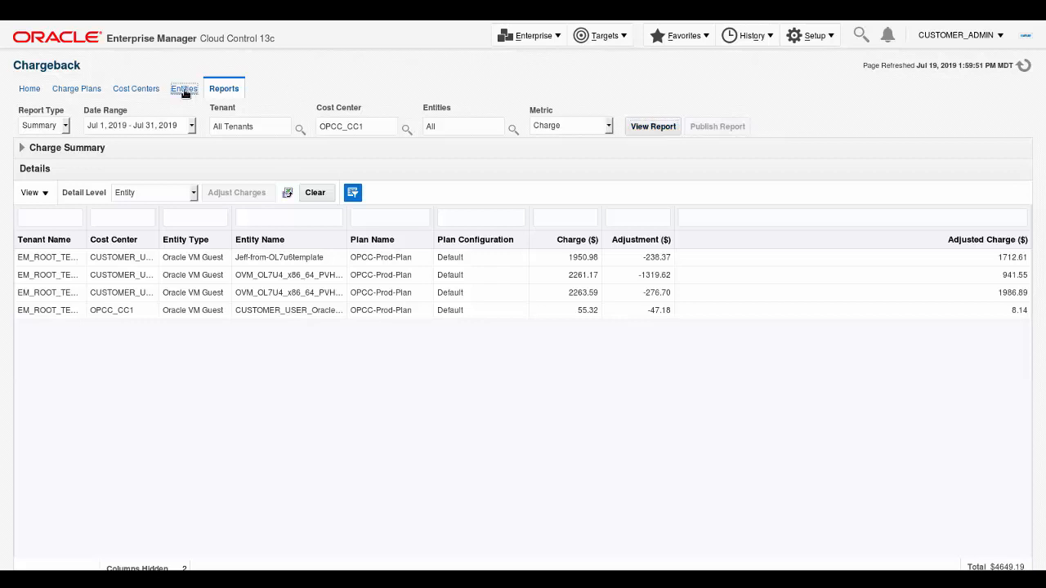
- Submit an on-demand data collection job from the Entities Action menu and confirm Yes
{"action": "left_click", "coordinate": [184, 88]}
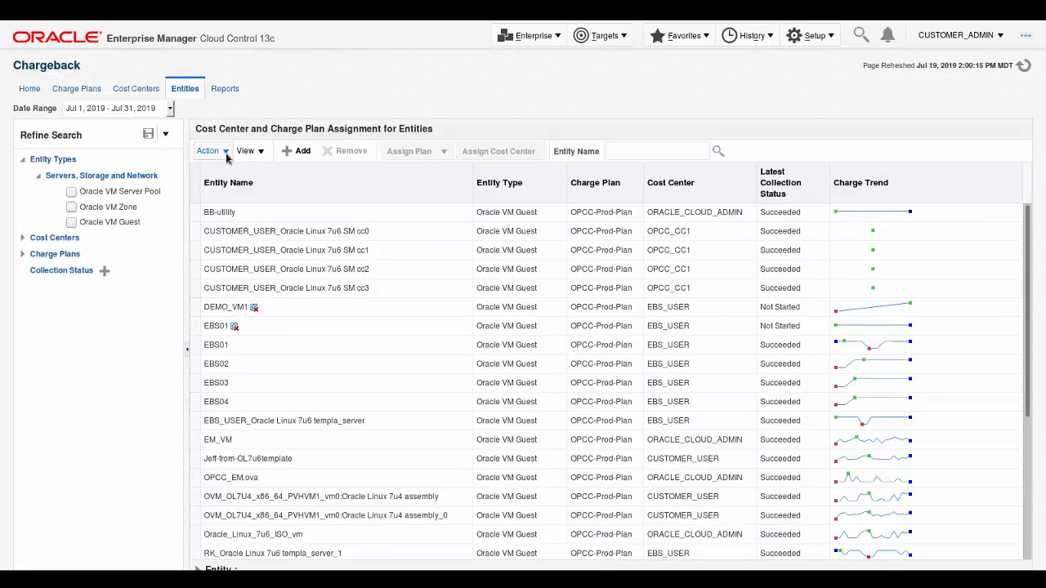
{"action": "left_click", "coordinate": [208, 151]}
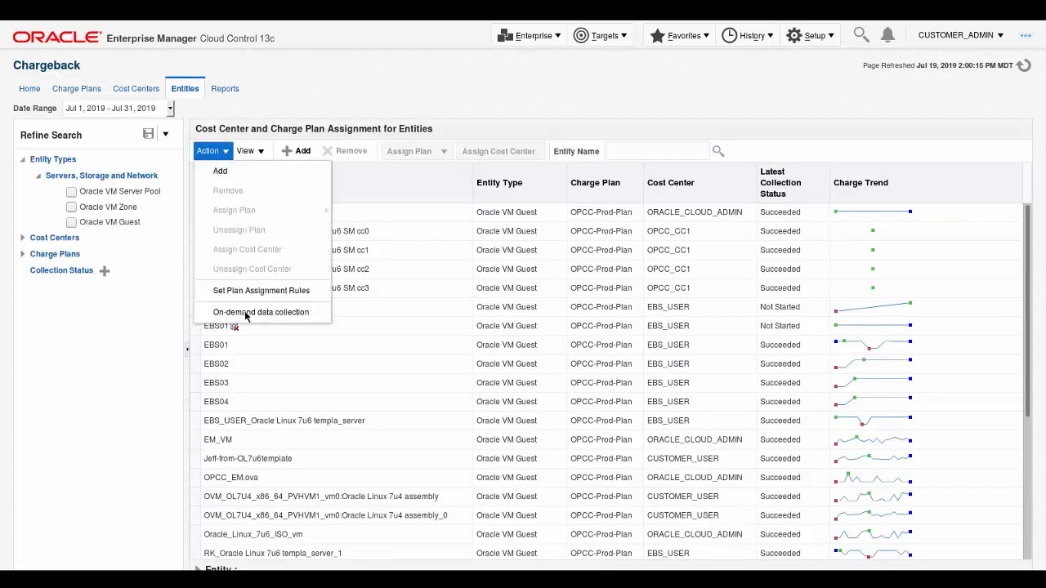
{"action": "left_click", "coordinate": [260, 312]}
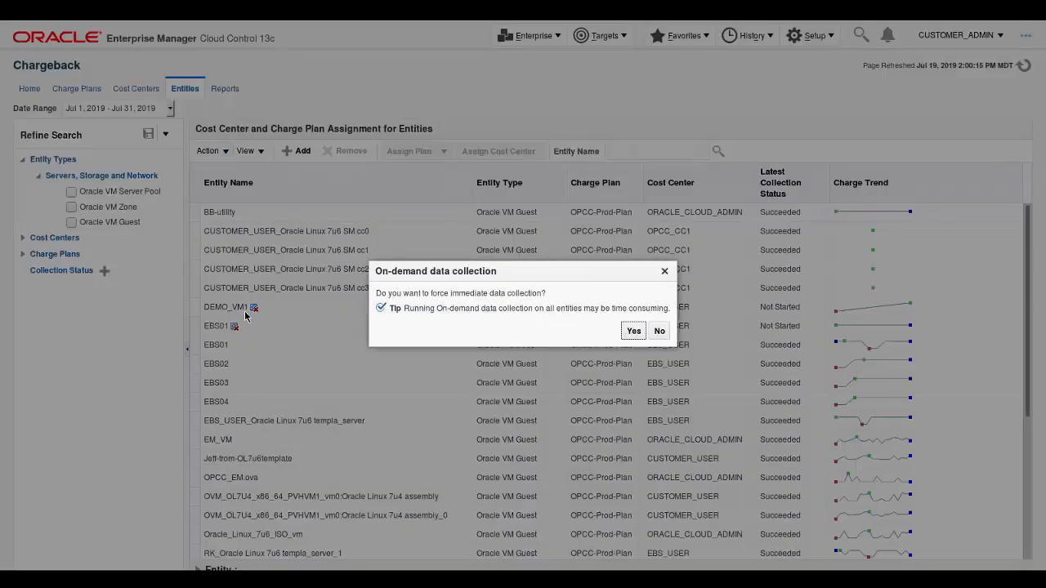
{"action": "mouse_move", "coordinate": [631, 331]}
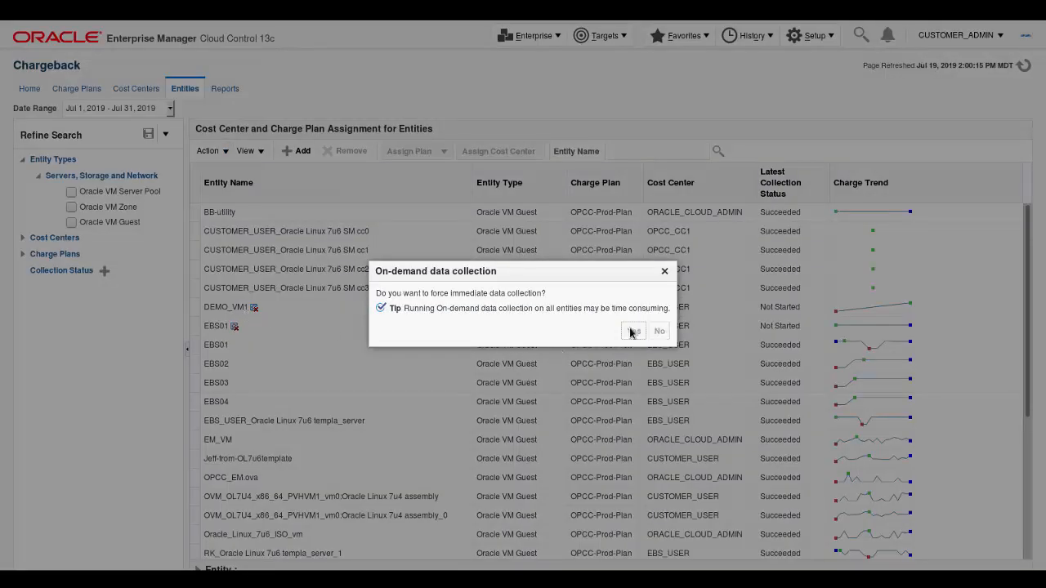
{"action": "left_click", "coordinate": [632, 330]}
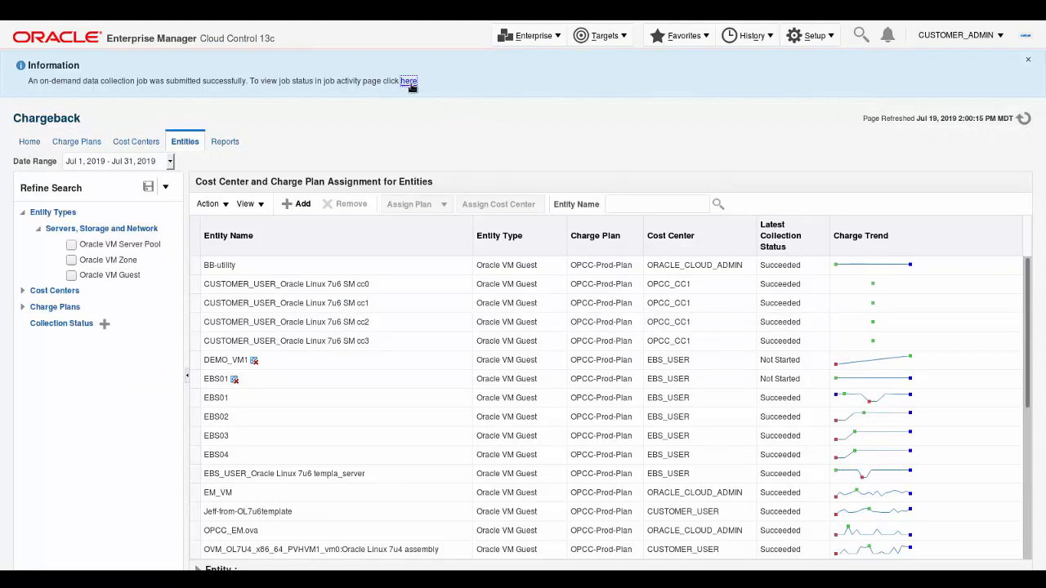
- Verify the collection job Succeeded in Job Activity, then return via Enterprise > Chargeback
{"action": "left_click", "coordinate": [410, 81]}
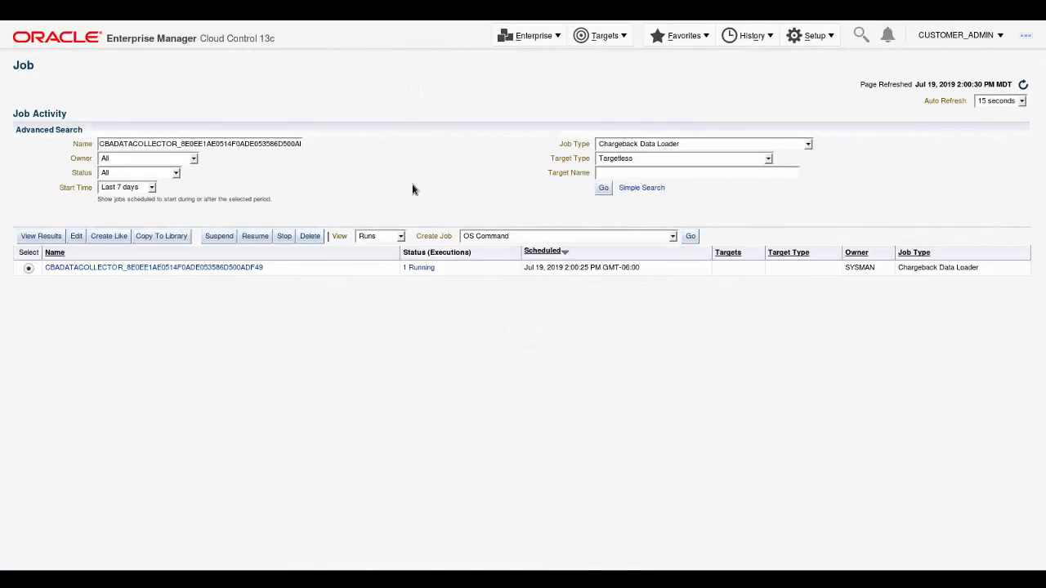
{"action": "mouse_move", "coordinate": [440, 273]}
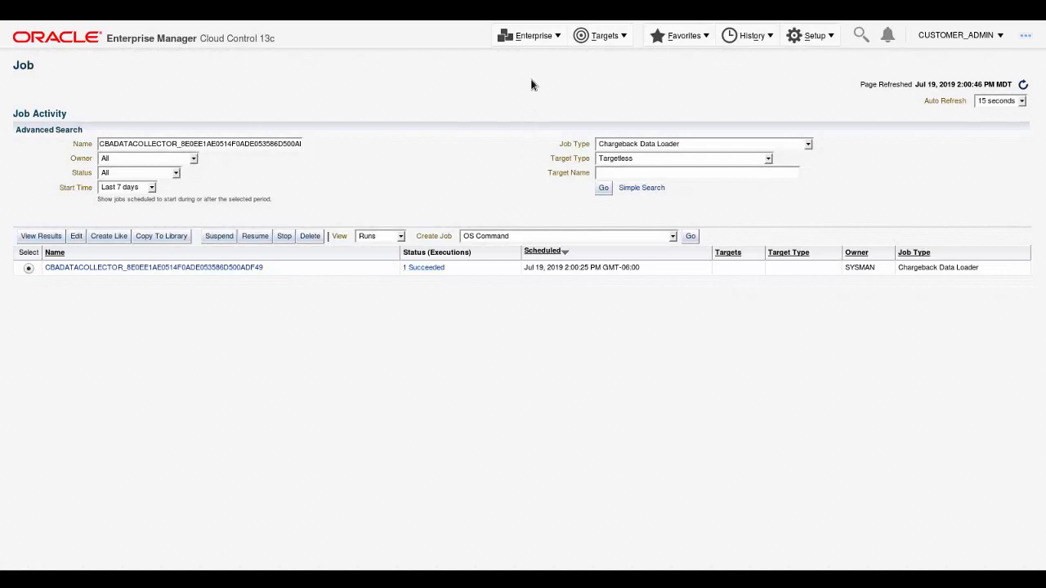
{"action": "left_click", "coordinate": [529, 35]}
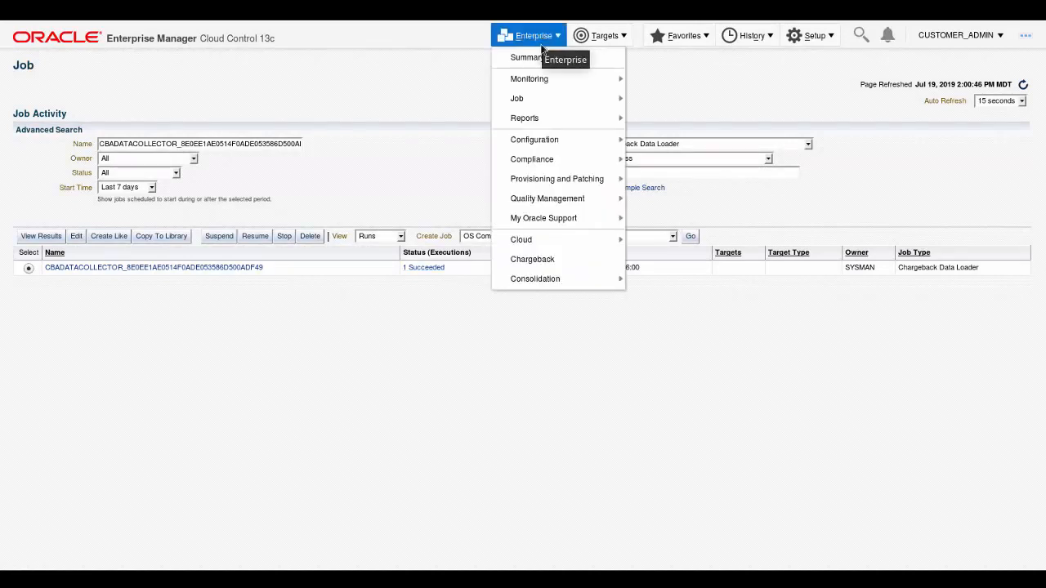
{"action": "left_click", "coordinate": [532, 259]}
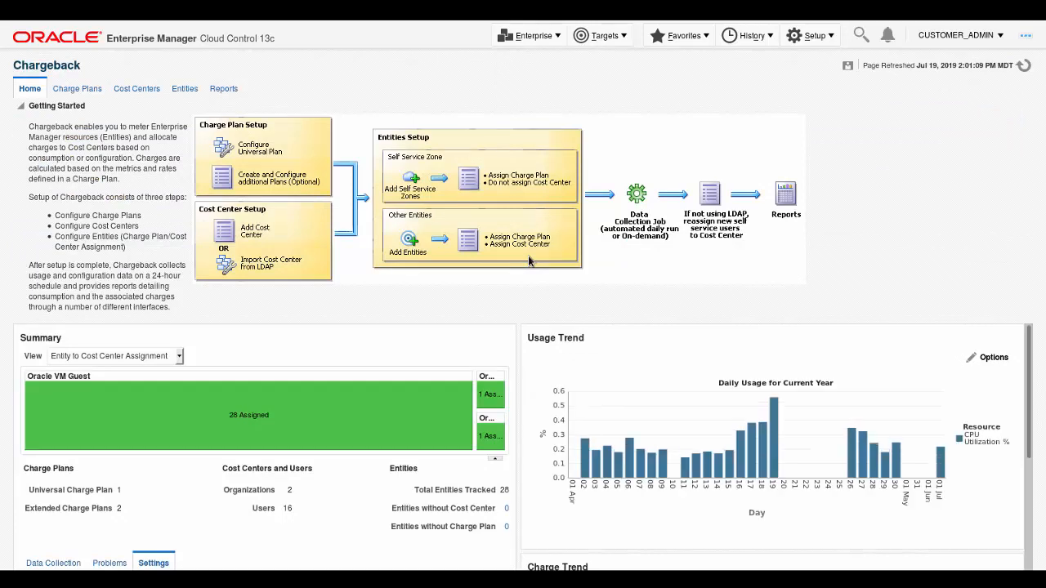
- Set the report's Cost Center to OPCC_CC1 on the Reports page
{"action": "left_click", "coordinate": [223, 89]}
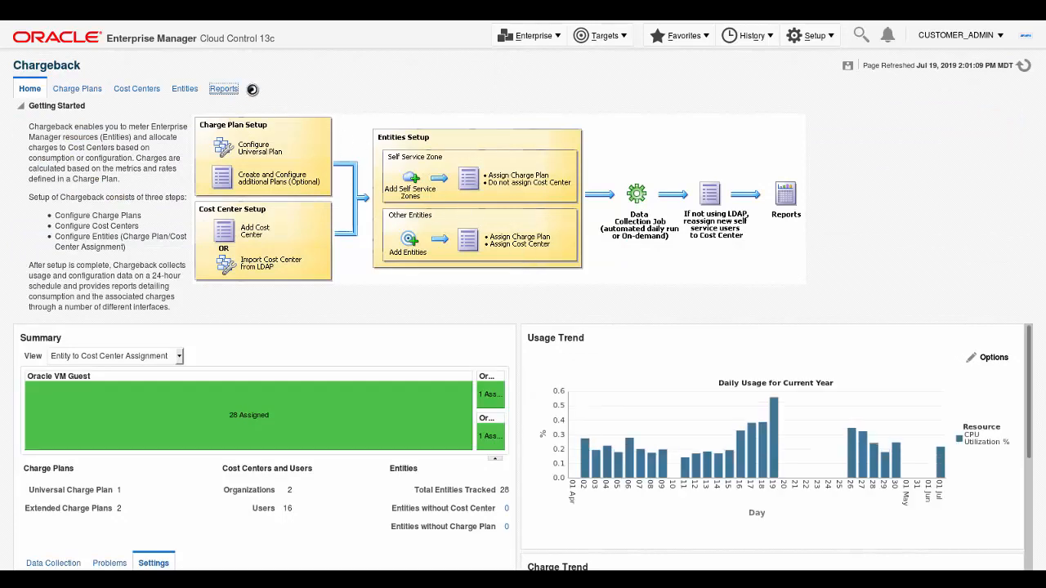
{"action": "left_click", "coordinate": [223, 88]}
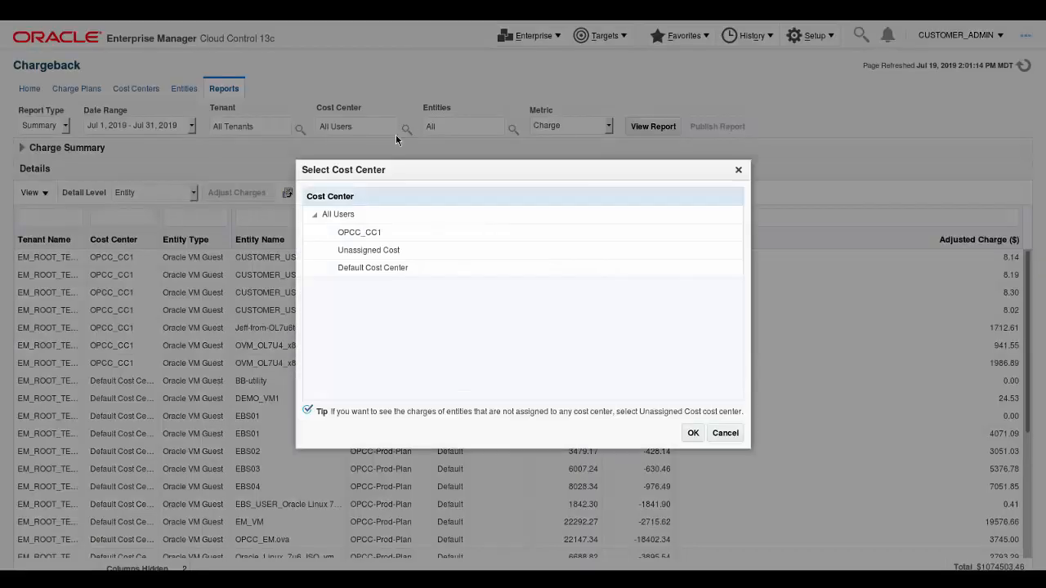
{"action": "left_click", "coordinate": [359, 232]}
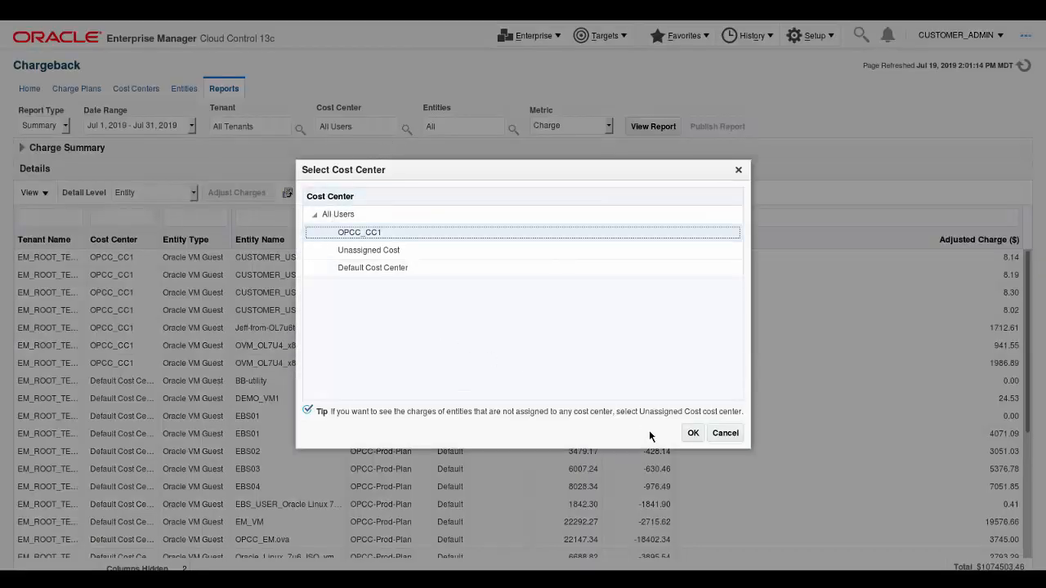
{"action": "left_click", "coordinate": [692, 432]}
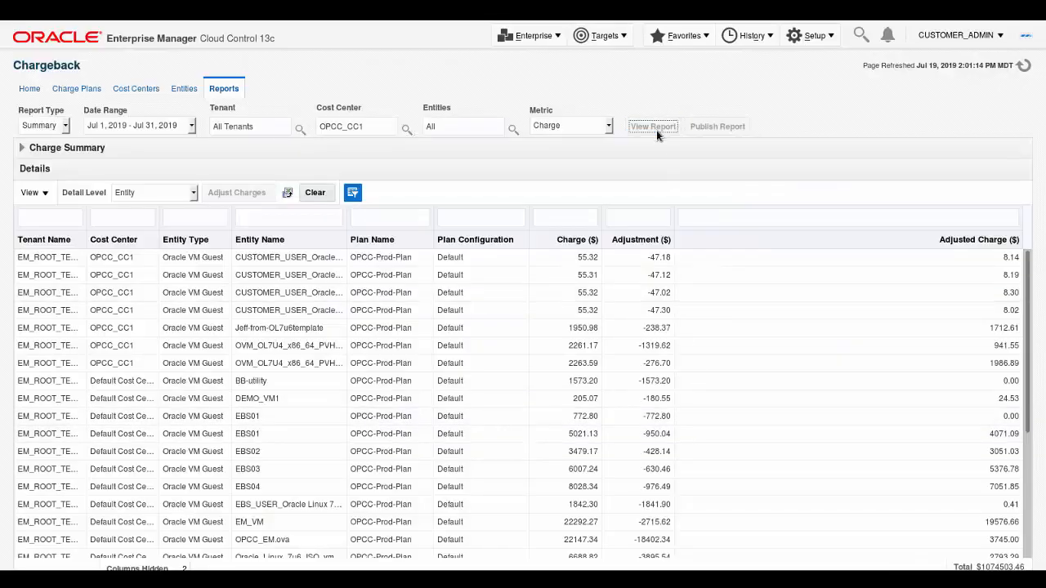
- Regenerate the OPCC_CC1 report listing seven guests and export it as Table.html
{"action": "left_click", "coordinate": [652, 126]}
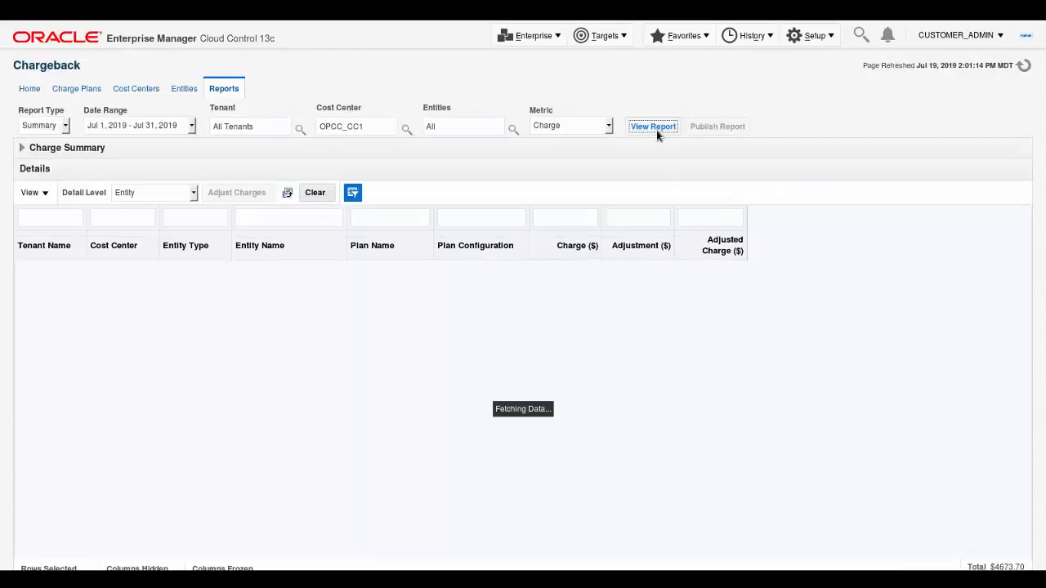
{"action": "left_click", "coordinate": [652, 126]}
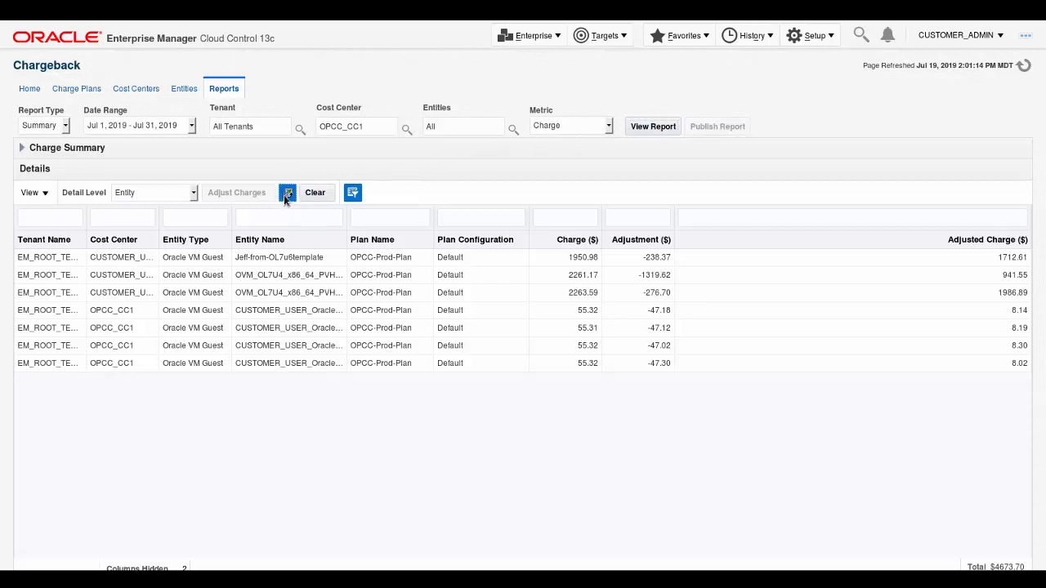
{"action": "left_click", "coordinate": [286, 192]}
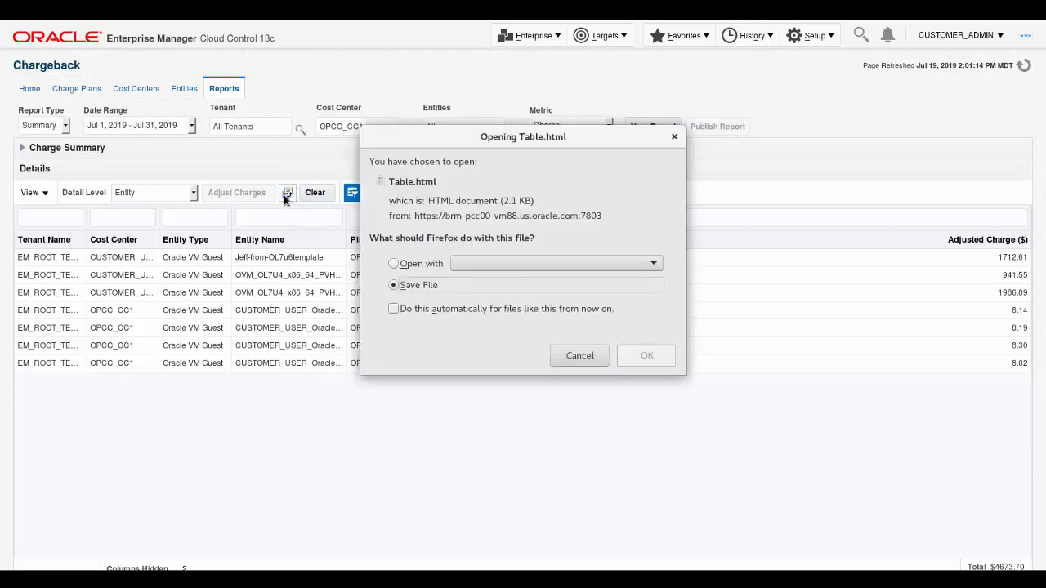